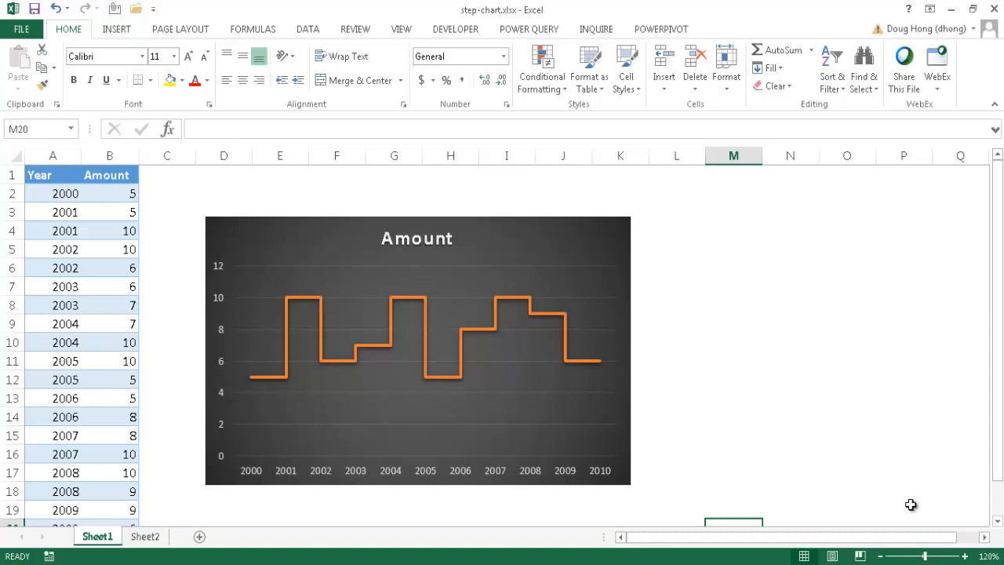
pyautogui.moveTo(289, 345)
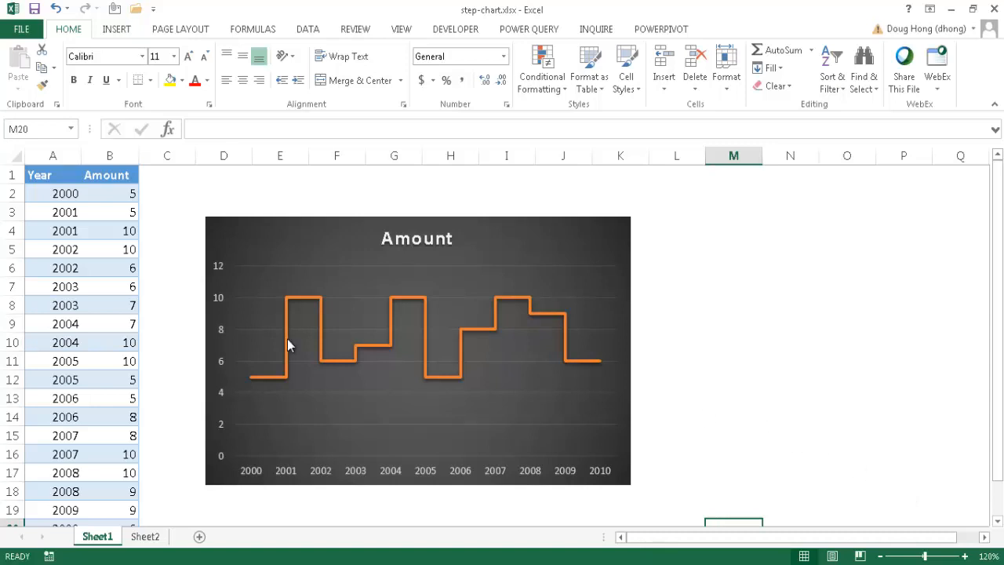
pyautogui.moveTo(269, 371)
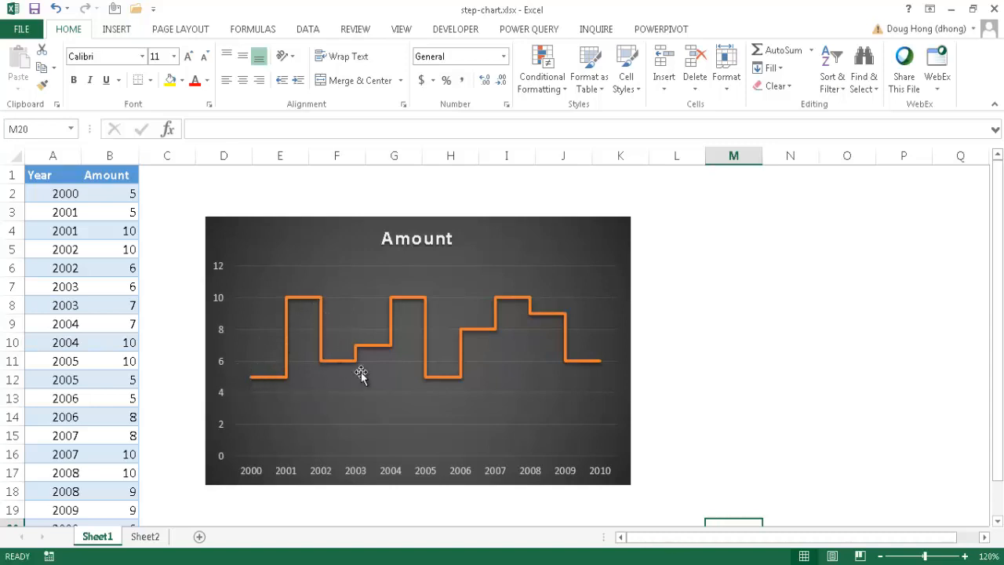
pyautogui.moveTo(463, 396)
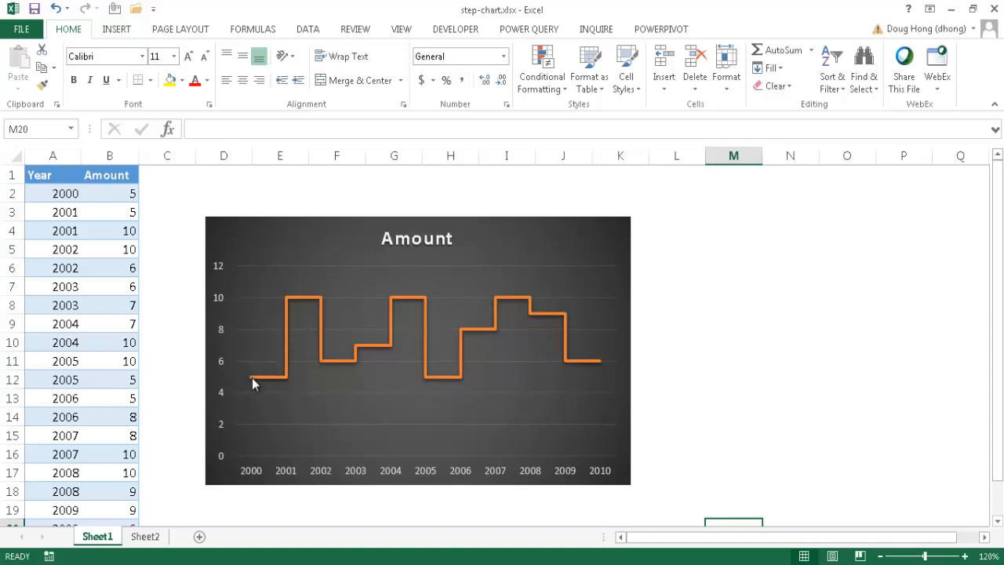
pyautogui.moveTo(326, 303)
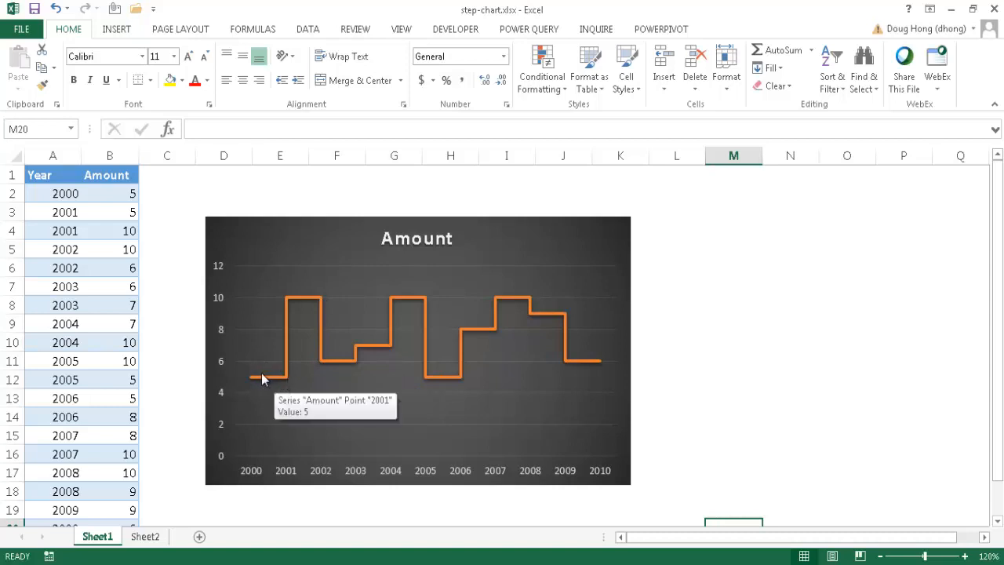
pyautogui.moveTo(287, 369)
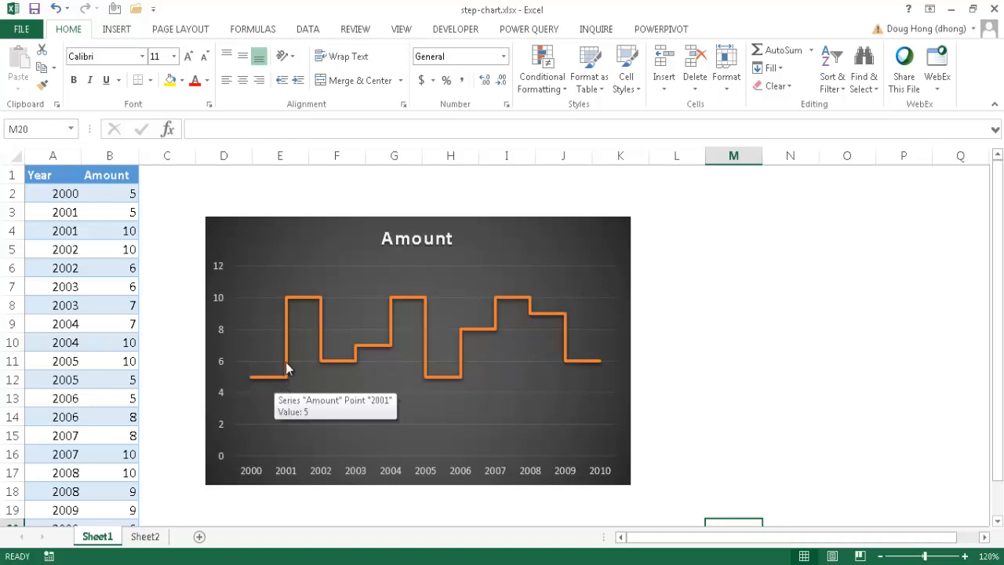
pyautogui.moveTo(287, 305)
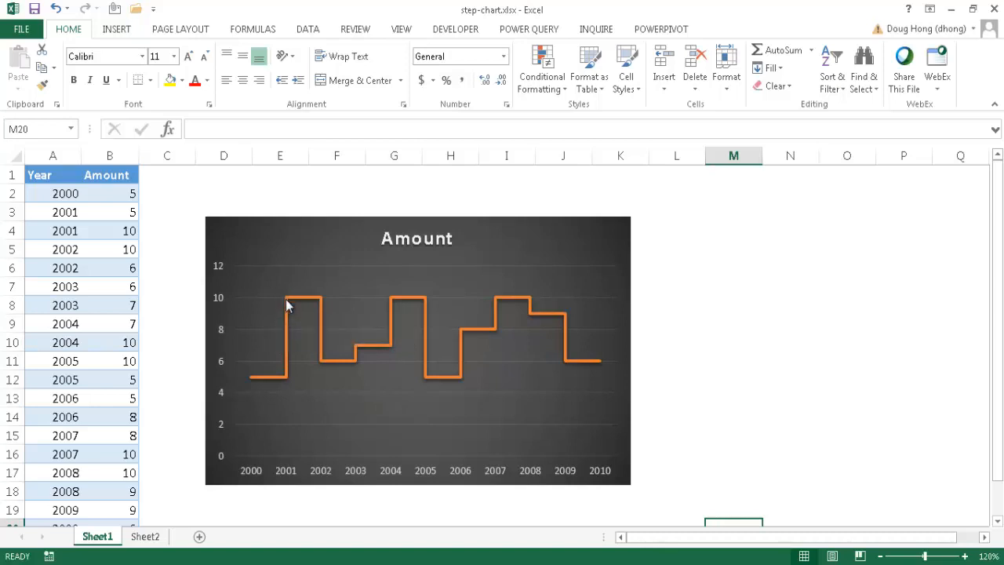
pyautogui.moveTo(319, 358)
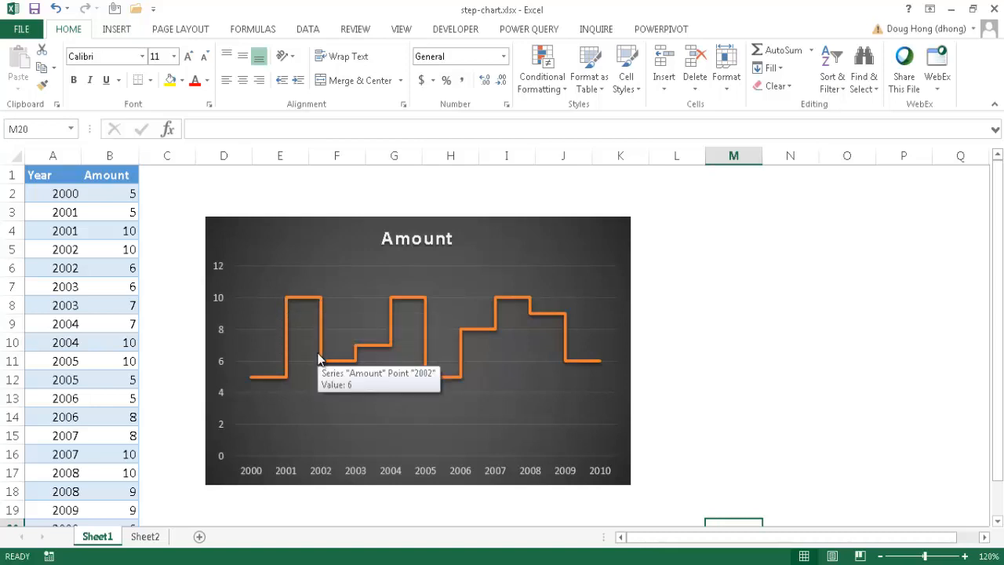
pyautogui.moveTo(333, 367)
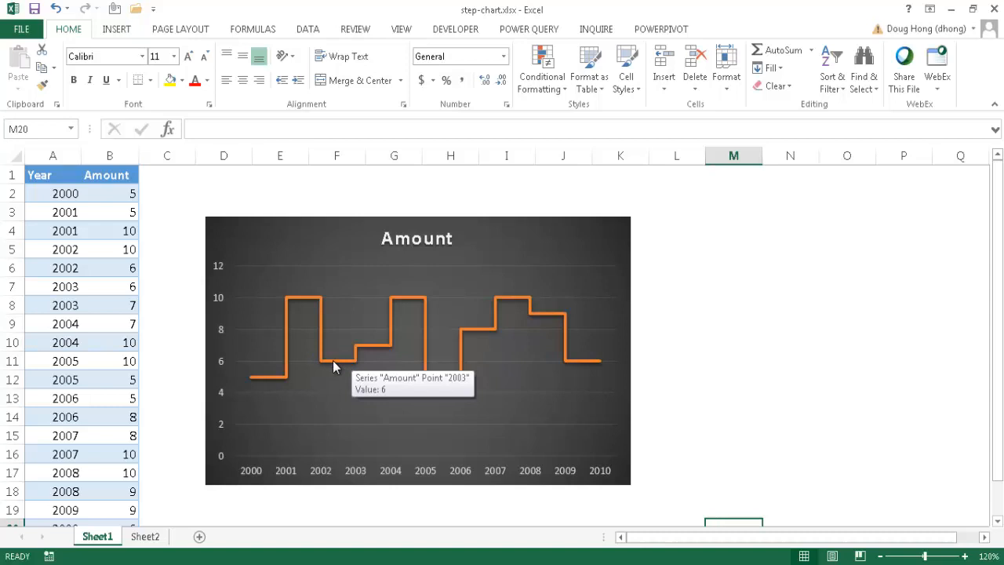
pyautogui.moveTo(408, 329)
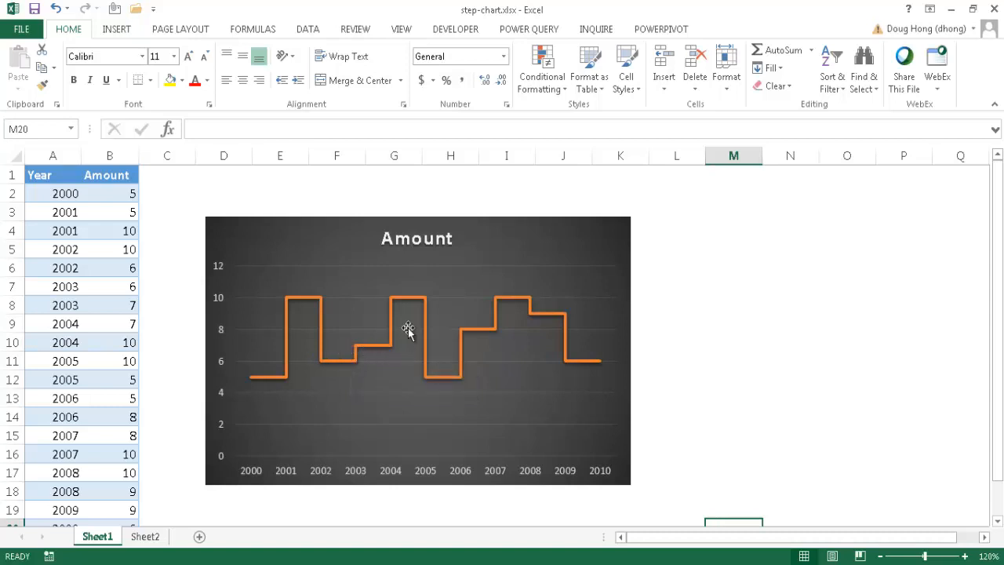
pyautogui.moveTo(410, 306)
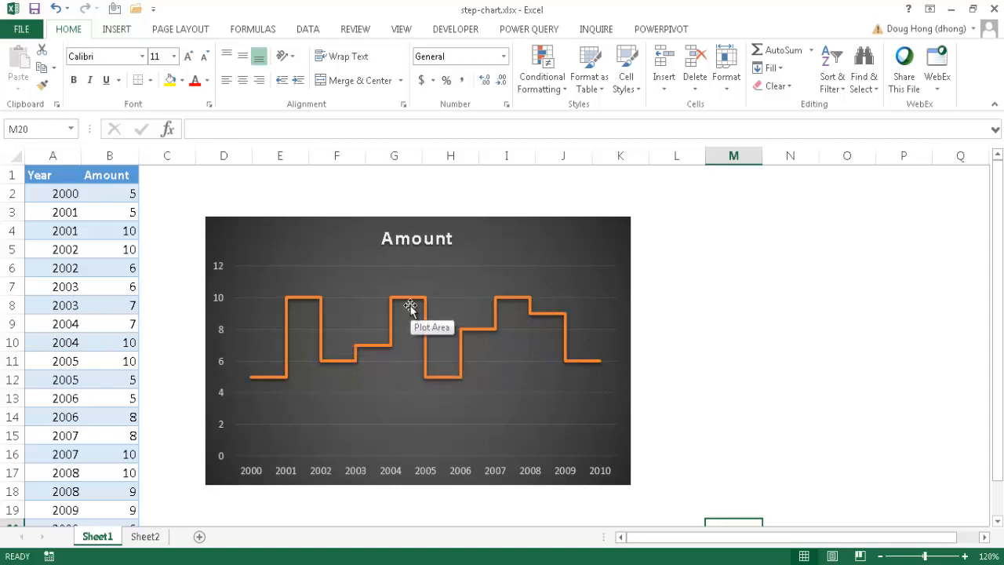
pyautogui.moveTo(328, 305)
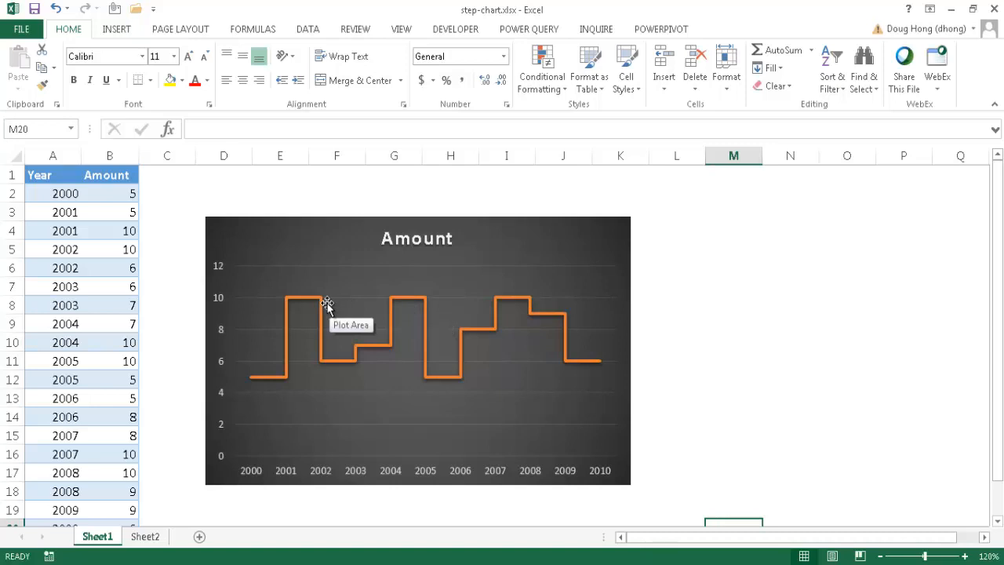
pyautogui.moveTo(319, 313)
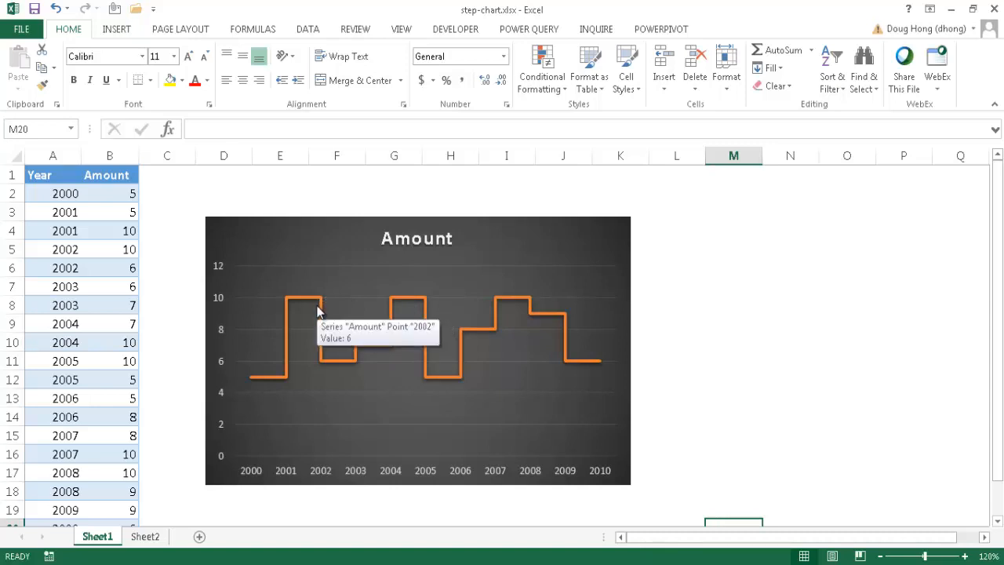
pyautogui.moveTo(164, 279)
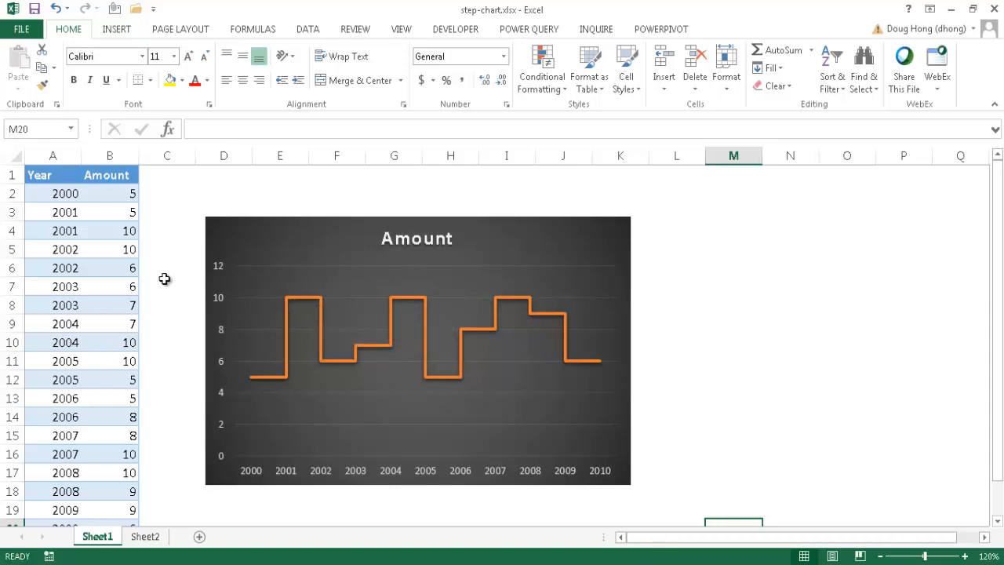
pyautogui.moveTo(89, 240)
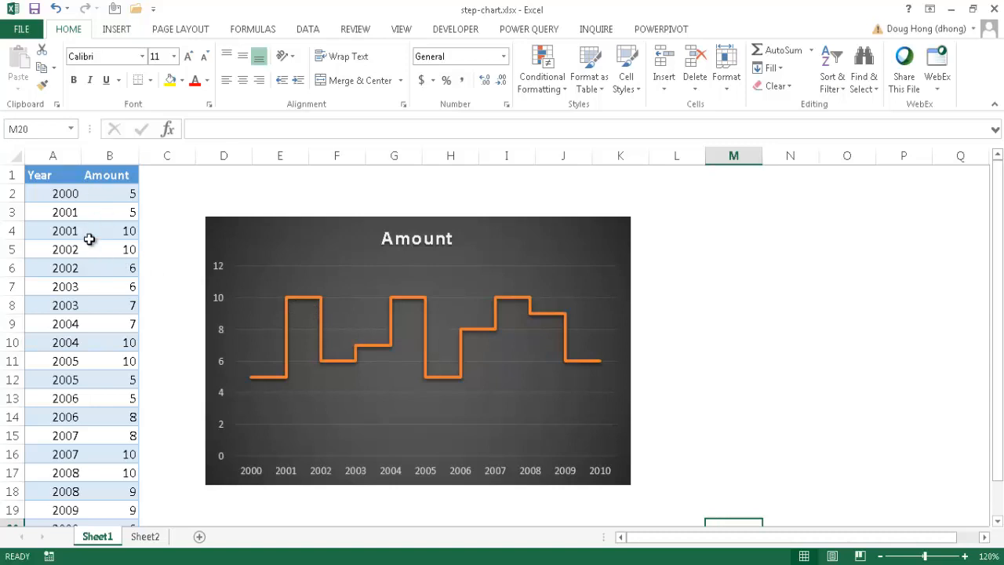
pyautogui.moveTo(441, 328)
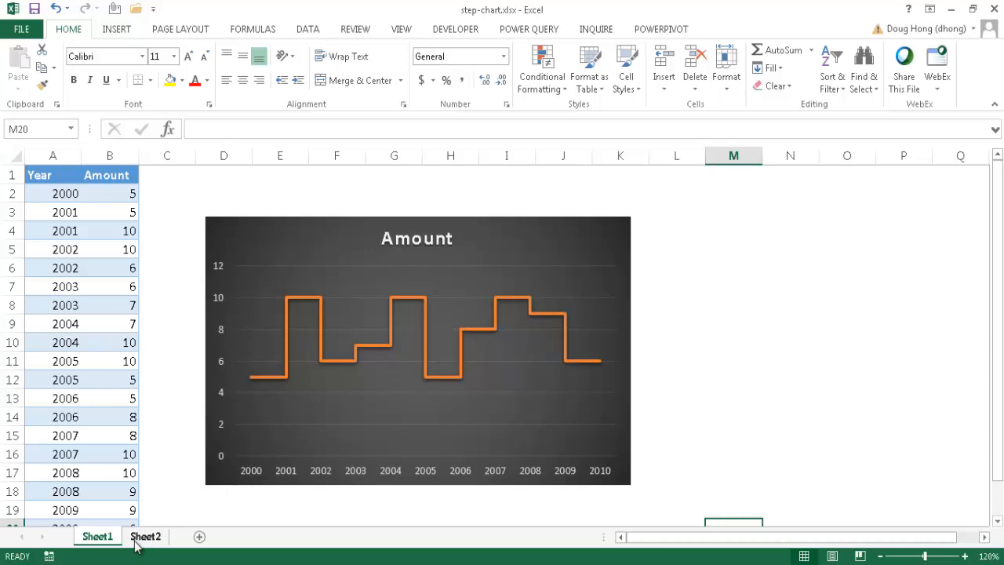
# On Sheet2, enter the column headings Year and Amount
pyautogui.click(146, 536)
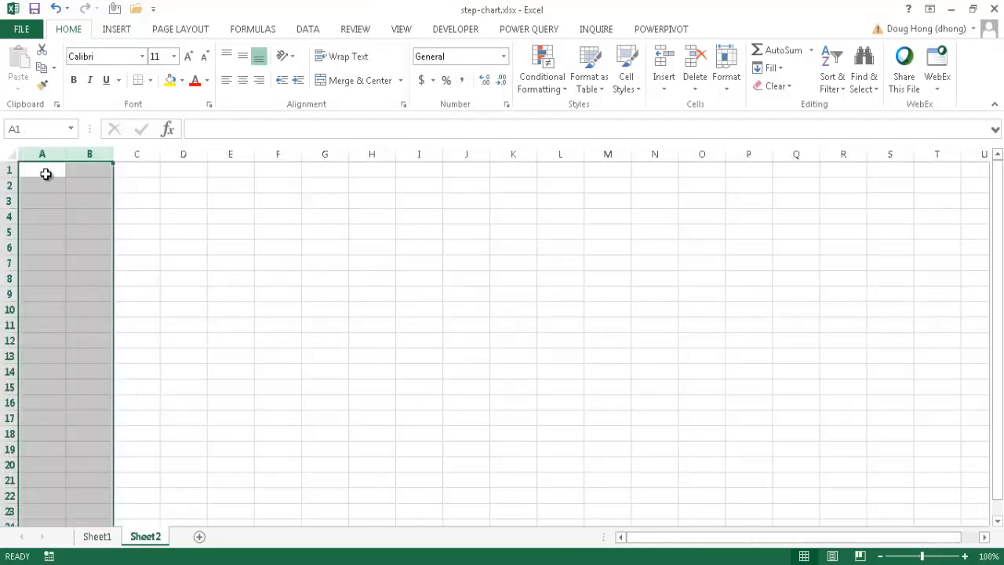
pyautogui.write('Year')
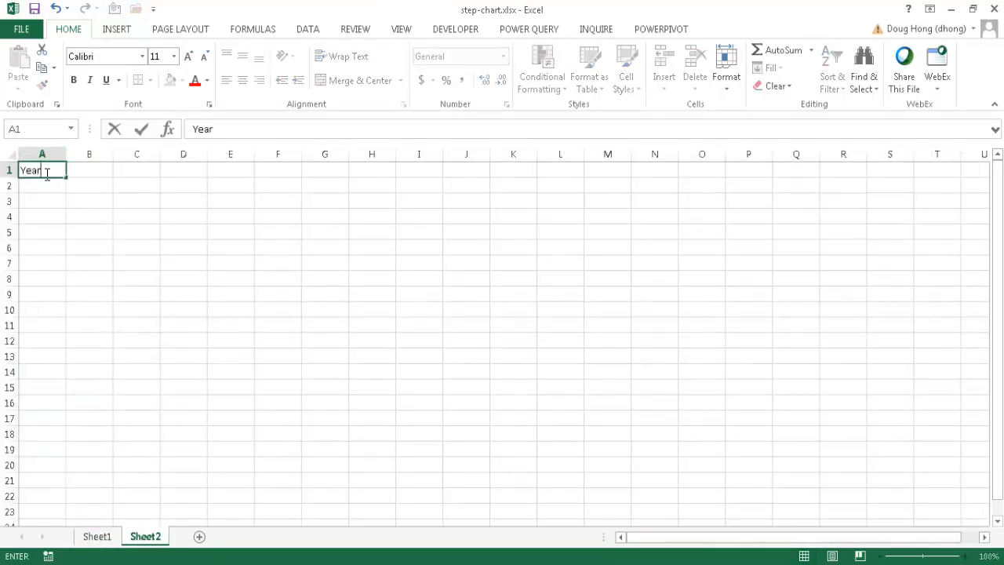
pyautogui.write('Amoutn')
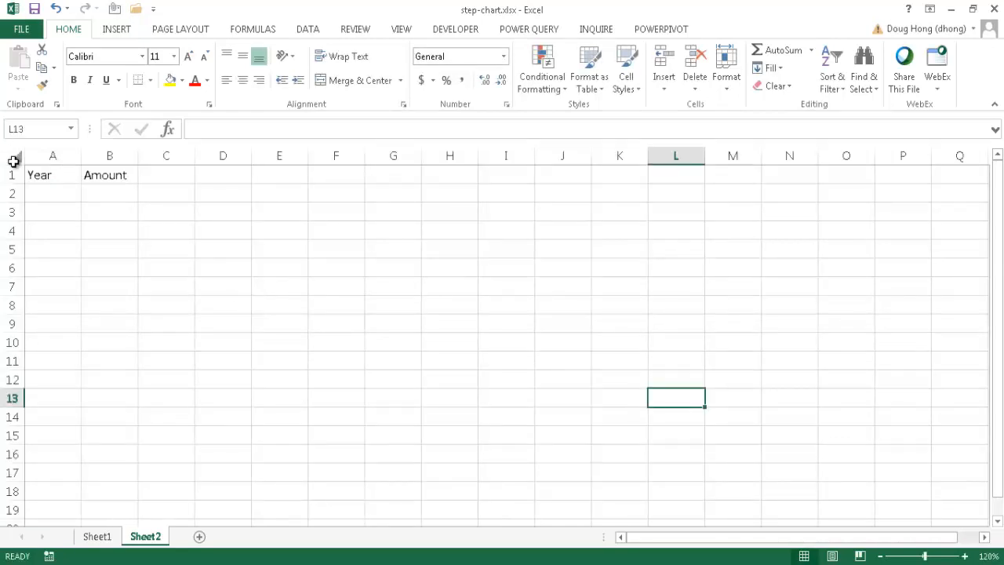
# Fill A2:A12 with the year series 2000 through 2010
pyautogui.write('2000')
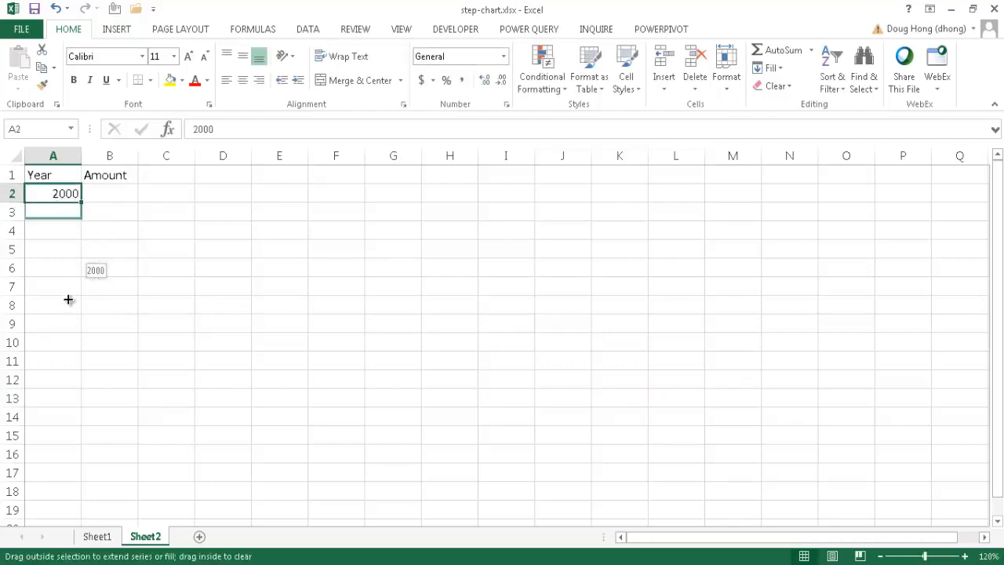
pyautogui.moveTo(53, 193); pyautogui.dragTo(54, 380)
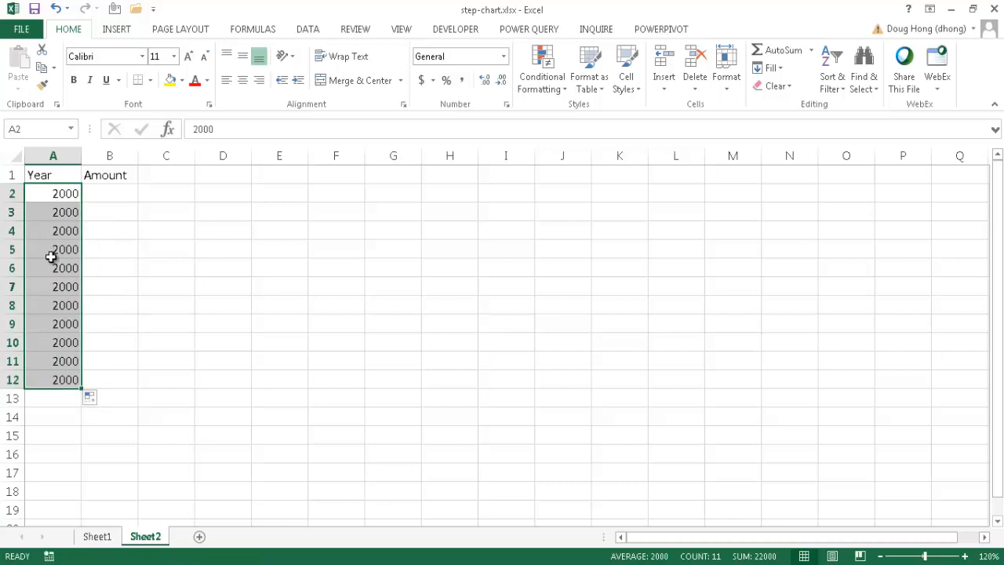
pyautogui.moveTo(73, 286)
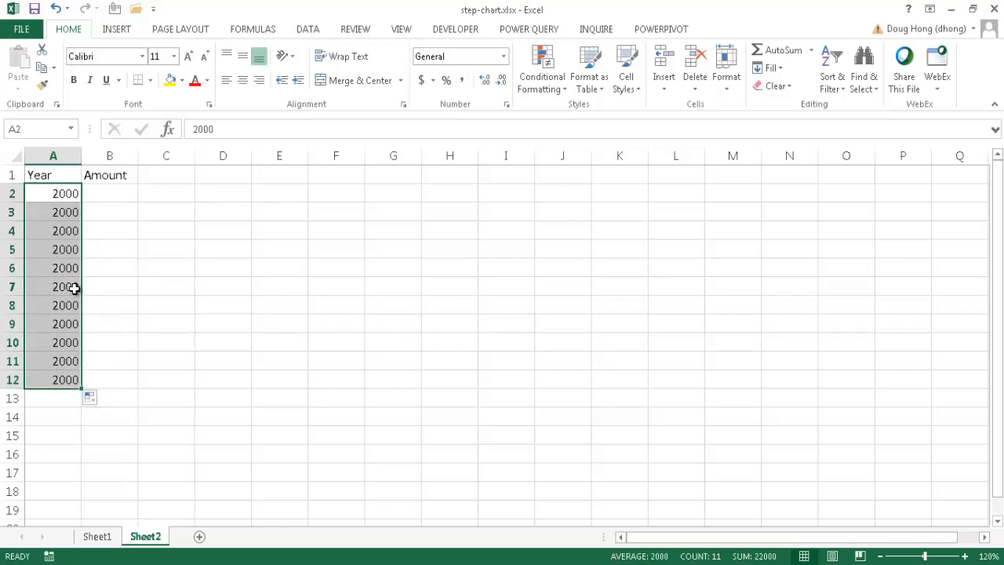
pyautogui.click(100, 398)
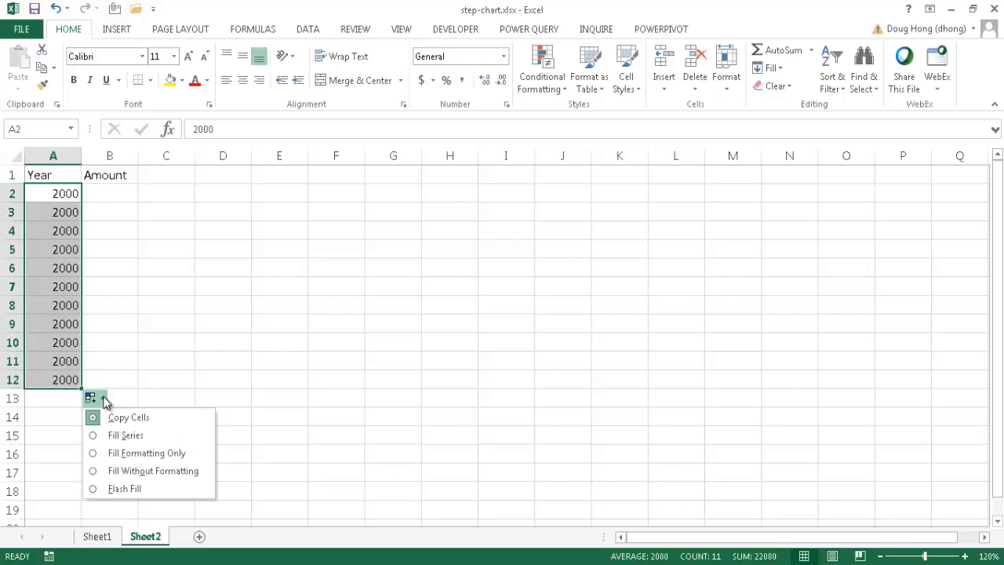
pyautogui.moveTo(126, 435)
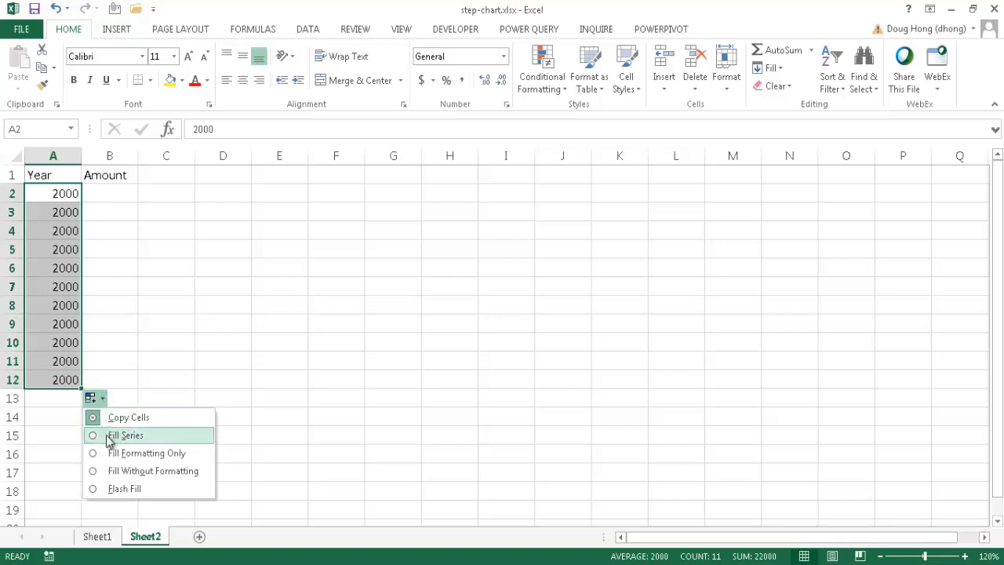
pyautogui.click(125, 434)
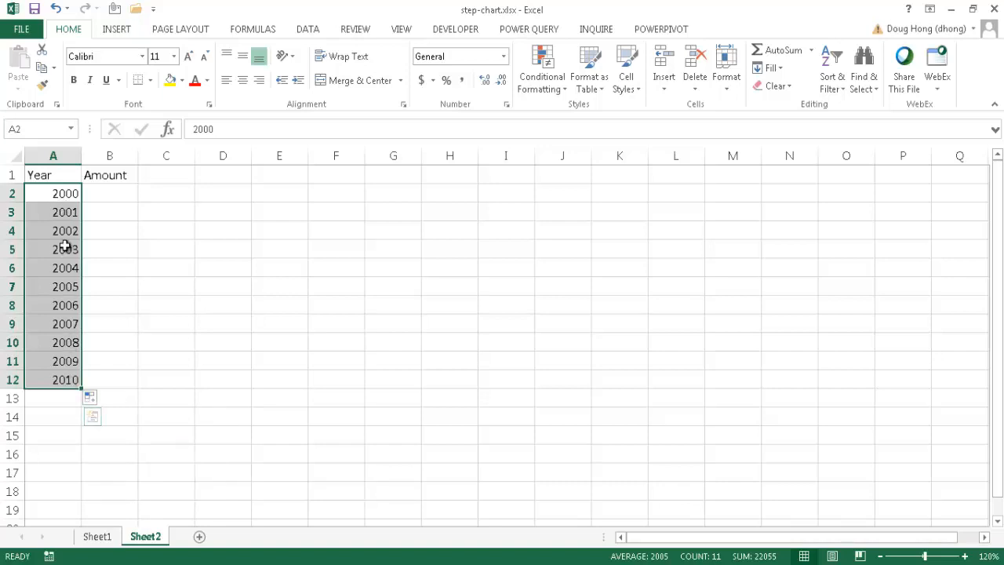
pyautogui.click(109, 193)
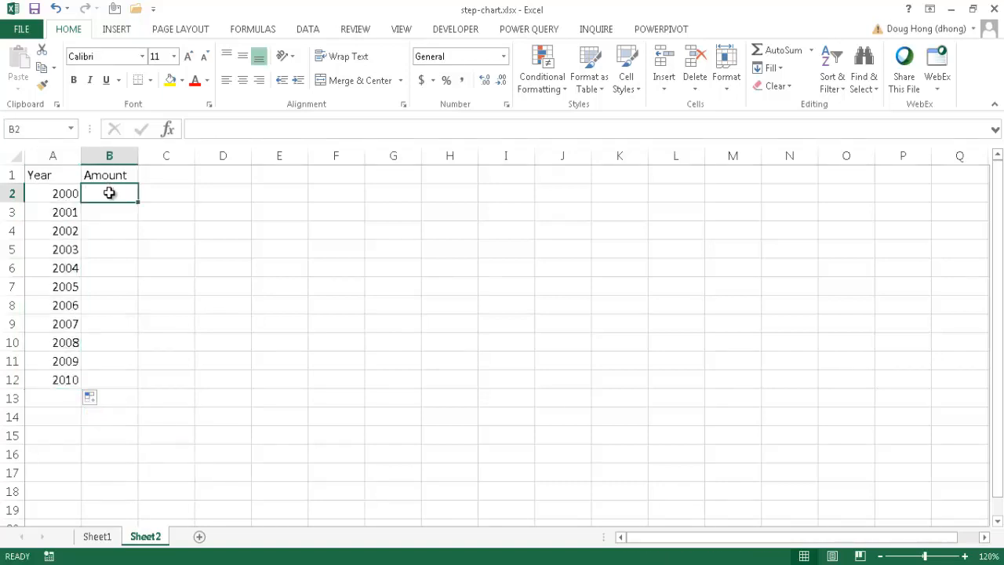
# Enter =RANDBETWEEN(6,12) in all Amount cells B2:B12
pyautogui.moveTo(109, 193); pyautogui.dragTo(109, 379)
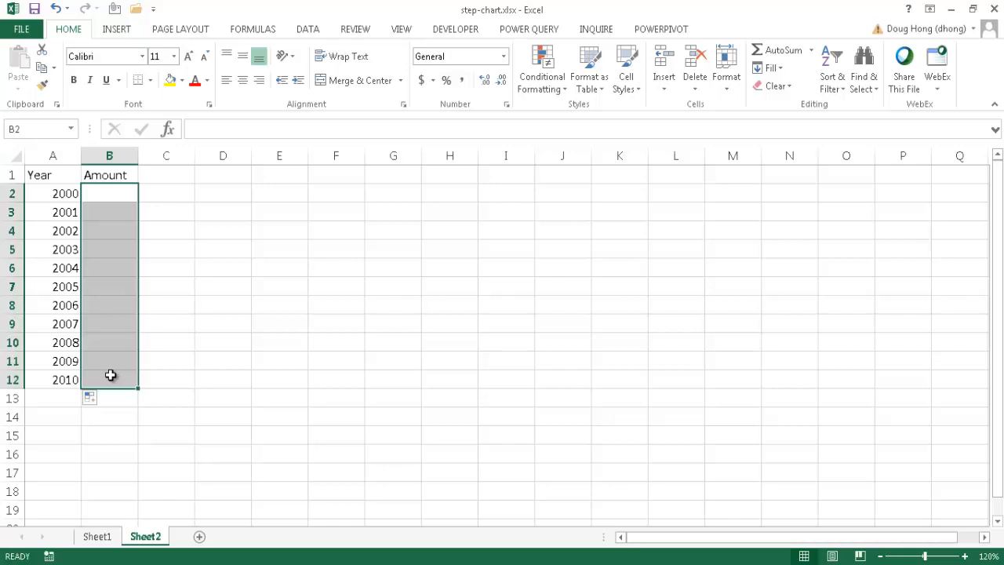
pyautogui.write('=')
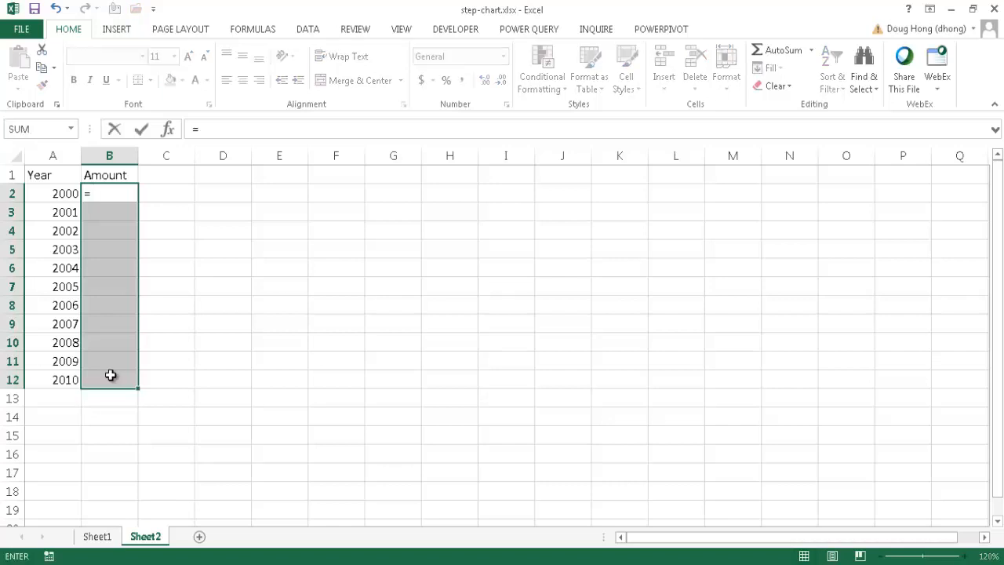
pyautogui.write('randb')
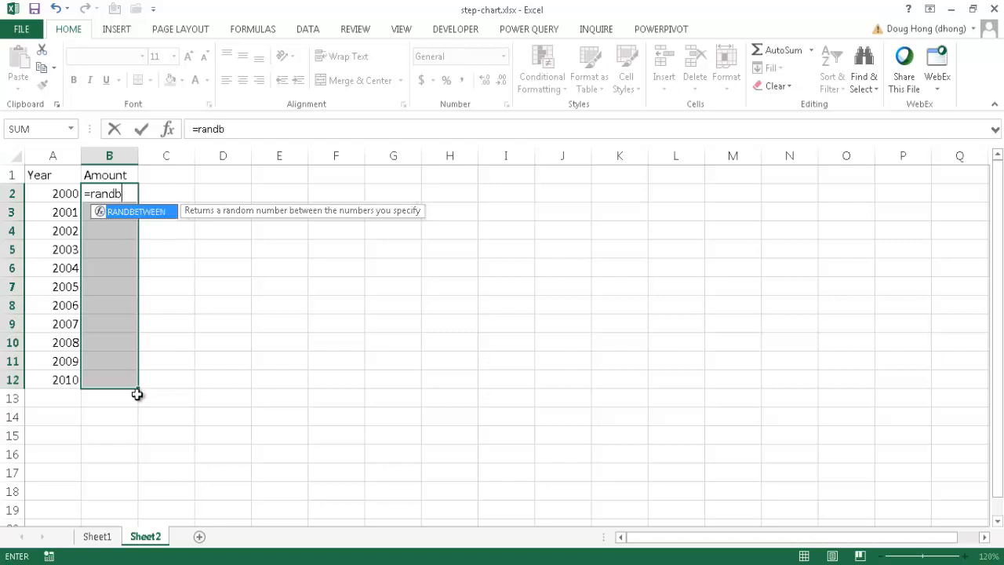
pyautogui.moveTo(130, 217)
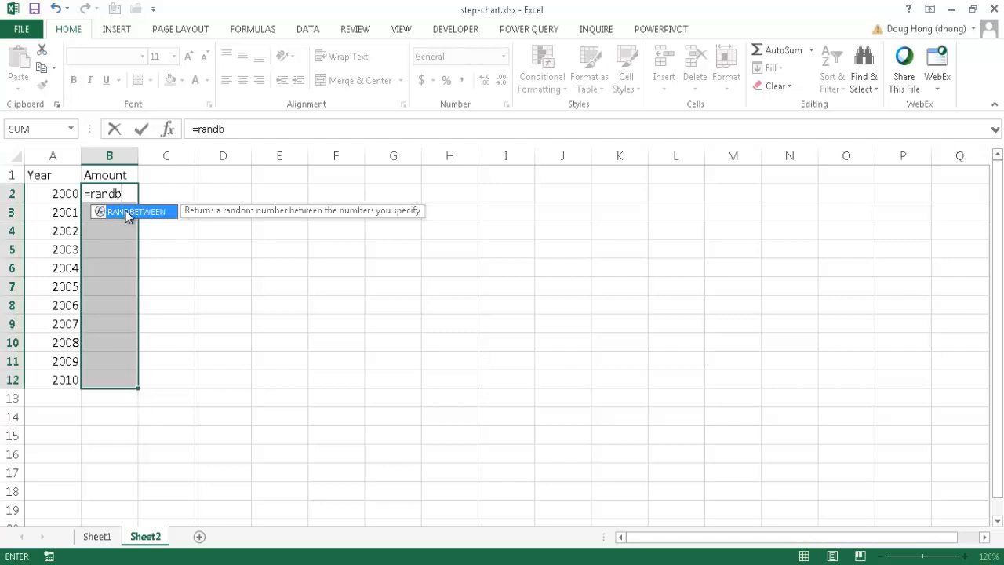
pyautogui.doubleClick(136, 212)
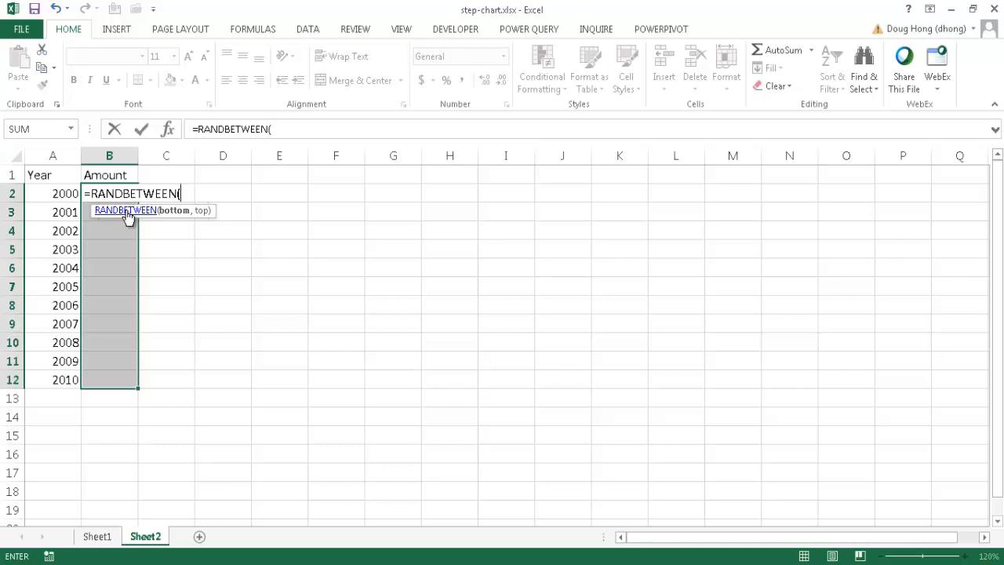
pyautogui.write('6,12')
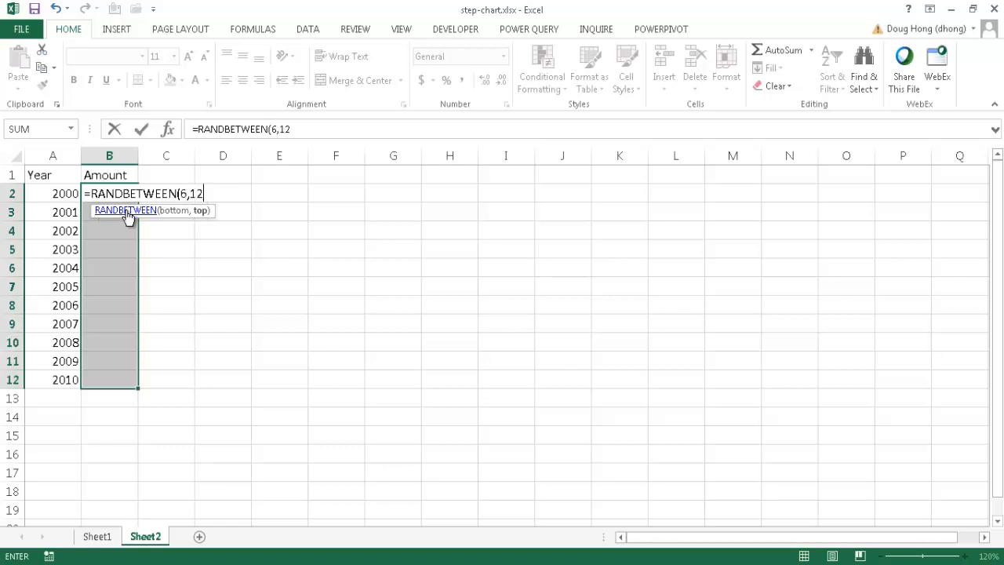
pyautogui.write(')')
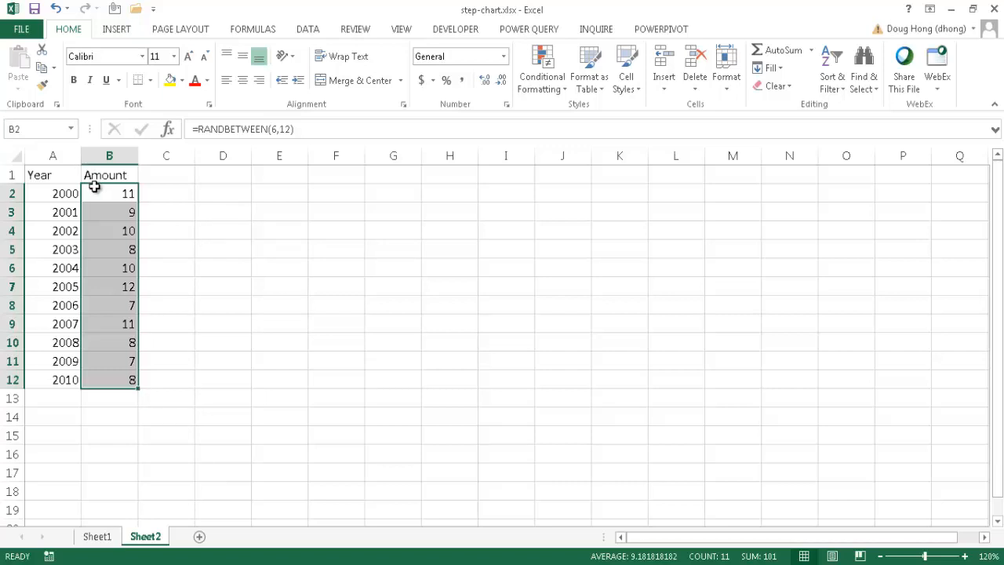
pyautogui.moveTo(241, 129)
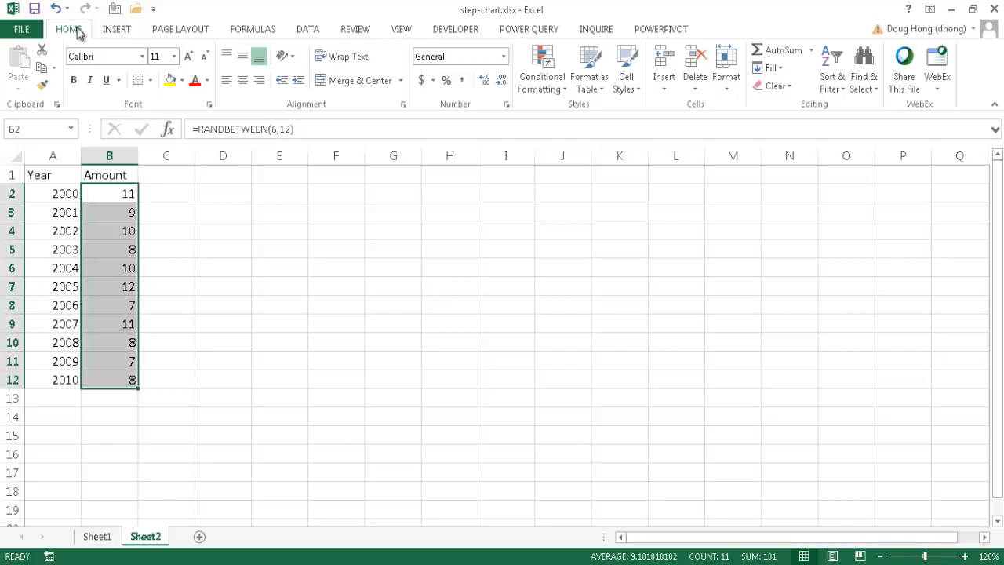
# Run Calculate Now twice to regenerate the random Amount values
pyautogui.click(253, 29)
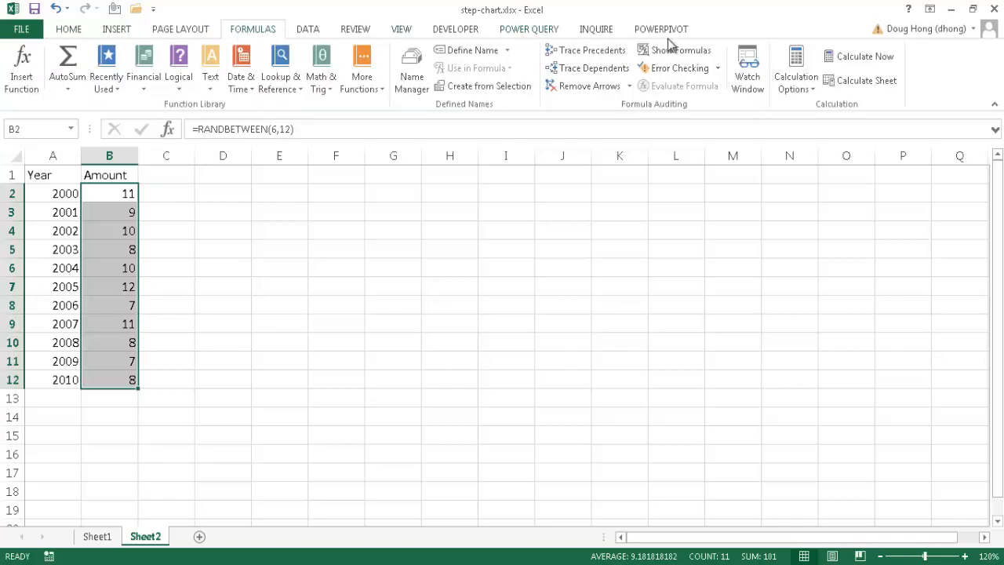
pyautogui.click(864, 55)
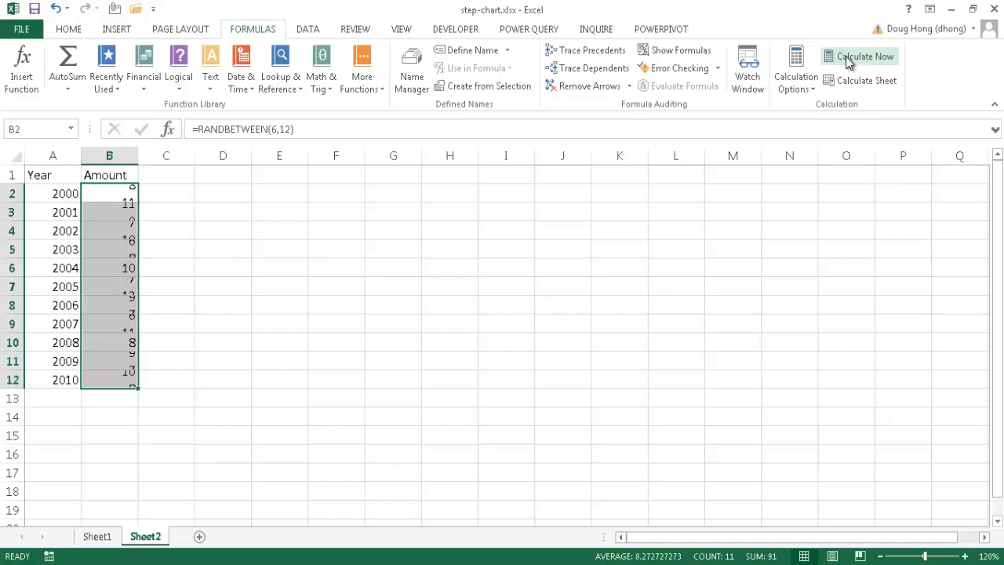
pyautogui.click(863, 56)
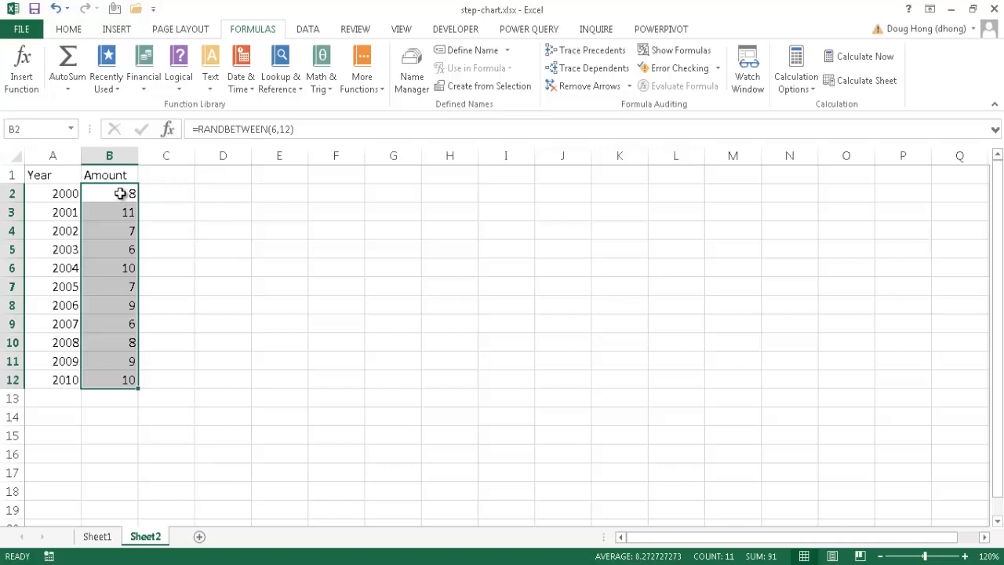
# Copy the Amount cells B2:B12, trying the Paste dropdown before copying again
pyautogui.press('ctrl+c')
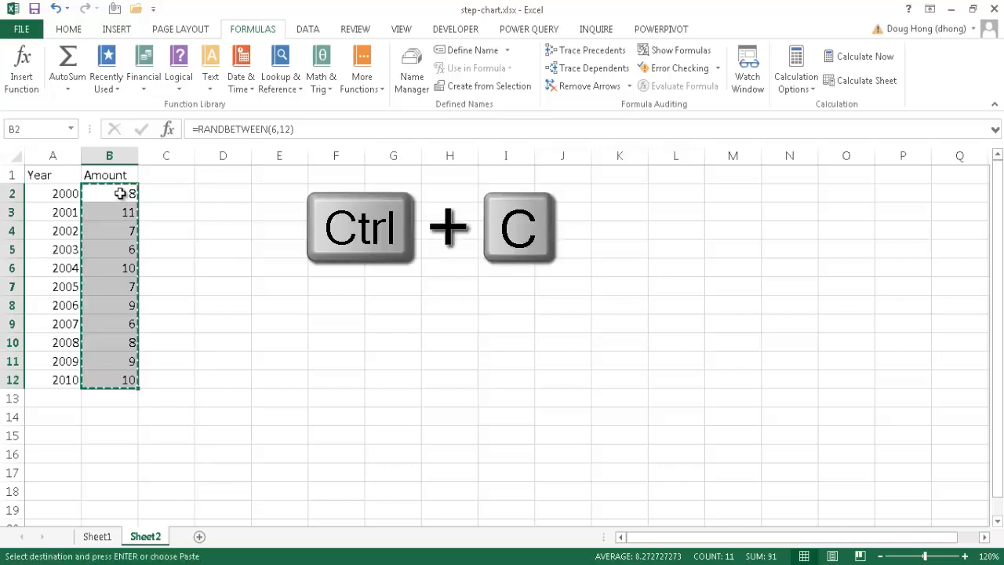
pyautogui.press('ctrl+c')
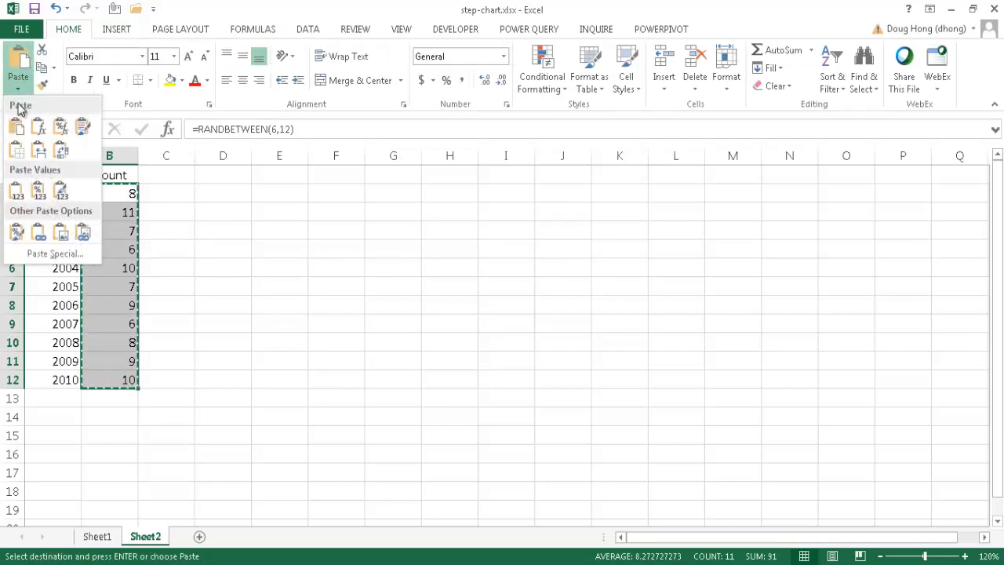
pyautogui.click(18, 189)
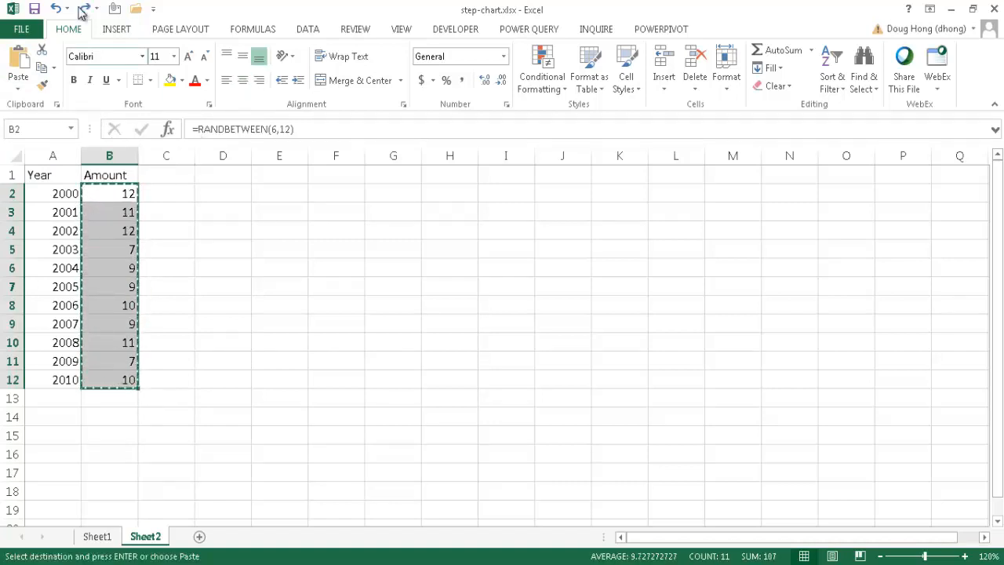
pyautogui.click(18, 76)
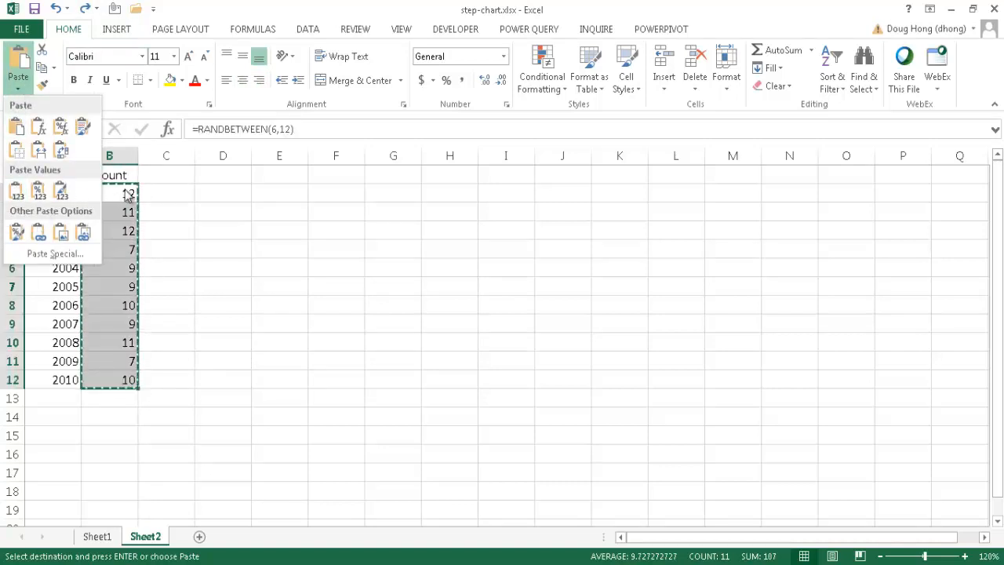
pyautogui.write('es')
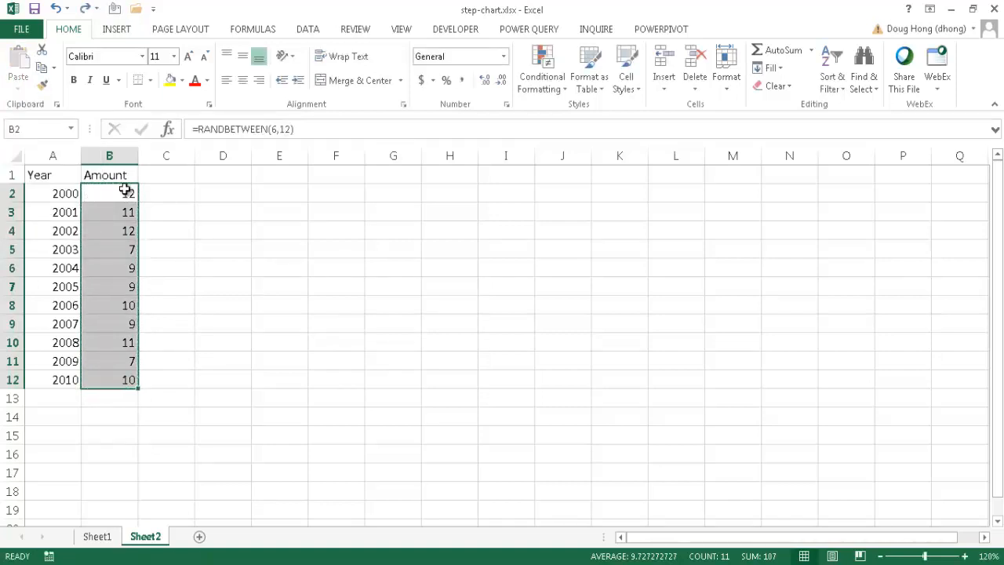
pyautogui.press('ctrl+c')
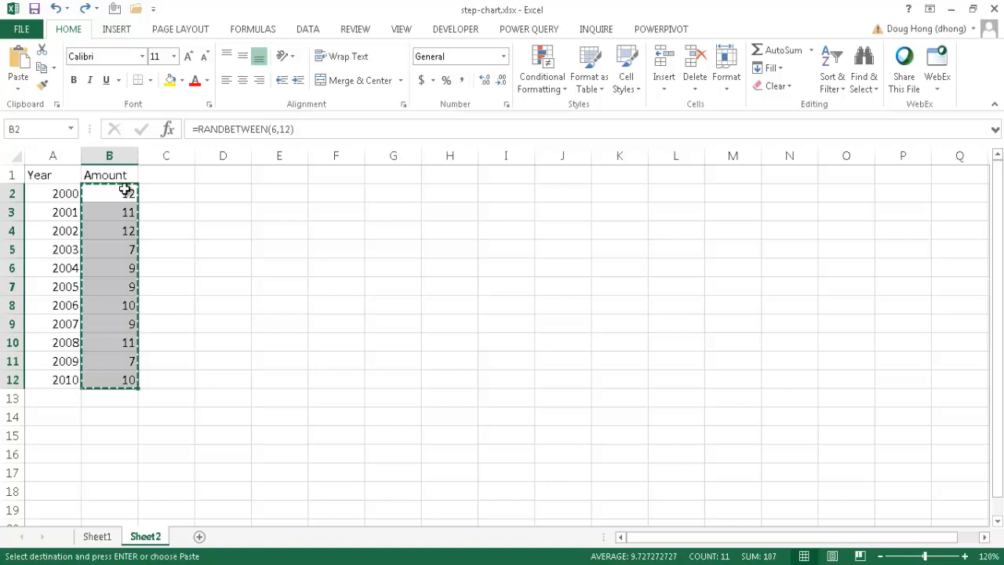
# Paste the Amount cells as Values, replacing the RANDBETWEEN formulas with fixed numbers
pyautogui.press('alt+e+s')
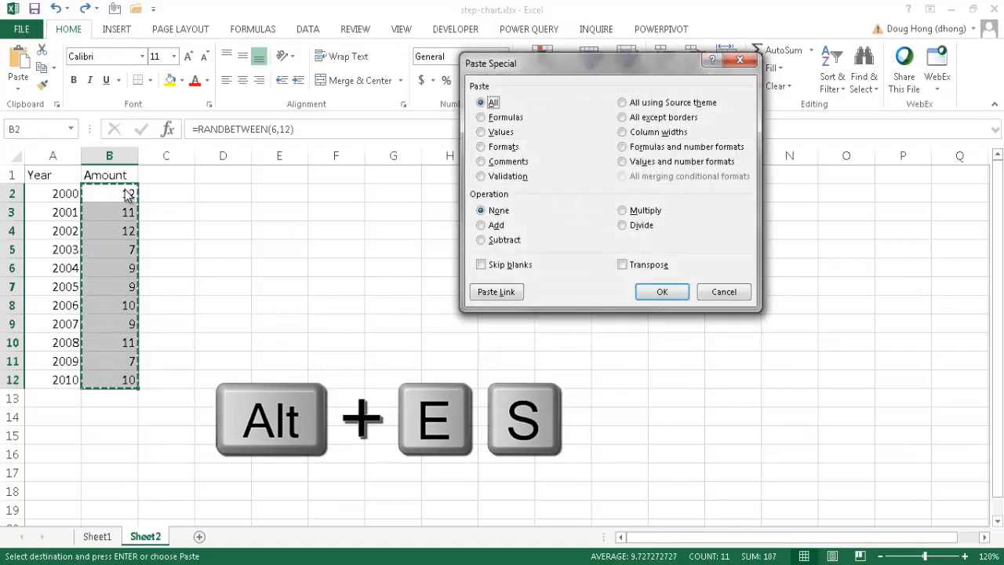
pyautogui.click(481, 132)
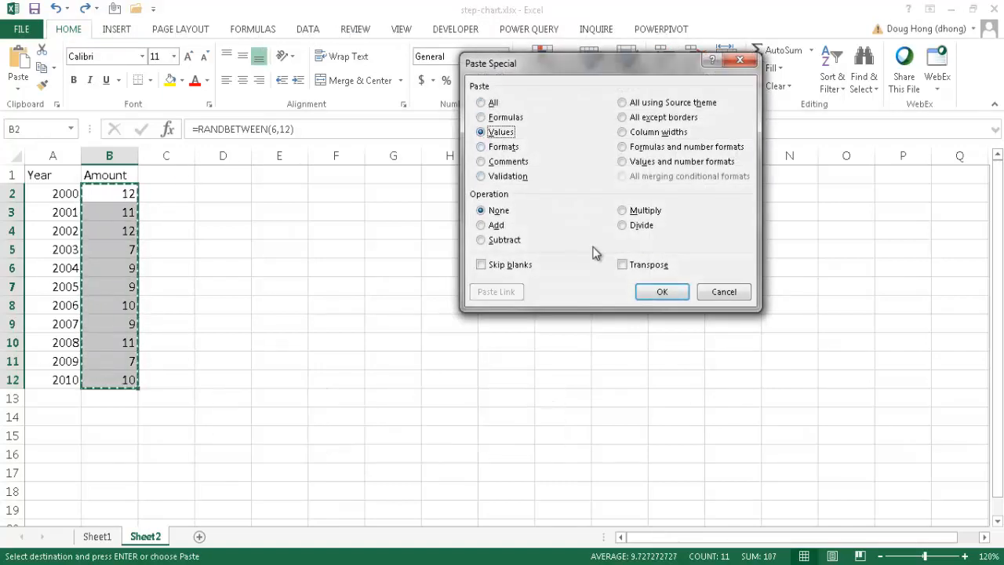
pyautogui.moveTo(662, 291)
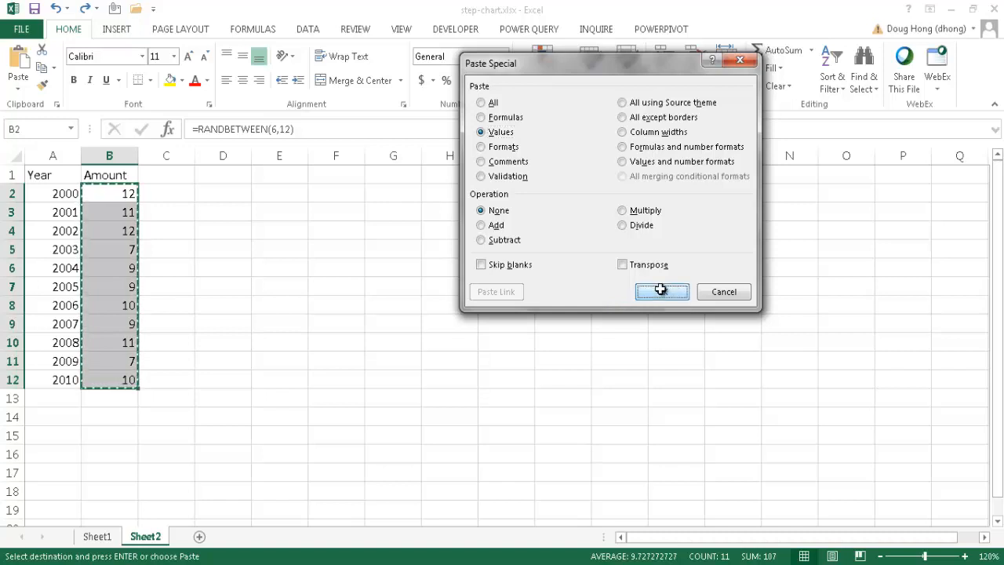
pyautogui.click(662, 291)
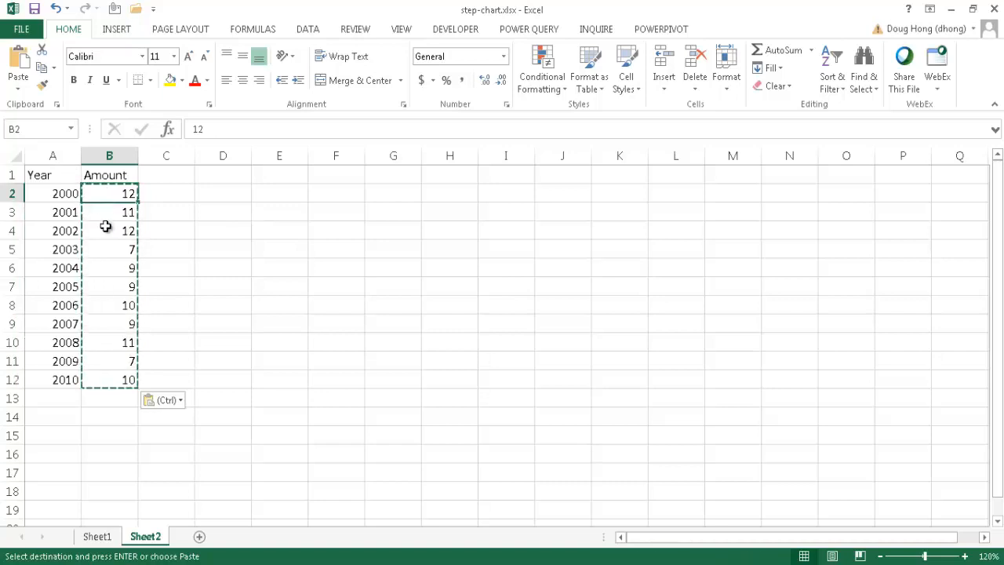
pyautogui.click(109, 249)
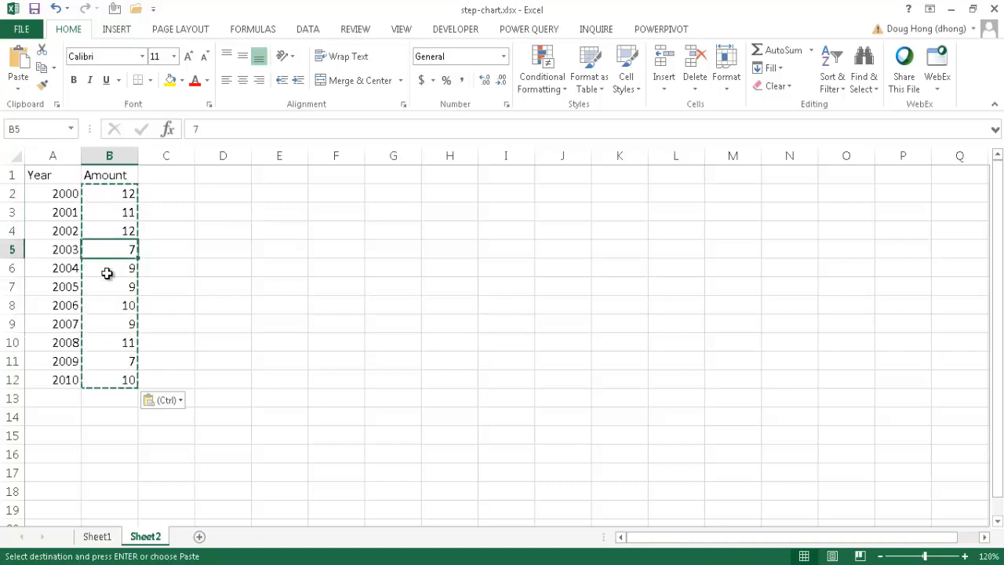
# Copy the Year and Amount rows A2:B12 and paste a second copy below
pyautogui.click(65, 193)
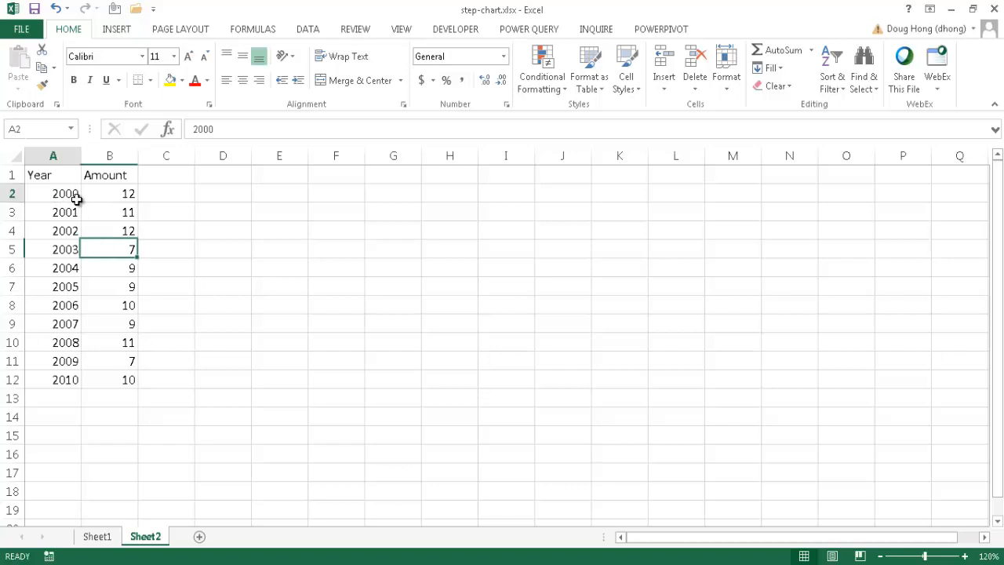
pyautogui.moveTo(75, 193); pyautogui.dragTo(105, 380)
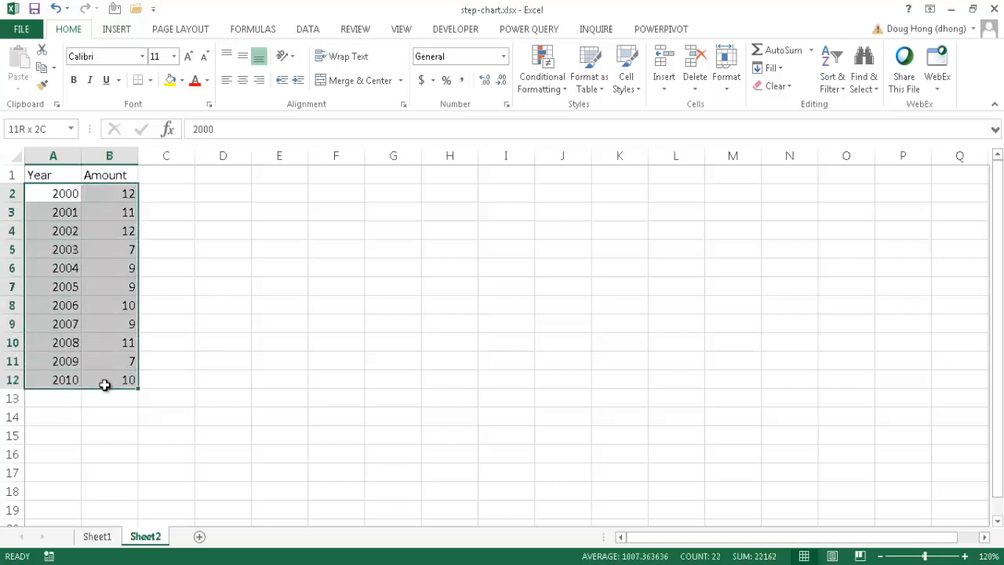
pyautogui.click(54, 194)
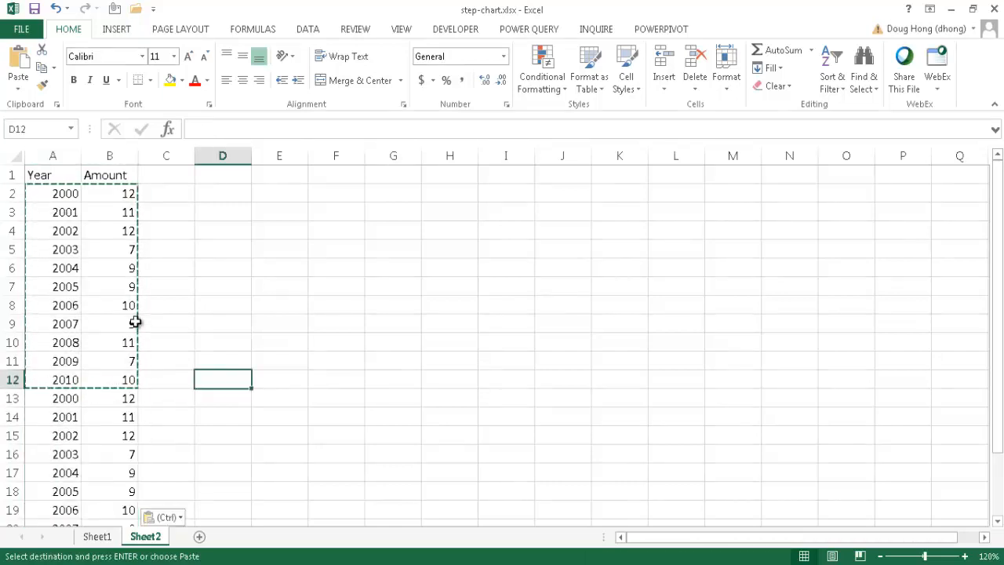
pyautogui.click(109, 305)
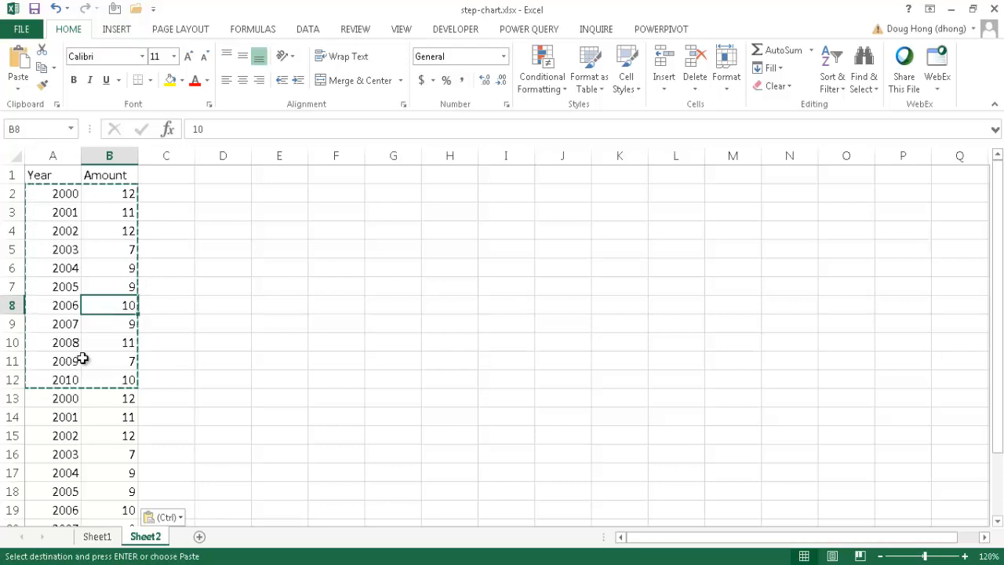
pyautogui.click(109, 324)
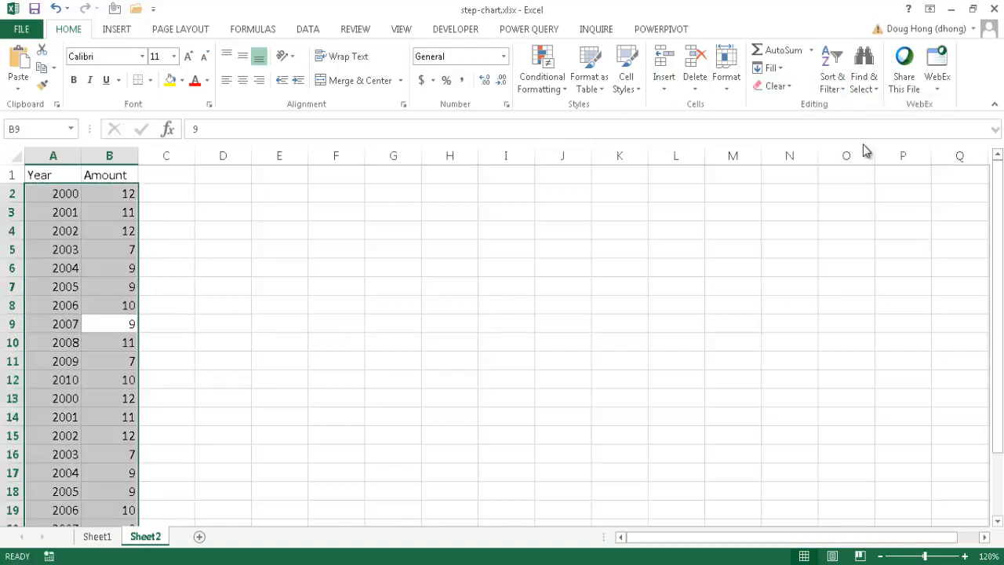
pyautogui.click(528, 161)
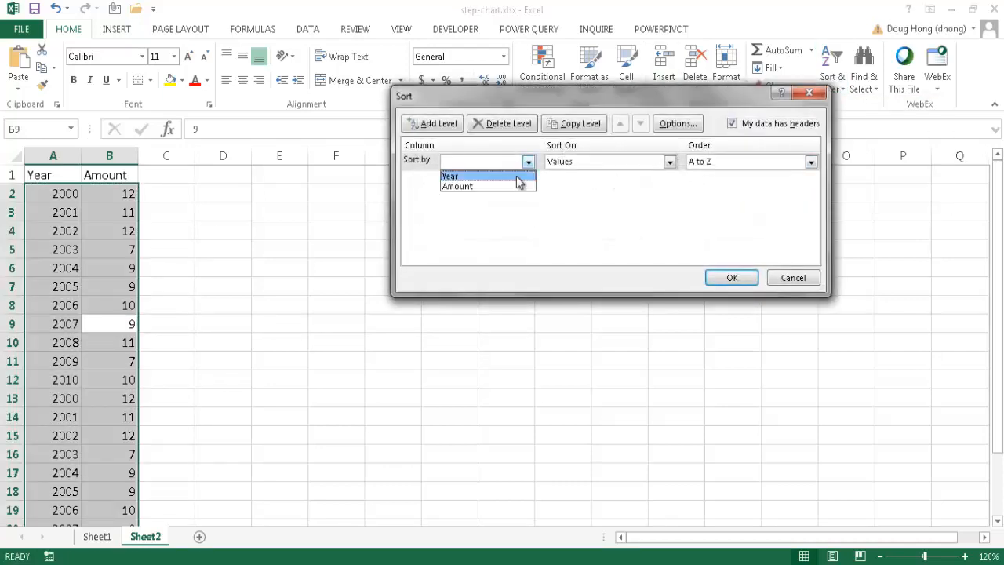
pyautogui.click(450, 176)
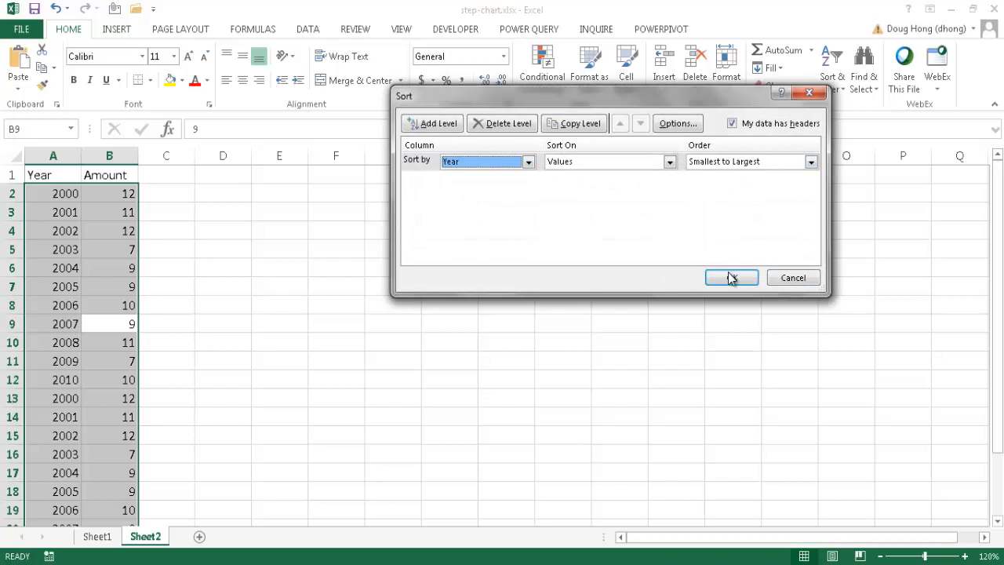
pyautogui.click(731, 277)
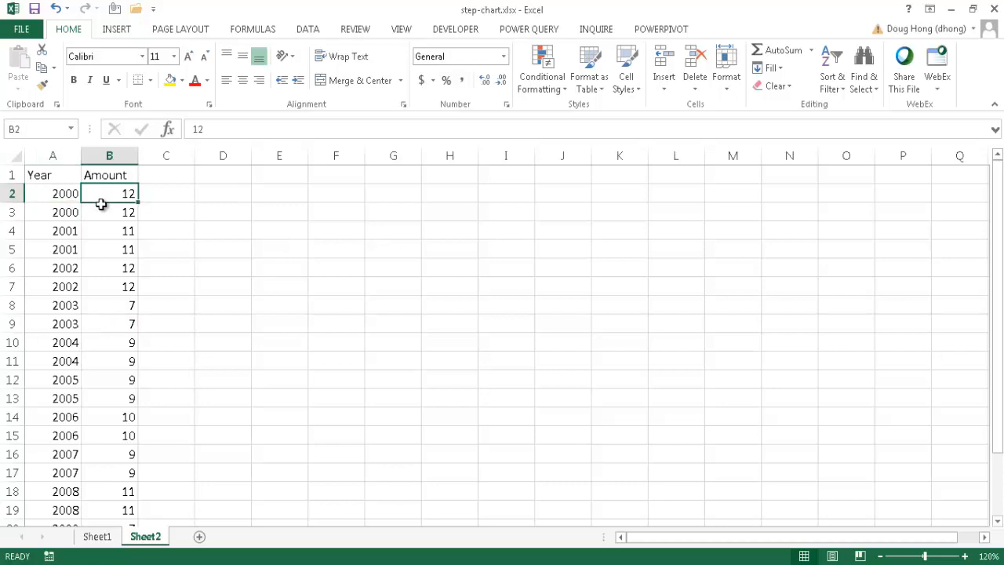
pyautogui.click(109, 212)
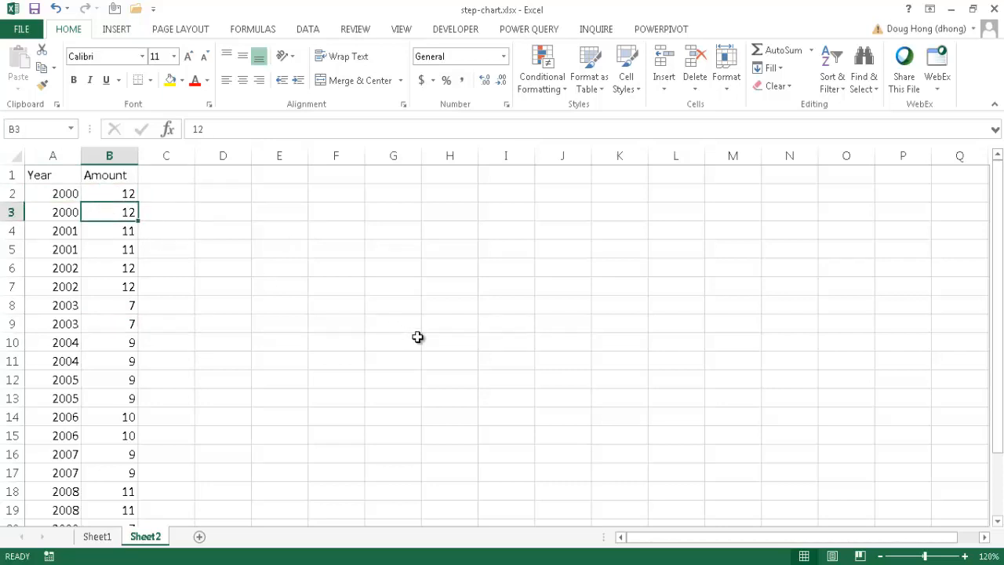
pyautogui.moveTo(117, 192)
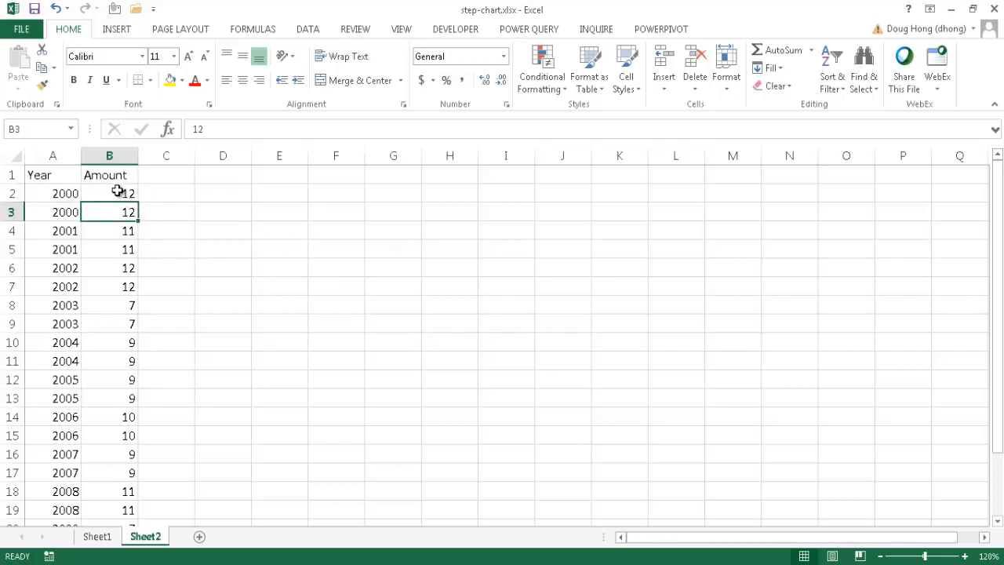
pyautogui.moveTo(106, 355)
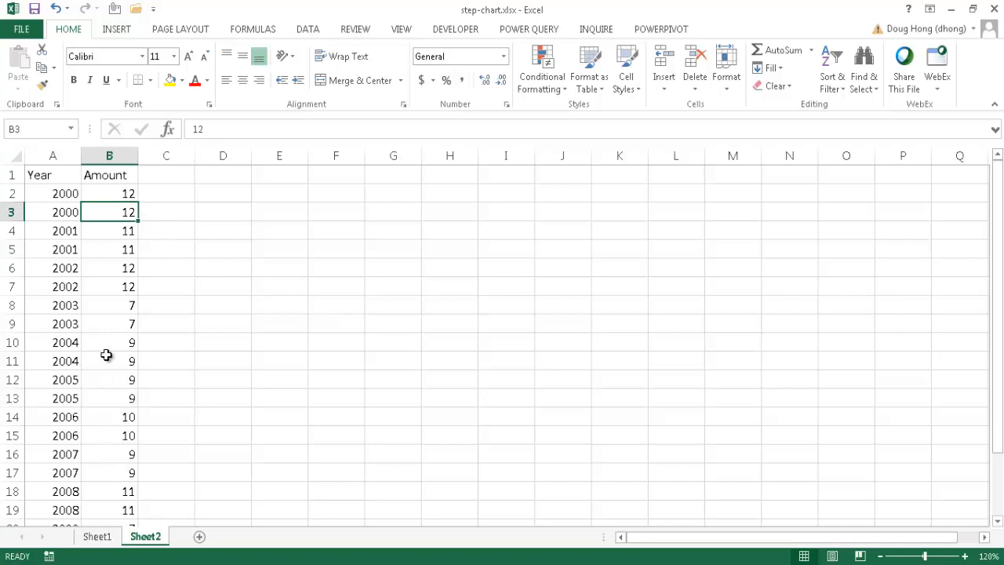
pyautogui.moveTo(55, 193)
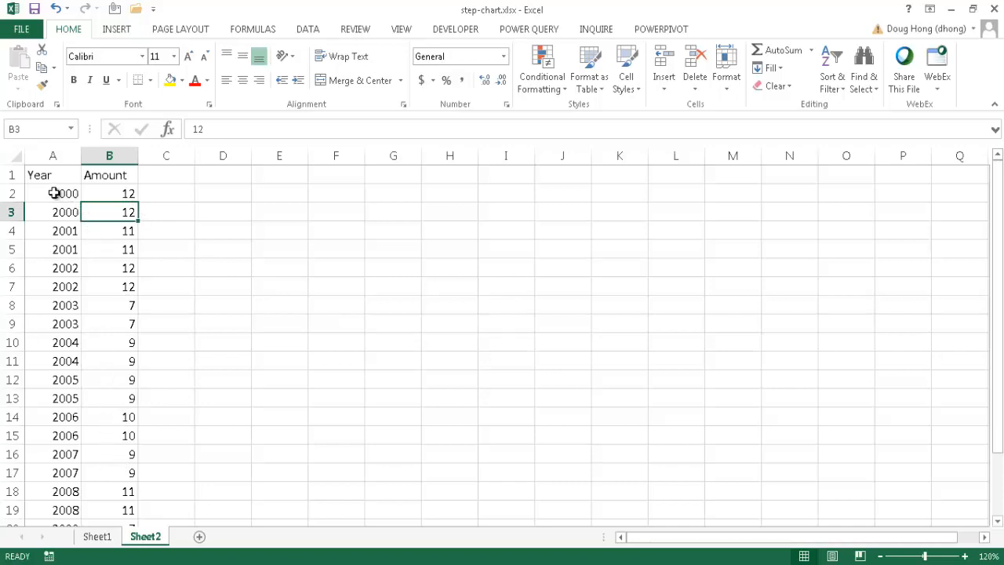
pyautogui.moveTo(58, 319)
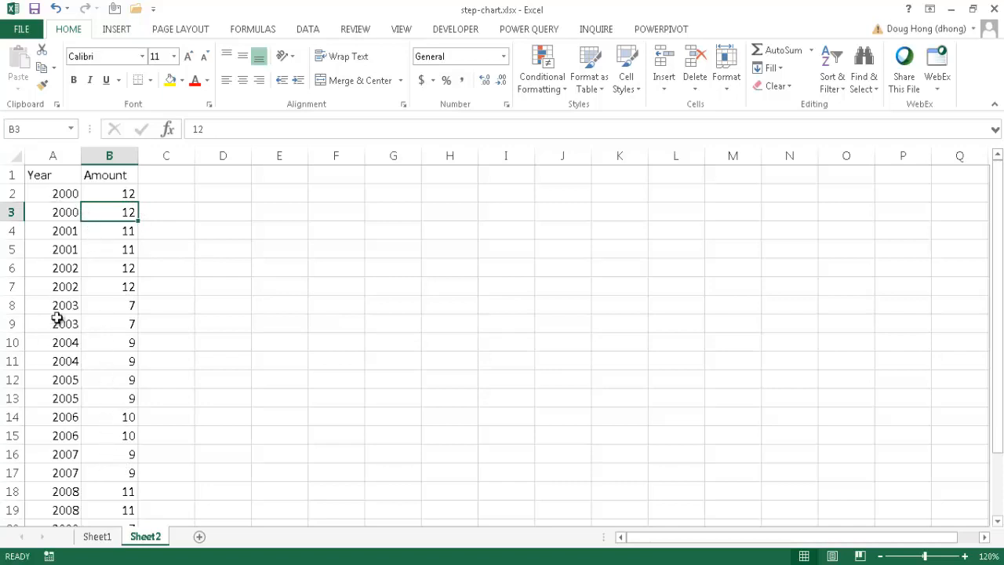
pyautogui.scroll(-3)
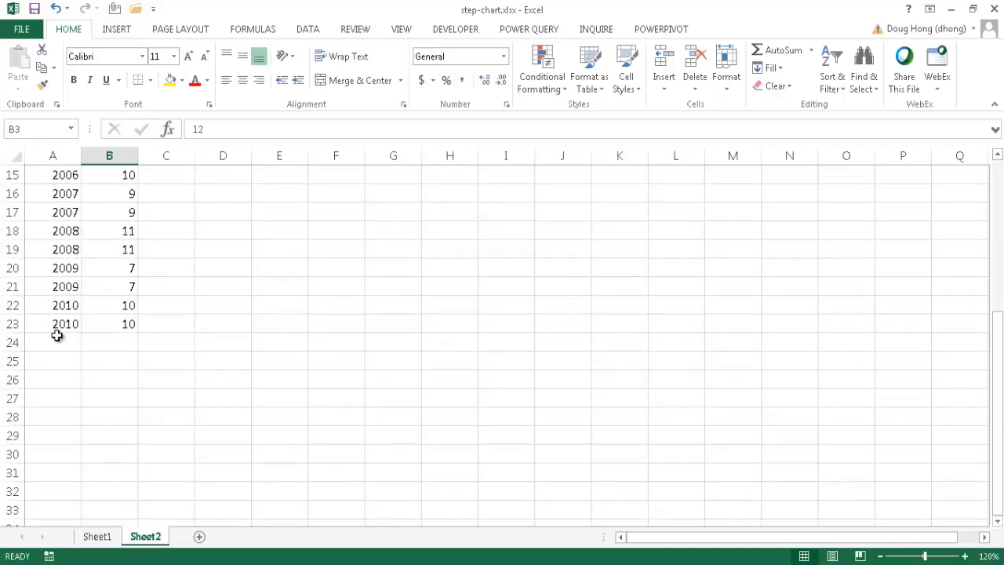
pyautogui.moveTo(175, 335)
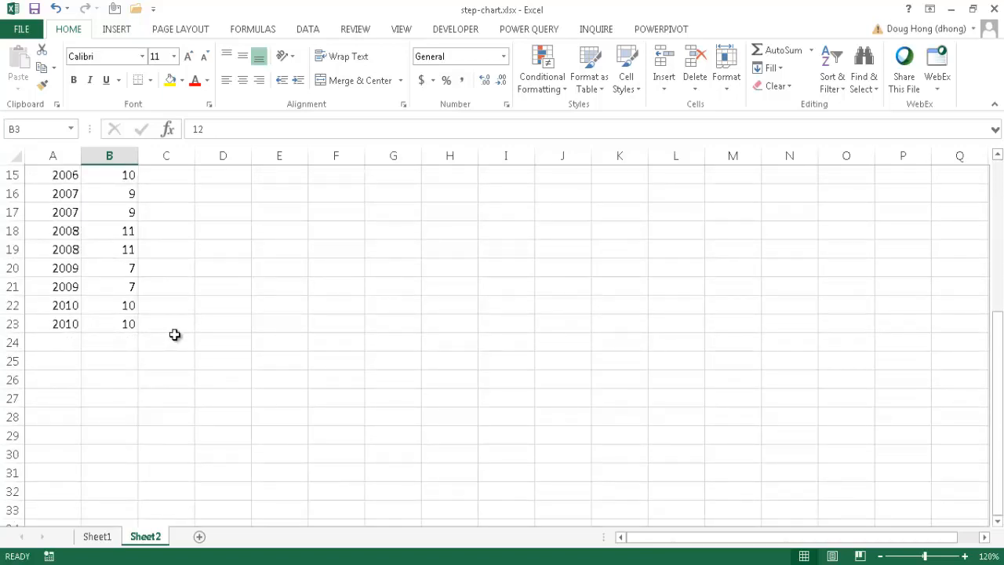
pyautogui.scroll(3)
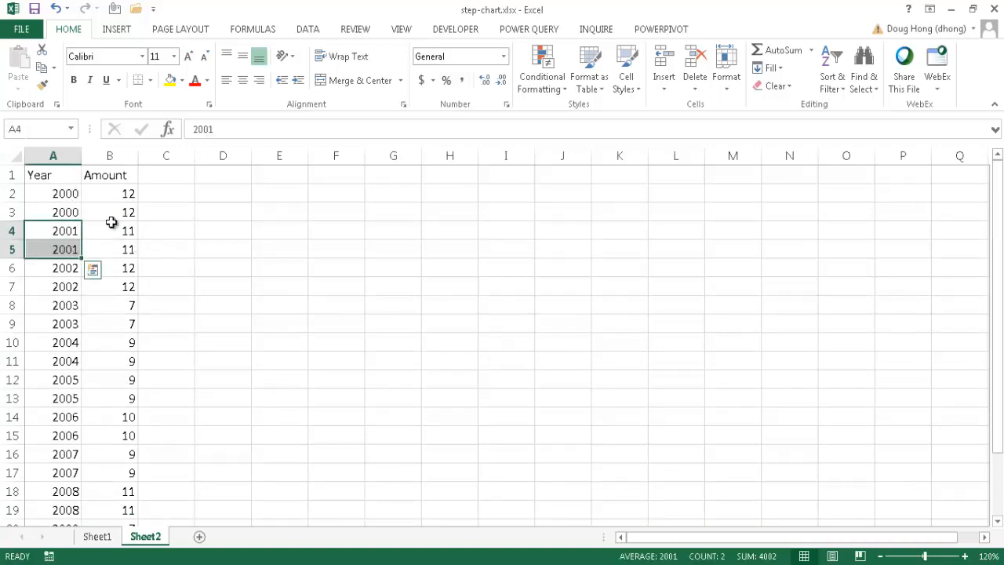
# Paste the Amount values one row lower at B3 and remove a duplicate 2000 row
pyautogui.click(166, 212)
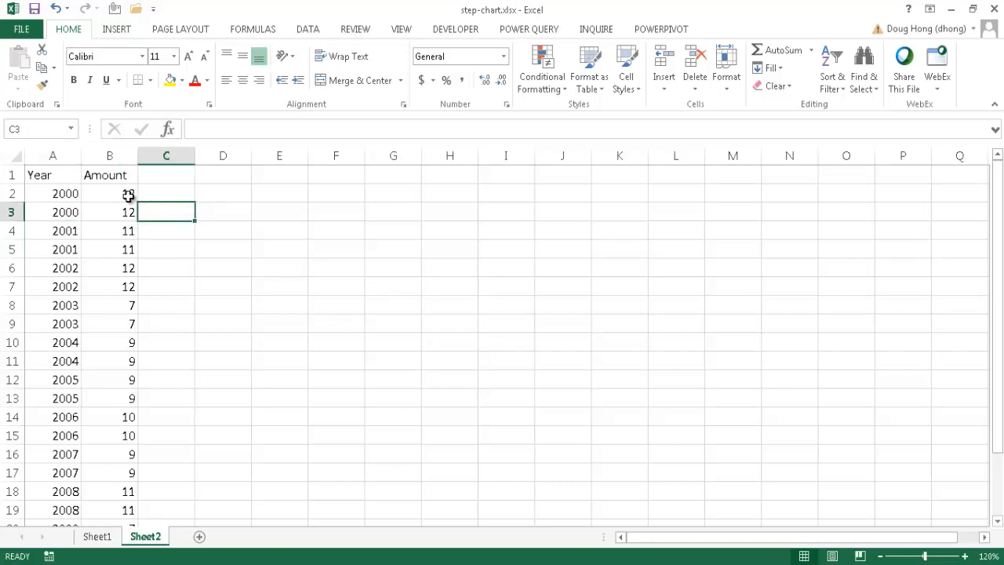
pyautogui.moveTo(110, 193); pyautogui.dragTo(110, 249)
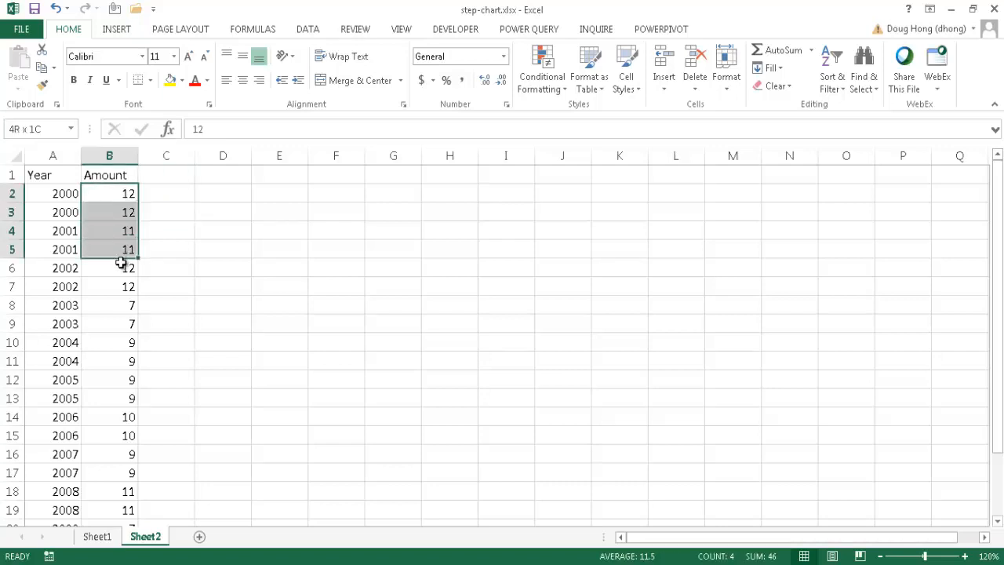
pyautogui.moveTo(121, 263); pyautogui.dragTo(122, 518)
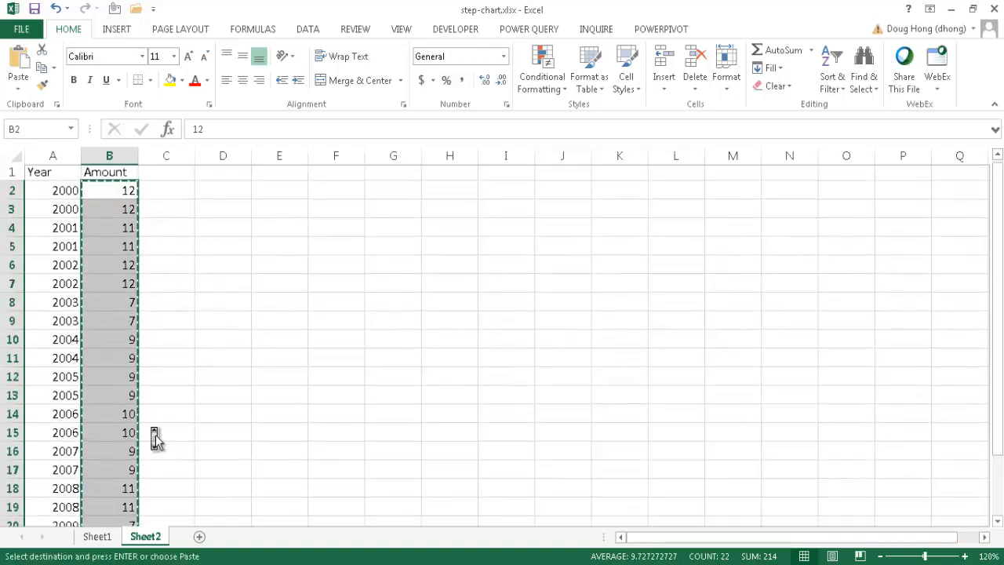
pyautogui.click(109, 212)
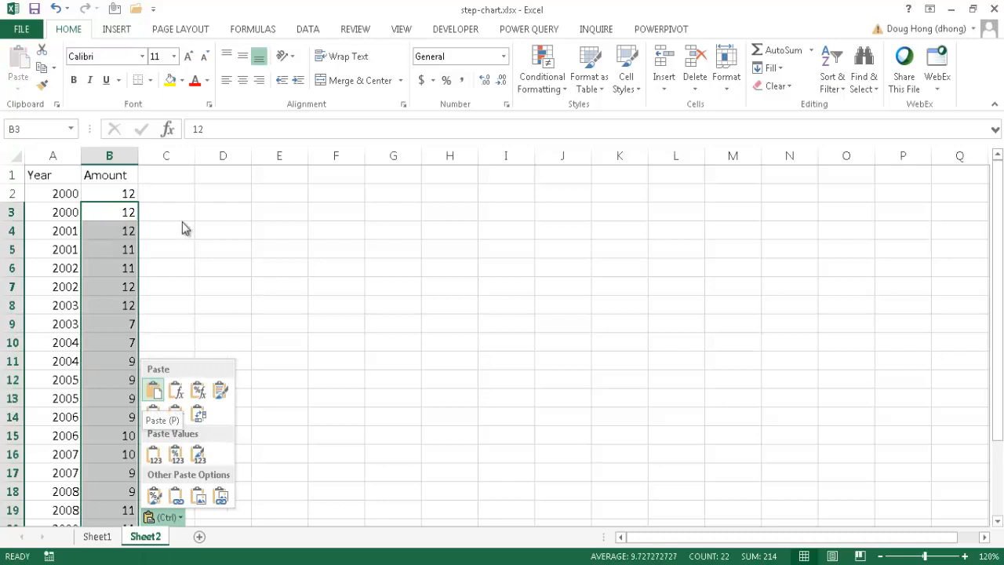
pyautogui.scroll(-3)
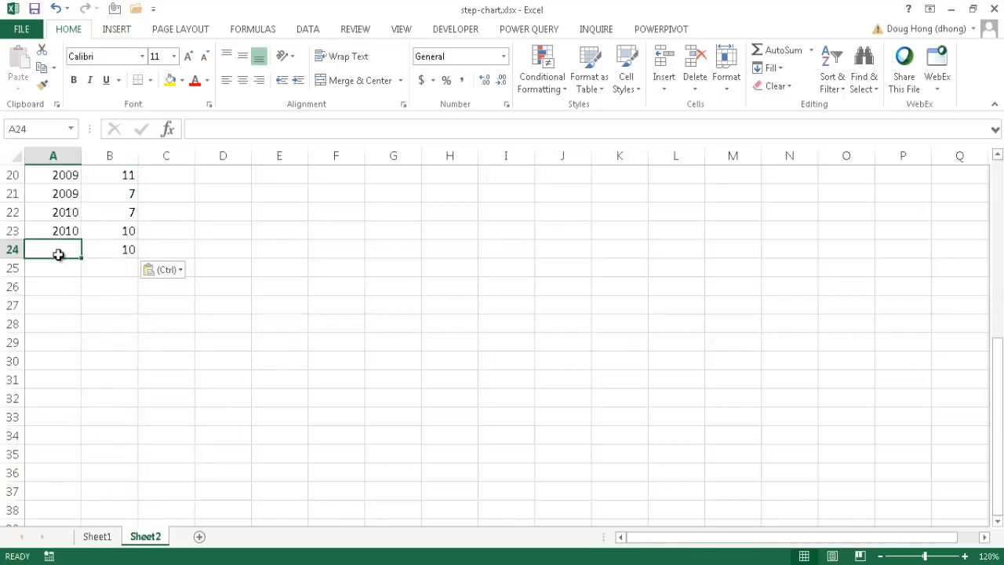
pyautogui.scroll(3)
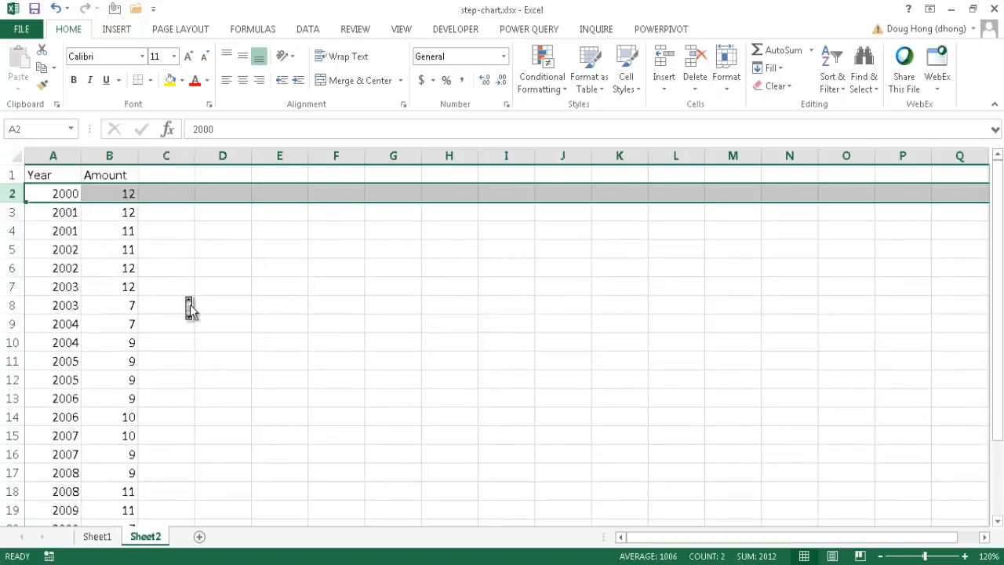
pyautogui.scroll(-3)
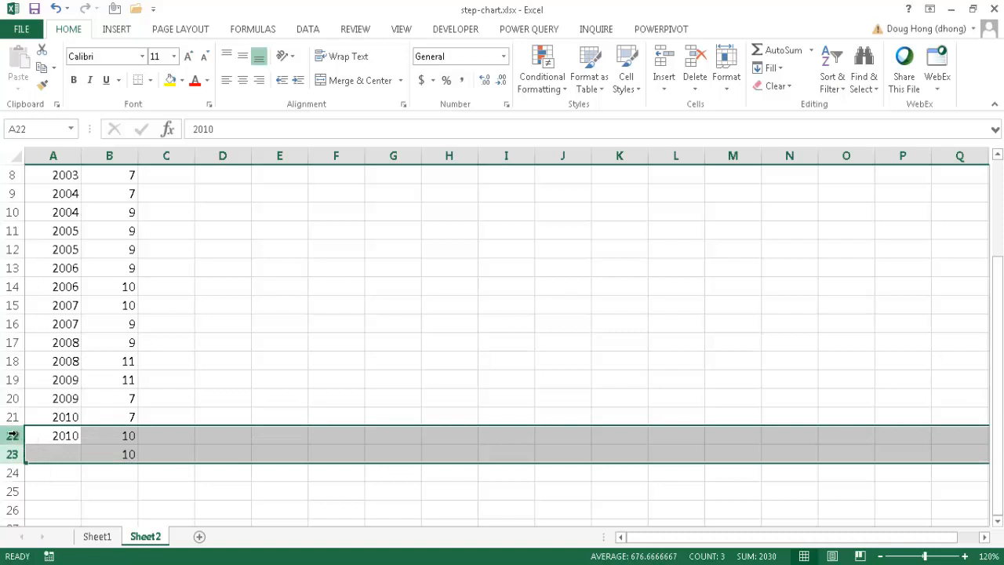
# Delete leftover rows 22–23 and spot-check the stepped amounts, ending at 2010 with 7
pyautogui.rightClick(24, 443)
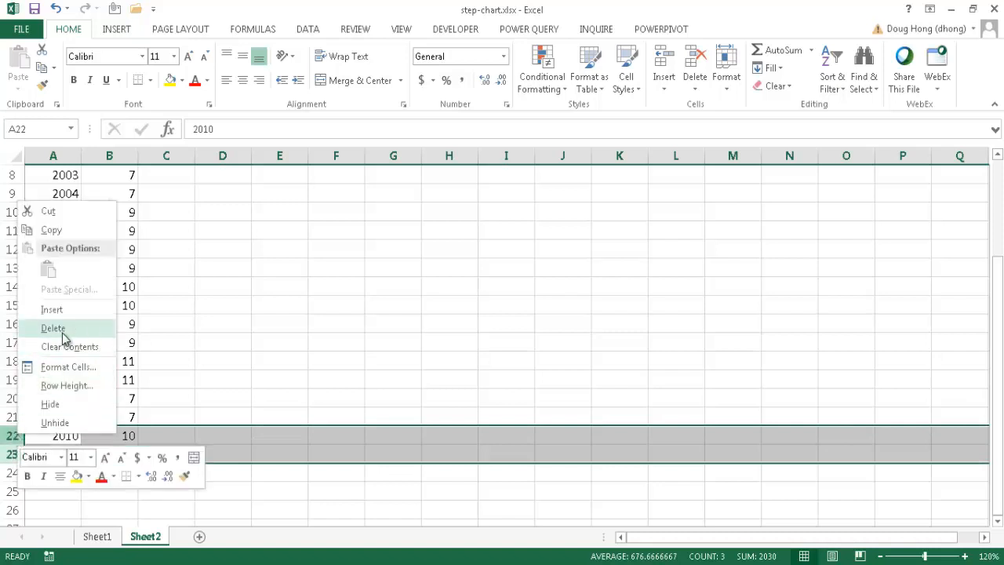
pyautogui.click(54, 328)
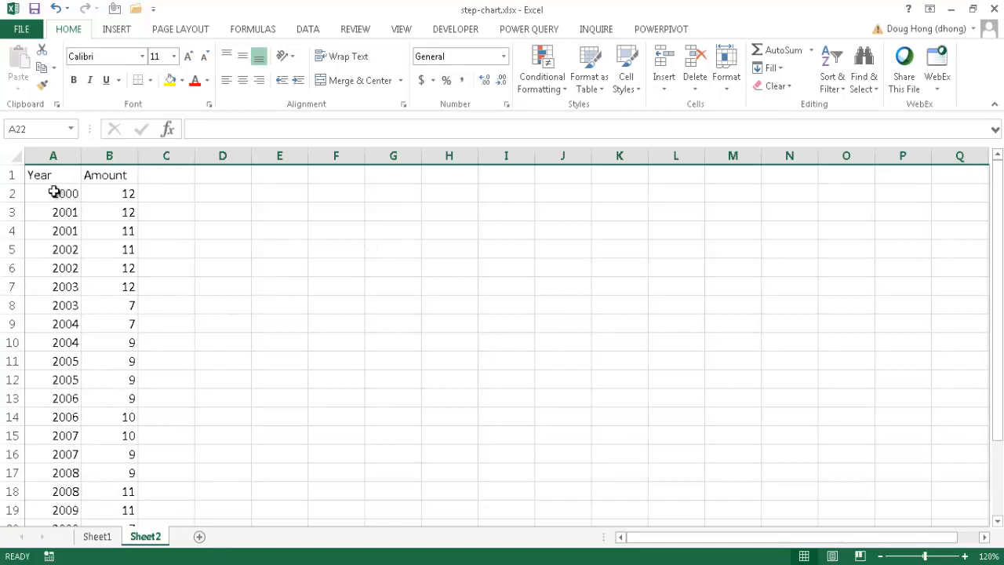
pyautogui.click(54, 193)
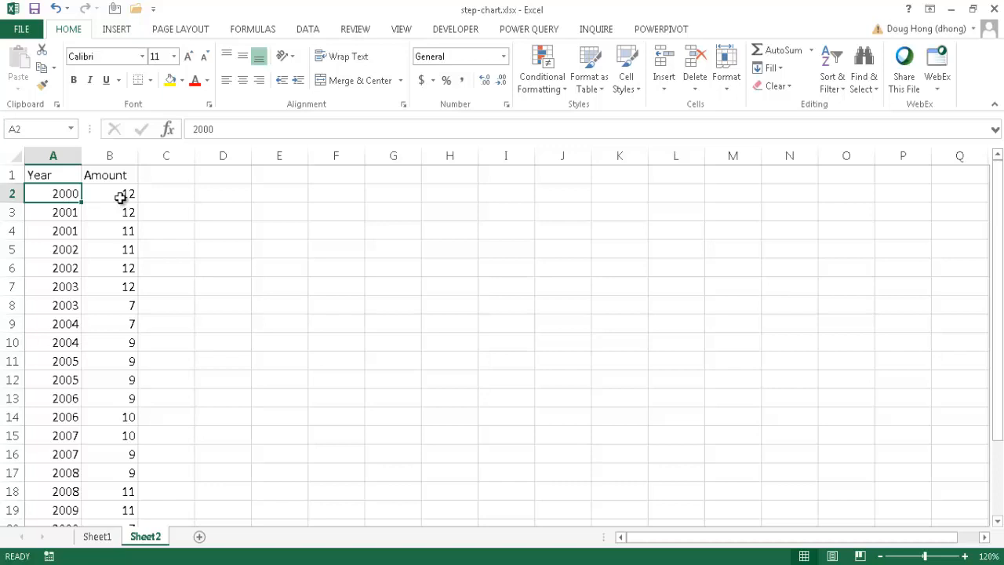
pyautogui.click(110, 193)
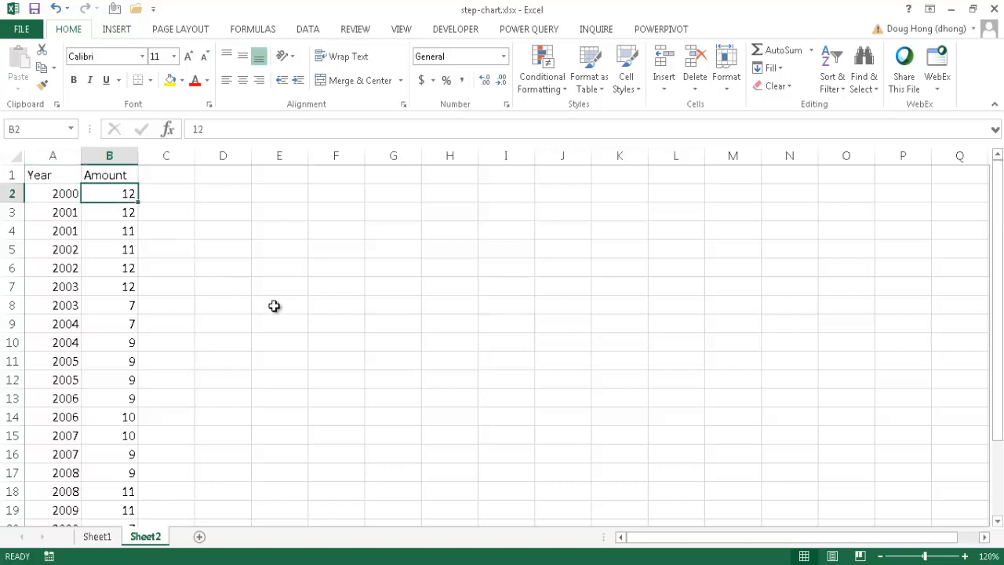
pyautogui.scroll(-3)
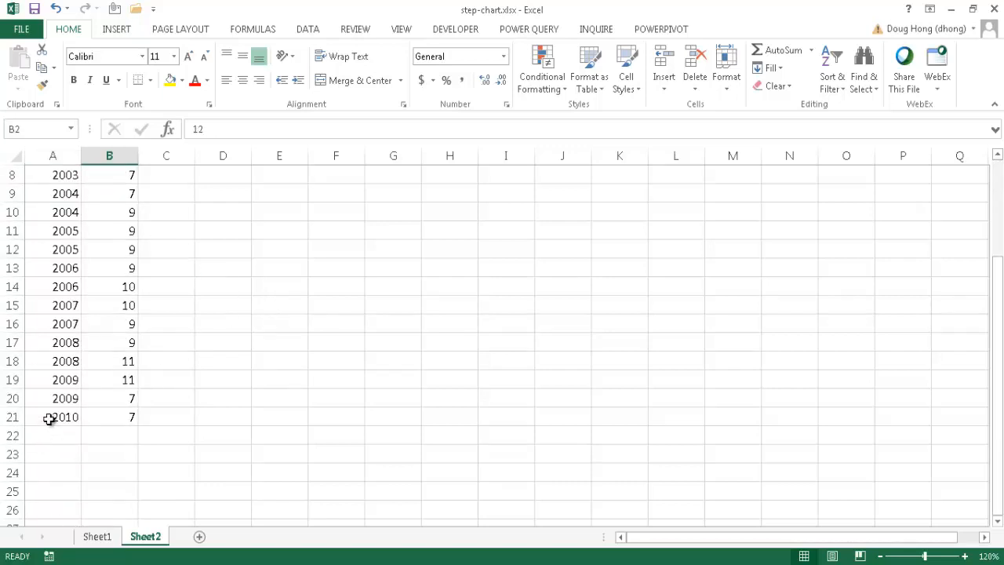
pyautogui.click(109, 417)
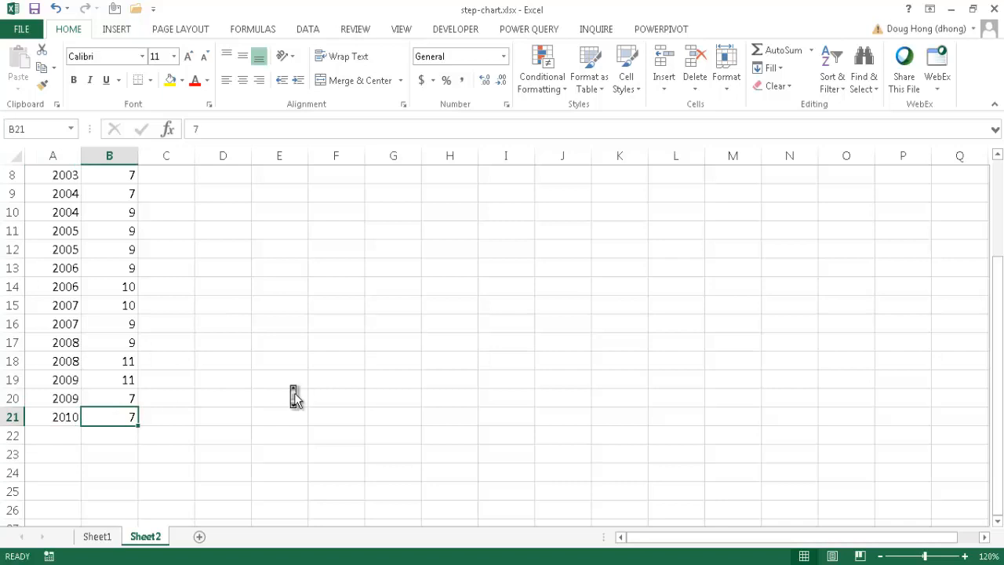
pyautogui.scroll(3)
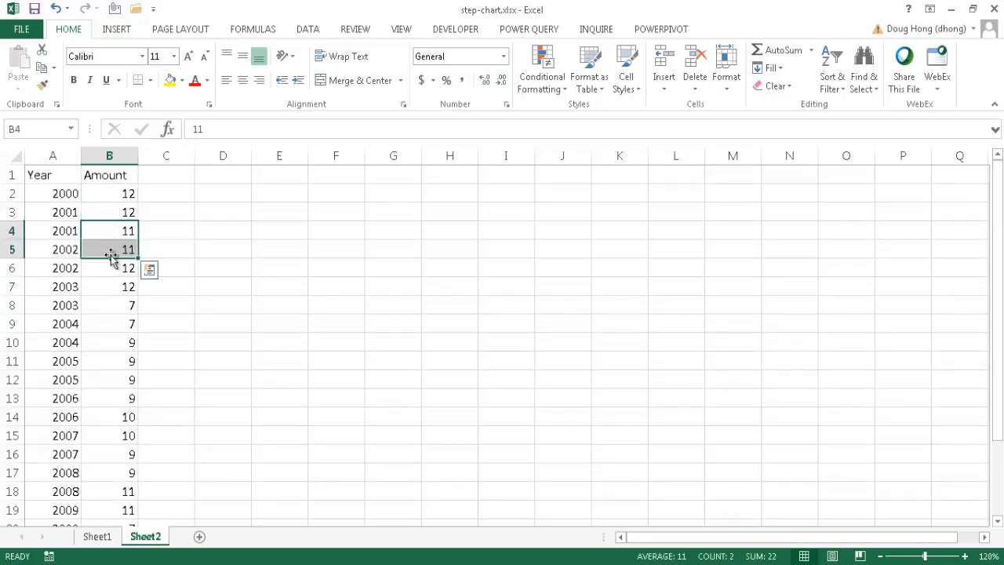
pyautogui.click(109, 267)
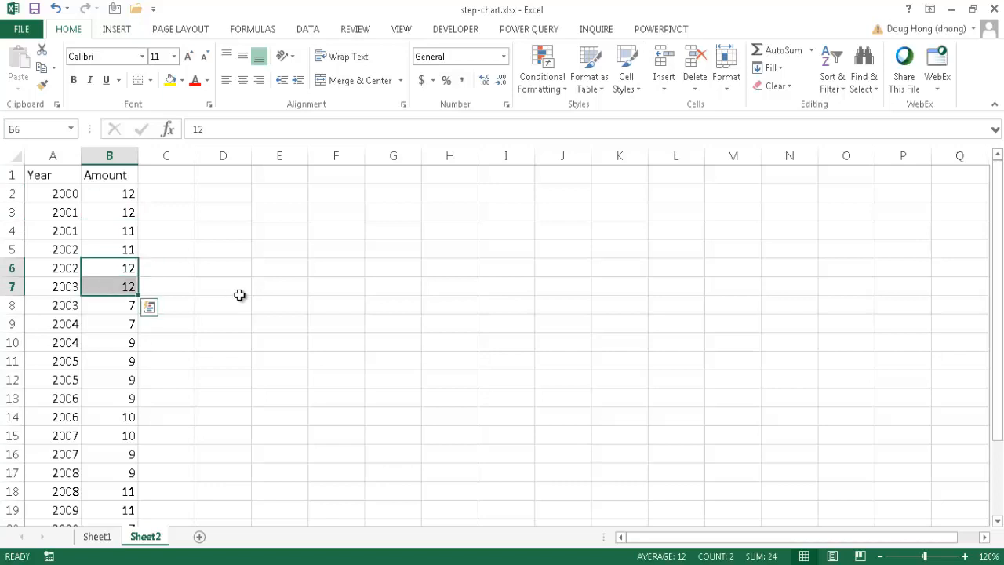
pyautogui.moveTo(96, 237)
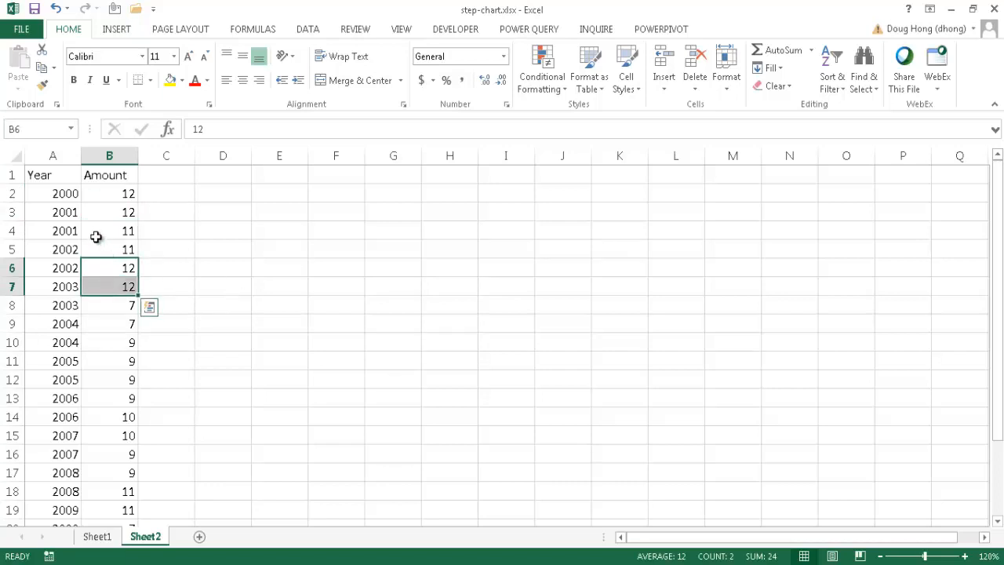
pyautogui.click(109, 230)
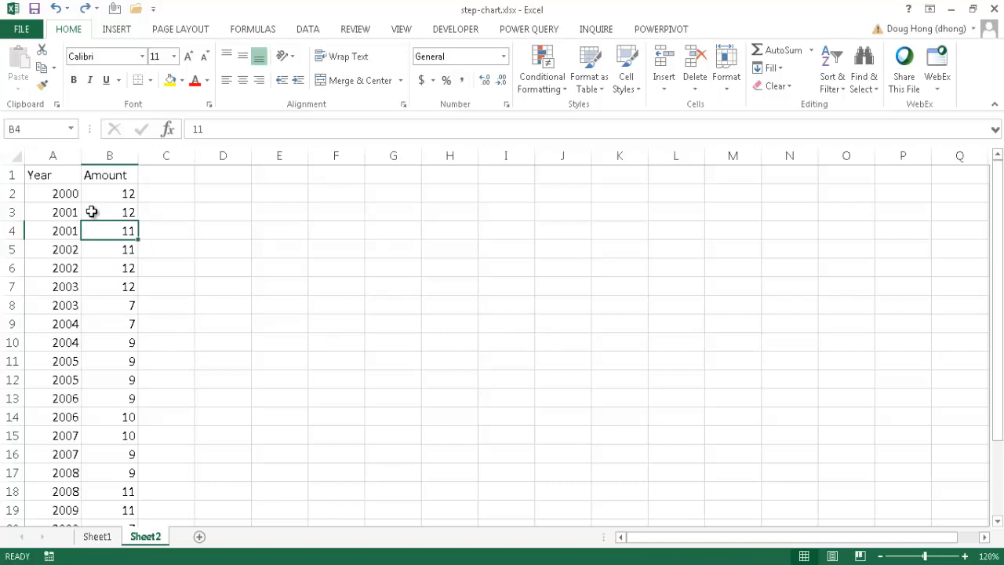
pyautogui.moveTo(260, 268)
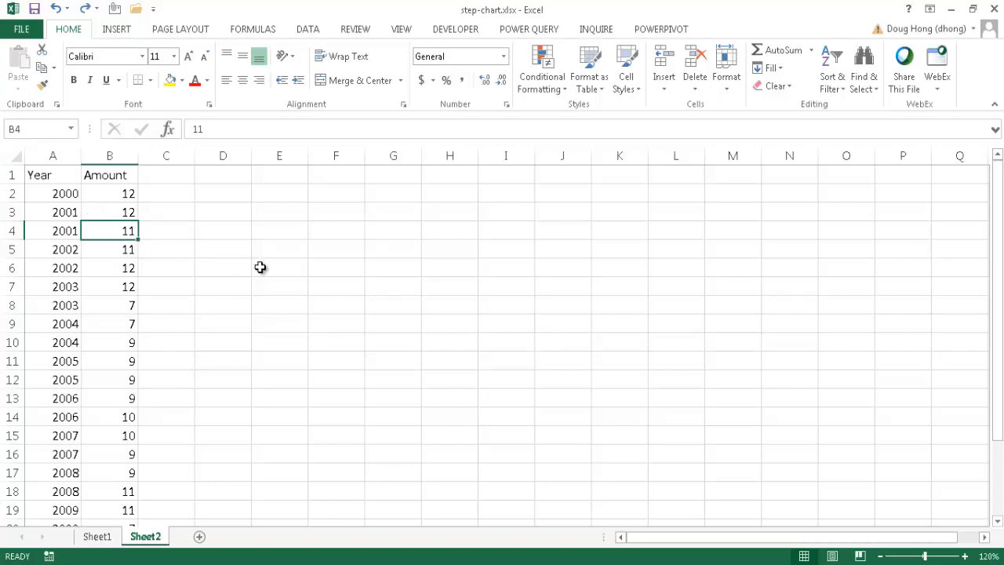
pyautogui.moveTo(55, 296)
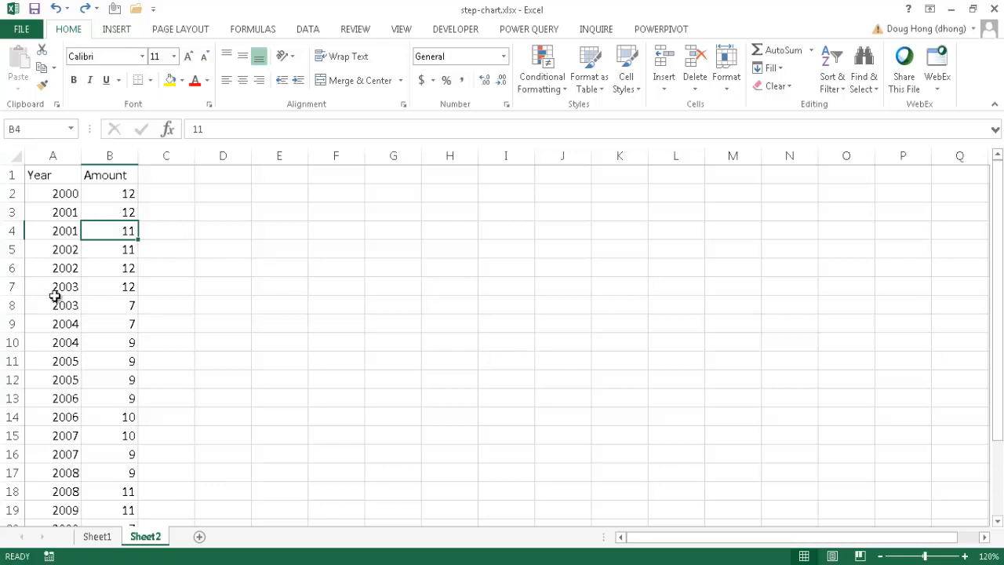
pyautogui.click(279, 249)
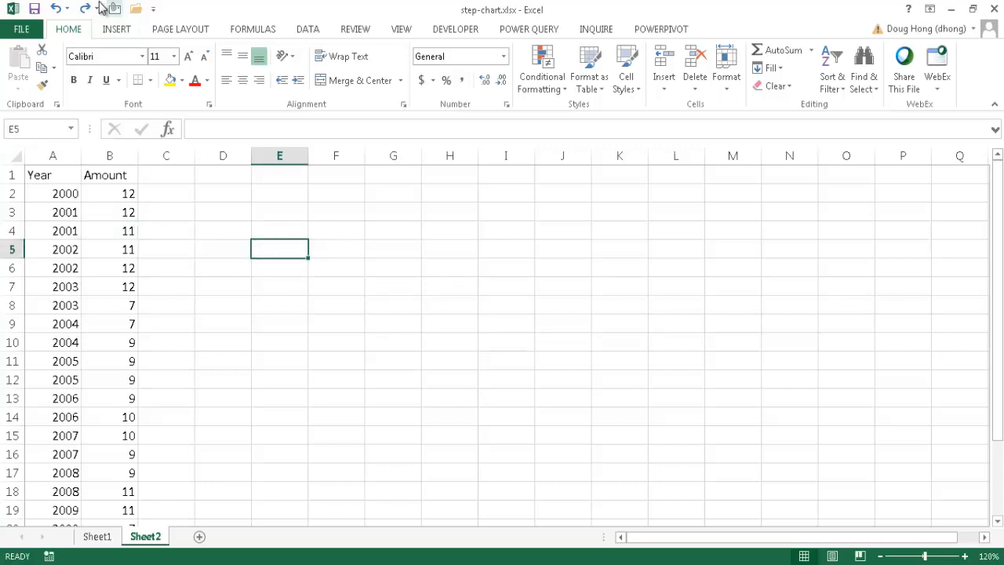
# Insert an empty first-style 2-D Line chart from the Insert tab
pyautogui.click(116, 29)
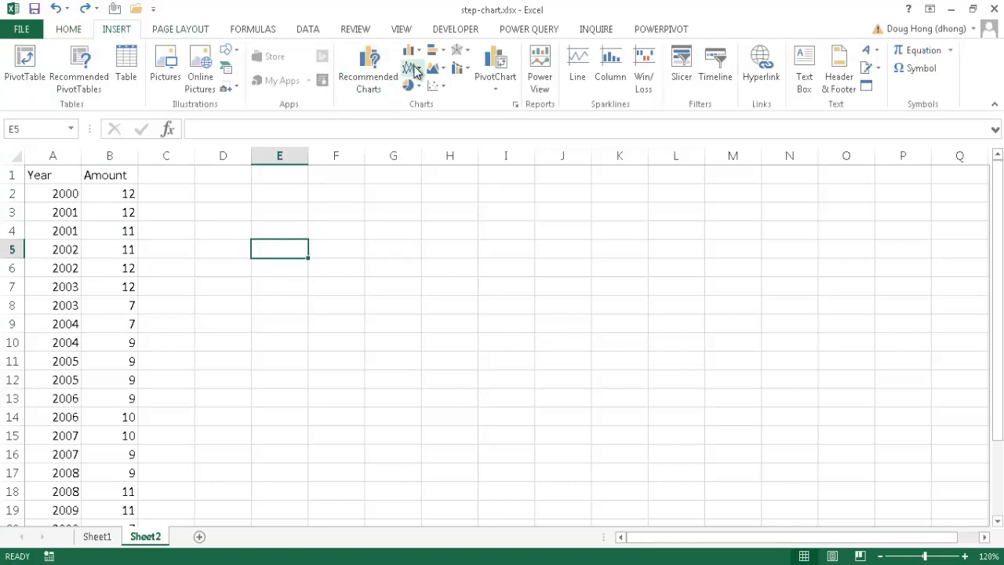
pyautogui.click(411, 67)
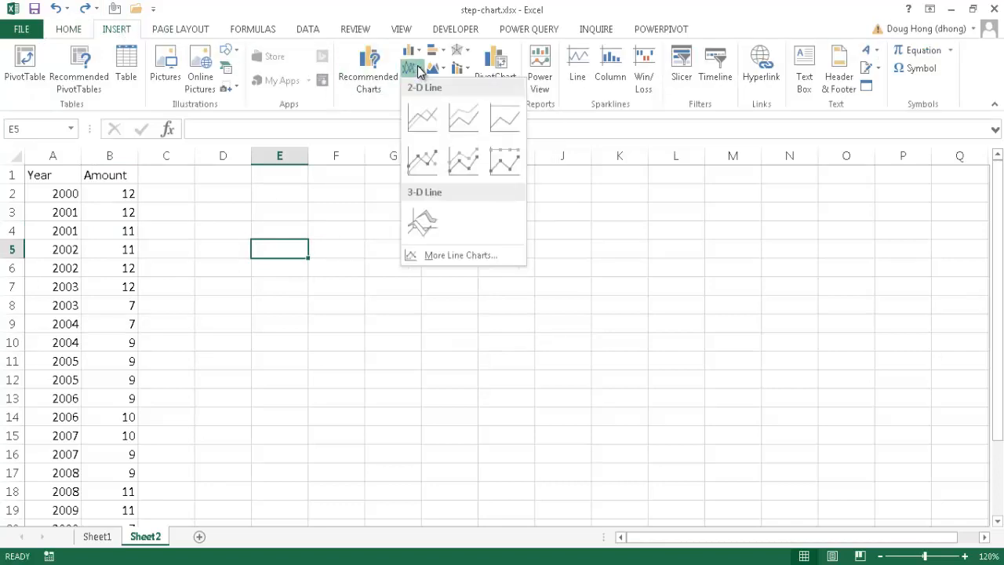
pyautogui.click(422, 117)
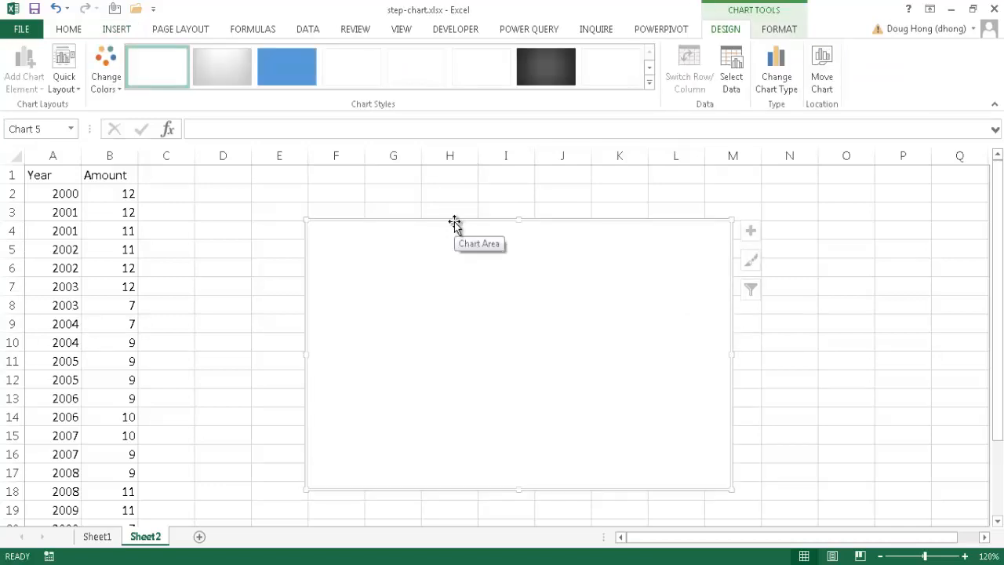
pyautogui.moveTo(655, 135)
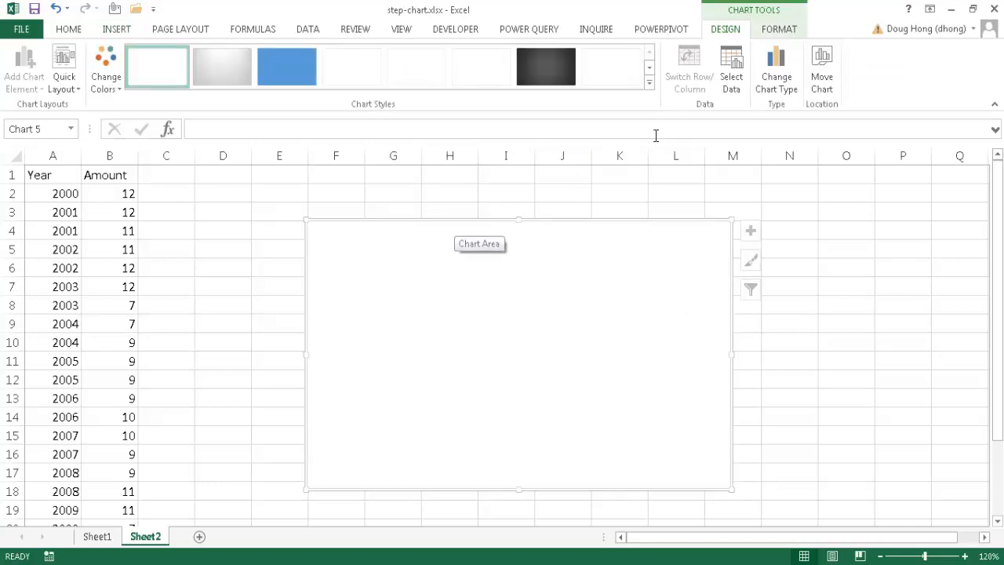
pyautogui.moveTo(546, 223)
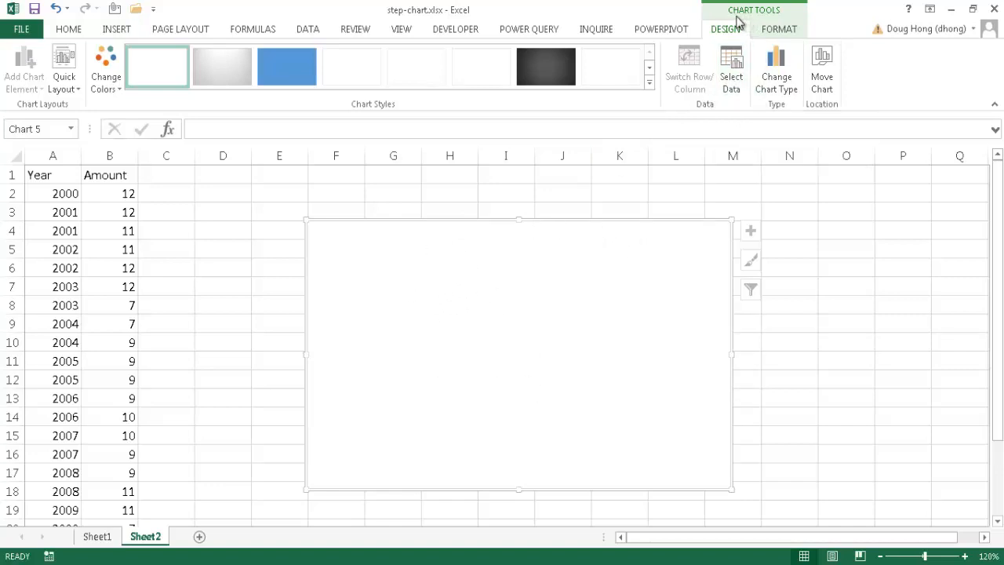
pyautogui.moveTo(773, 19)
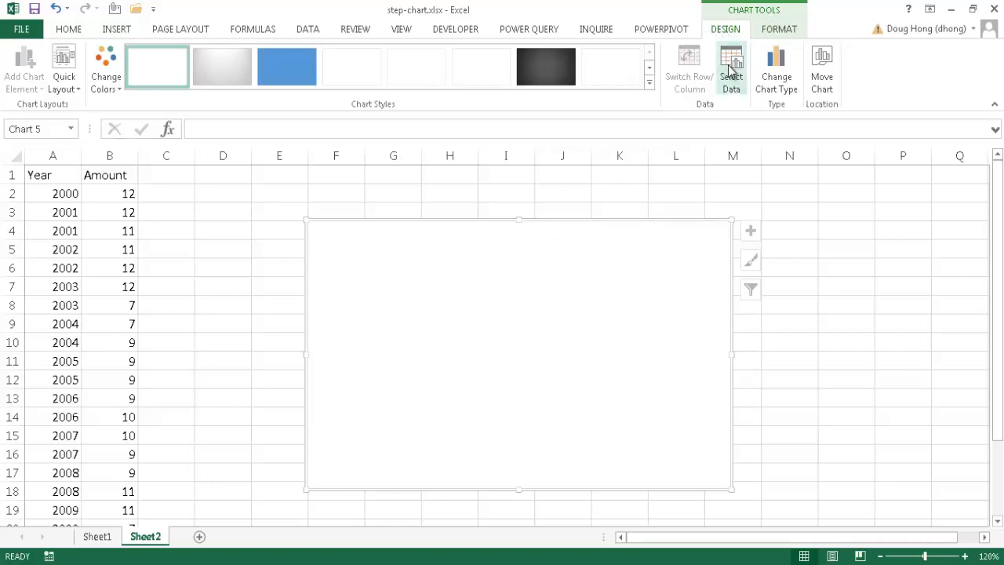
# In Select Data, add a series using the column B Amount values
pyautogui.click(731, 67)
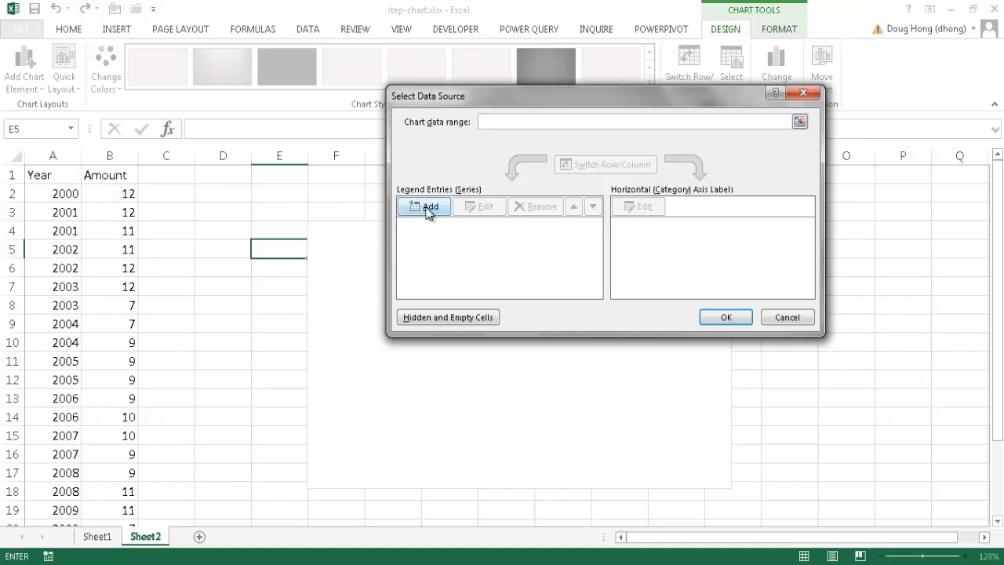
pyautogui.click(430, 206)
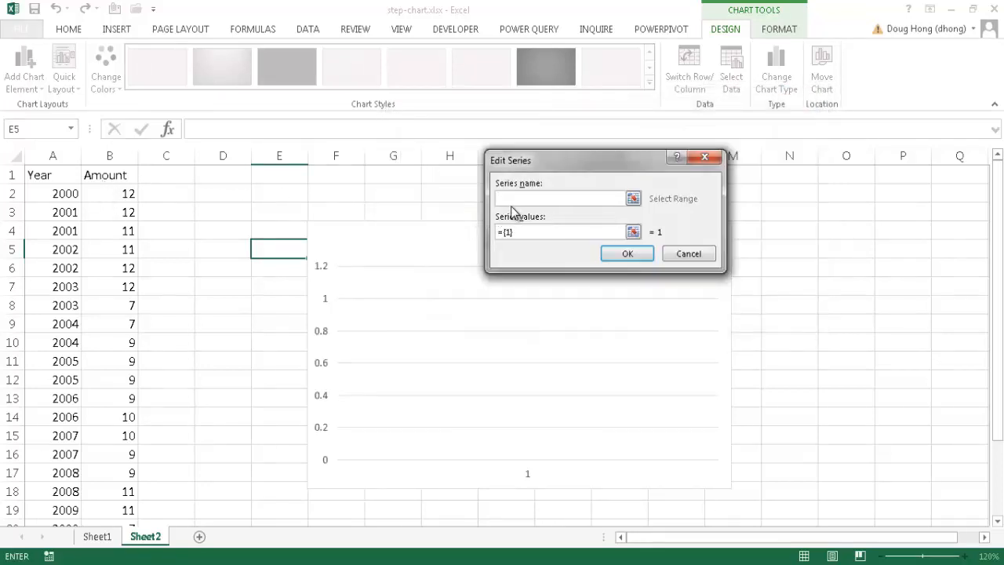
pyautogui.click(110, 175)
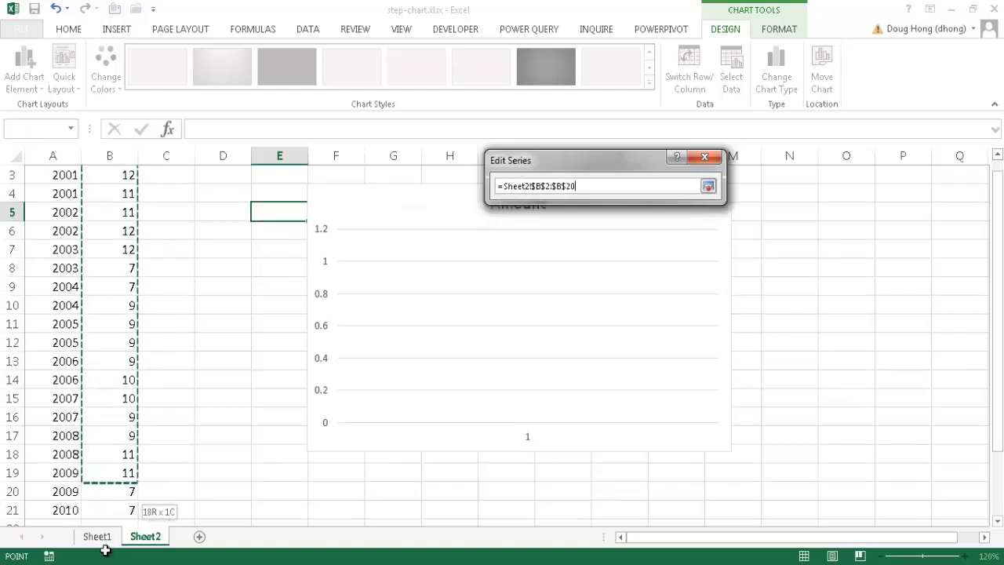
pyautogui.moveTo(110, 473); pyautogui.dragTo(121, 435)
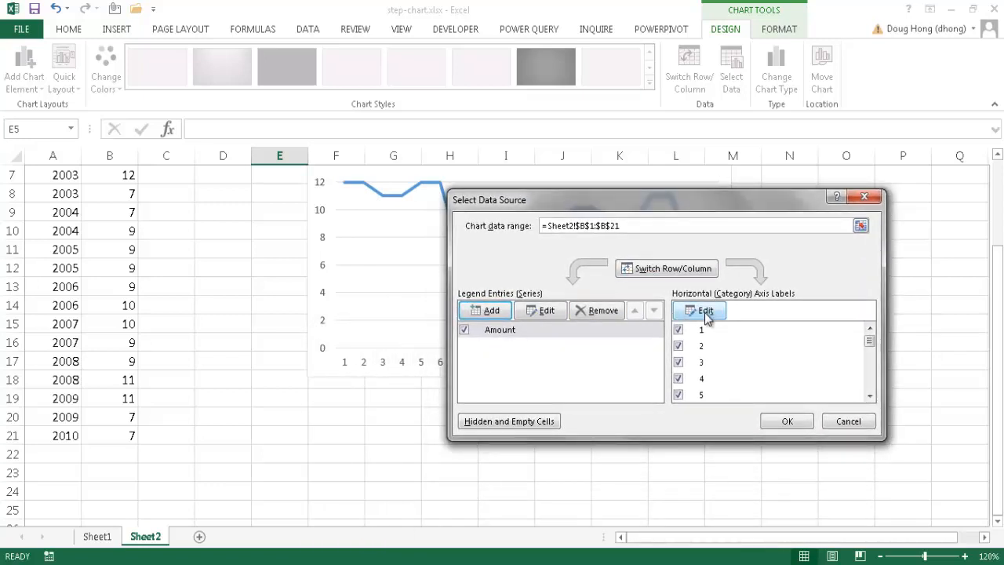
pyautogui.moveTo(609, 365)
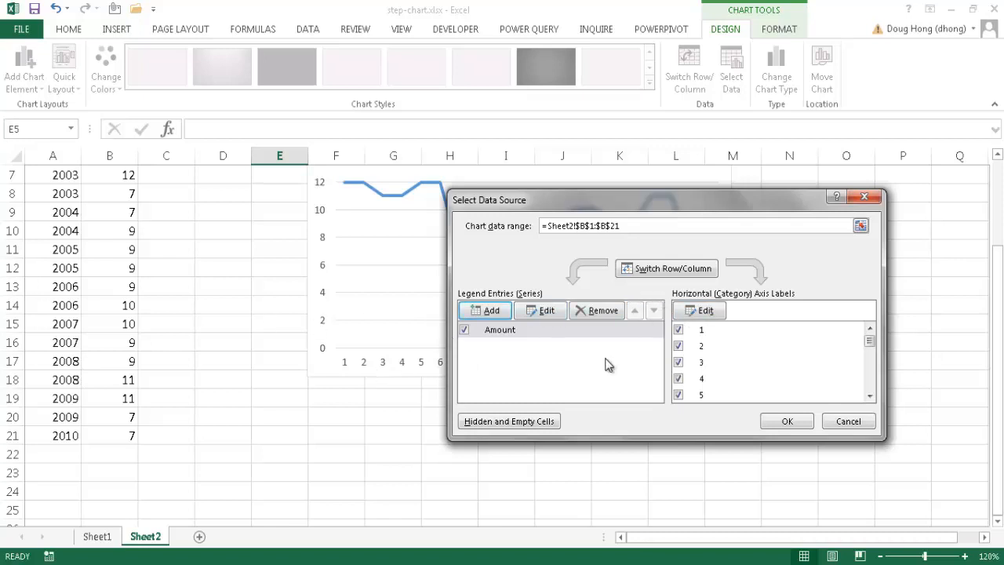
pyautogui.moveTo(365, 367)
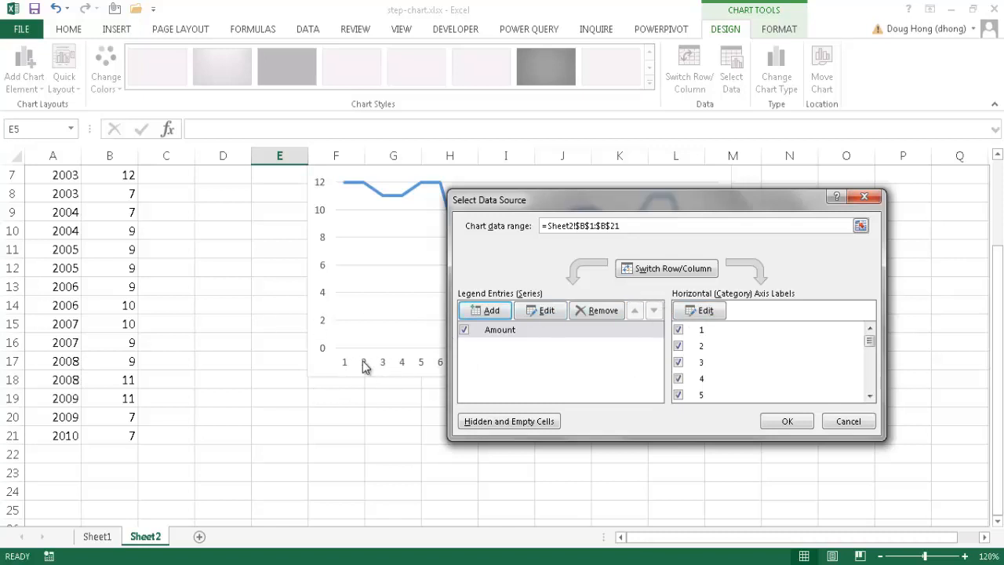
pyautogui.moveTo(686, 316)
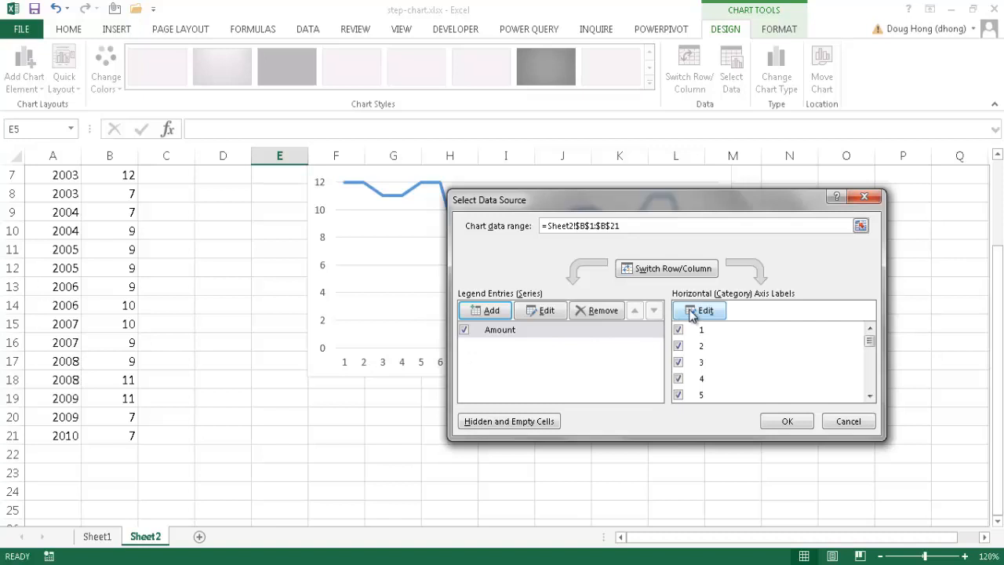
# Set the horizontal axis labels to the years in A2:A21 and confirm both dialogs
pyautogui.click(704, 310)
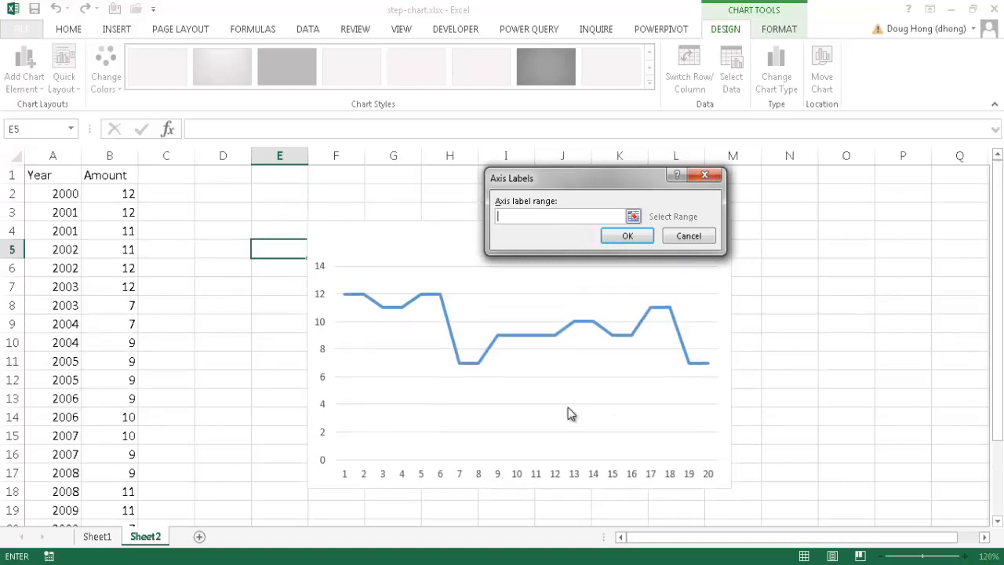
pyautogui.moveTo(347, 482)
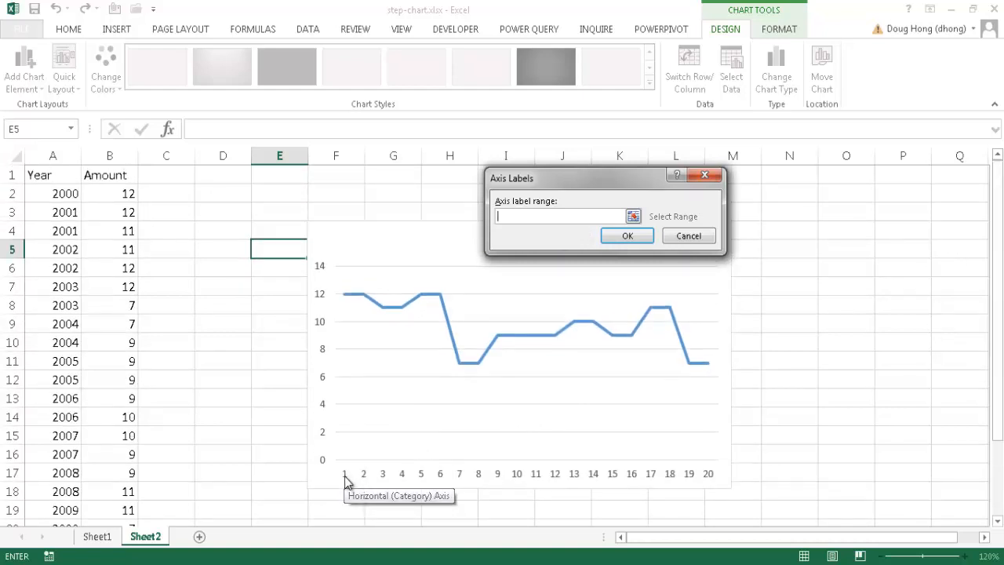
pyautogui.moveTo(313, 226)
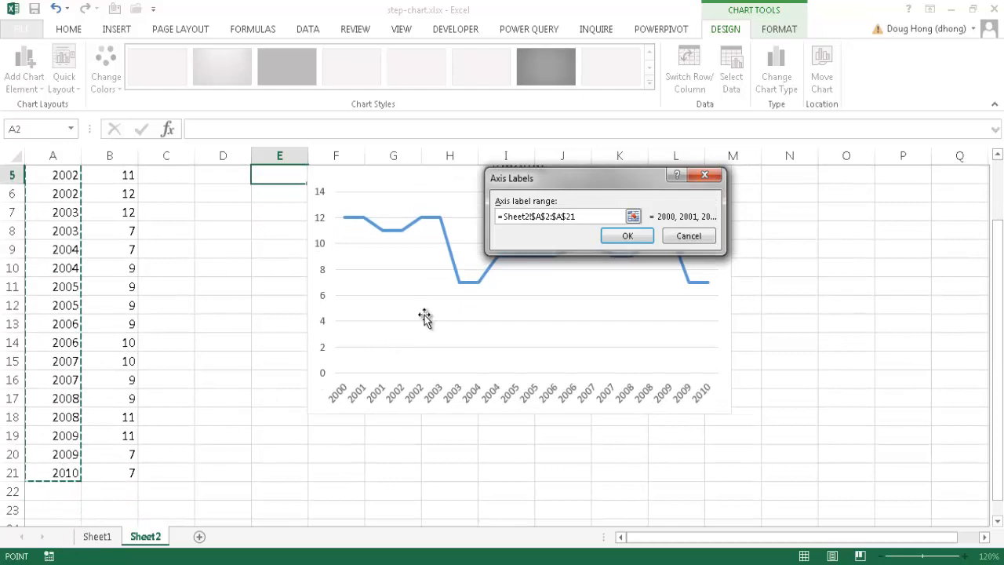
pyautogui.click(627, 235)
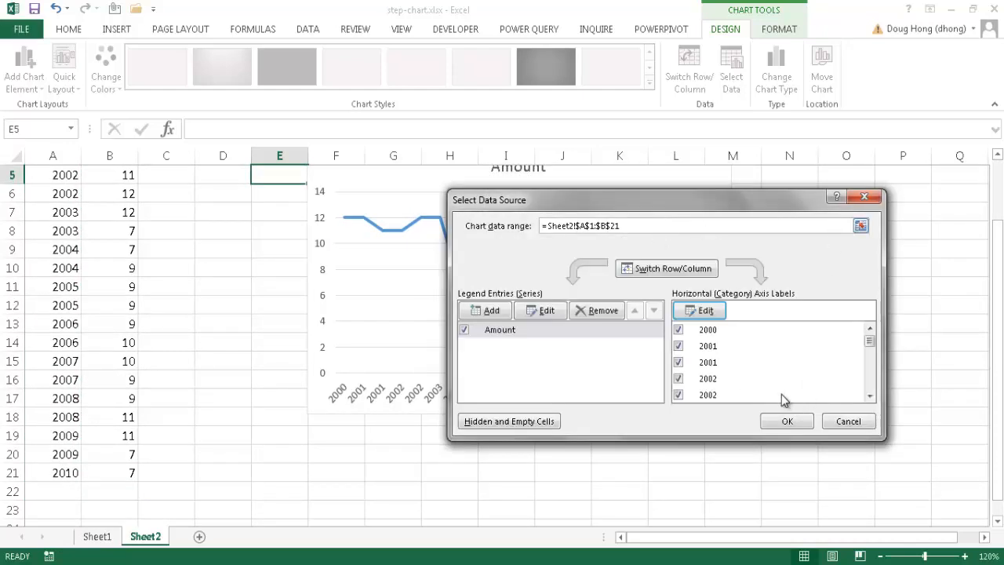
pyautogui.click(786, 421)
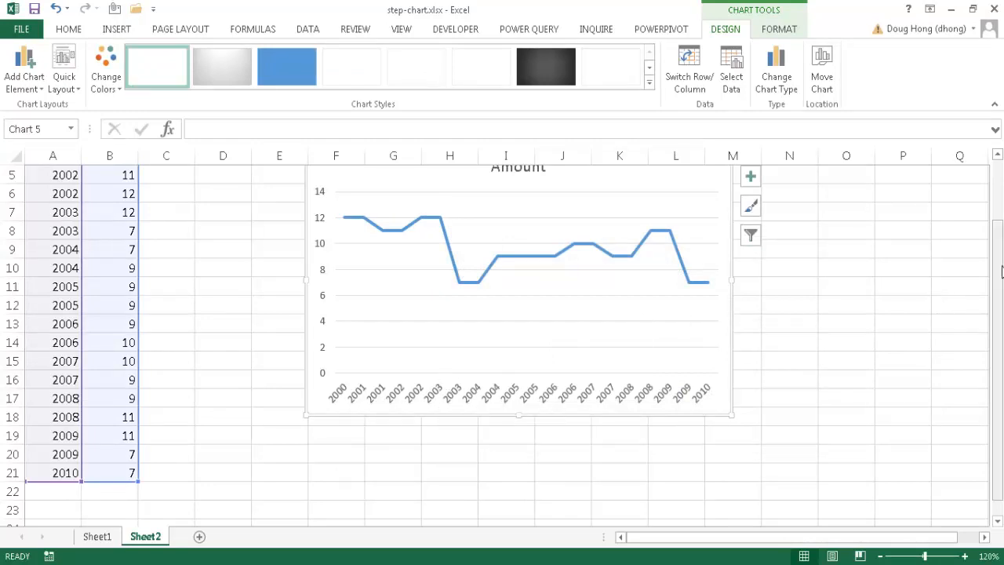
pyautogui.scroll(3)
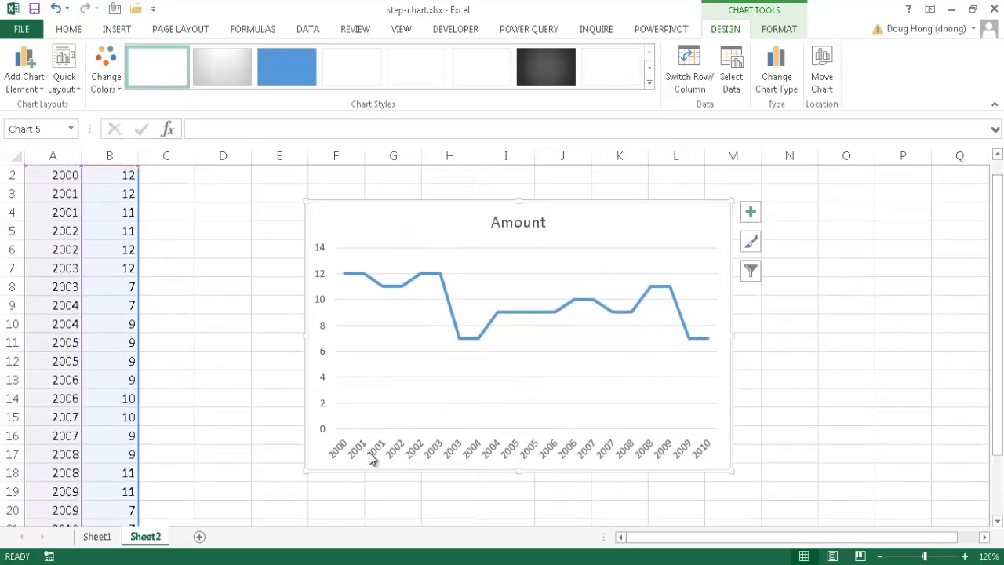
pyautogui.moveTo(382, 458)
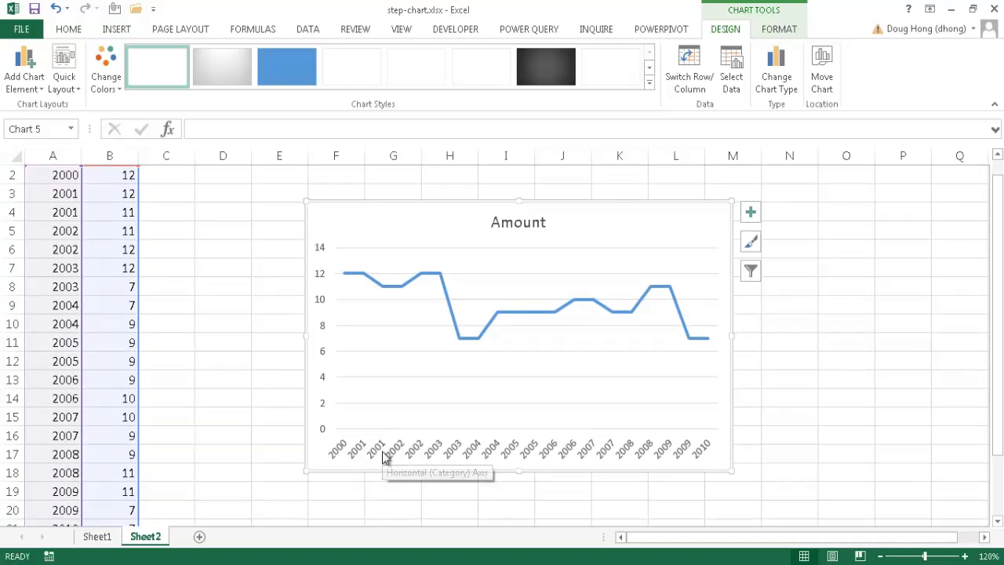
pyautogui.moveTo(402, 457)
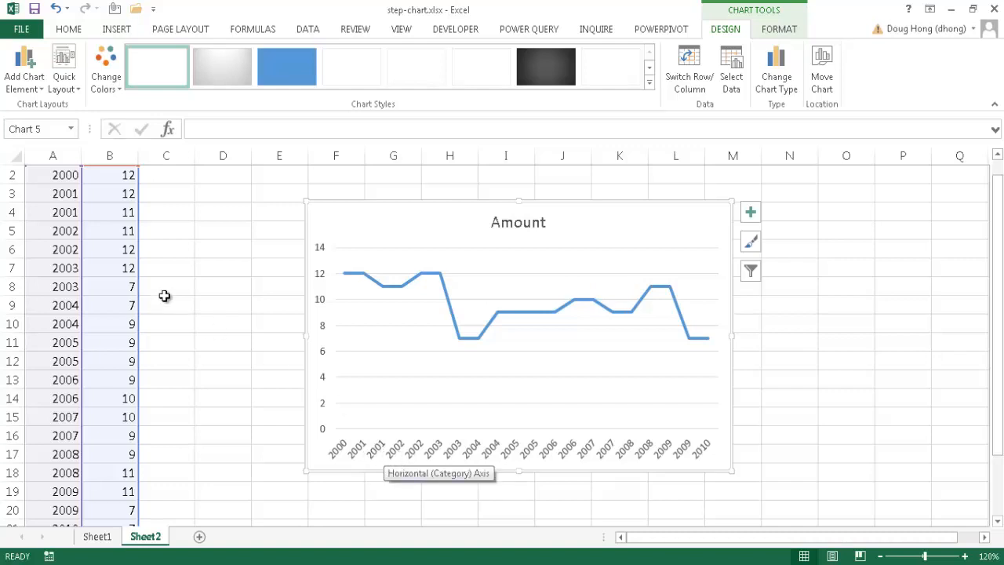
pyautogui.moveTo(58, 230)
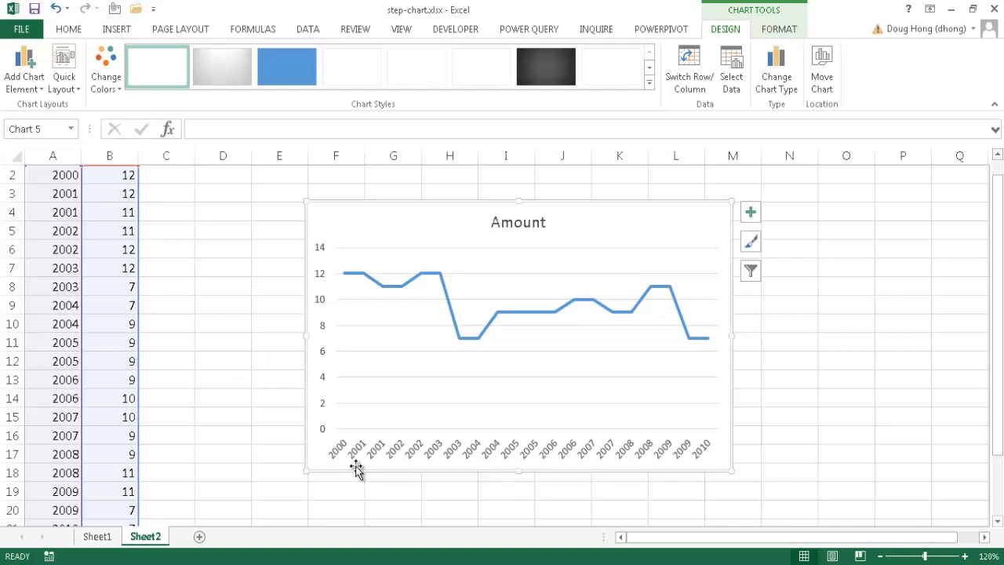
pyautogui.moveTo(361, 460)
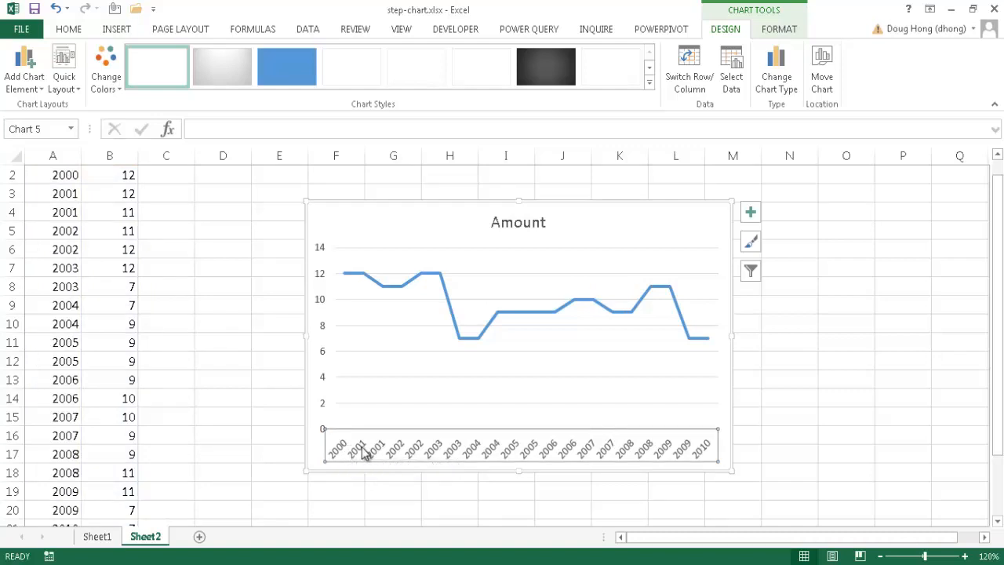
pyautogui.moveTo(361, 451)
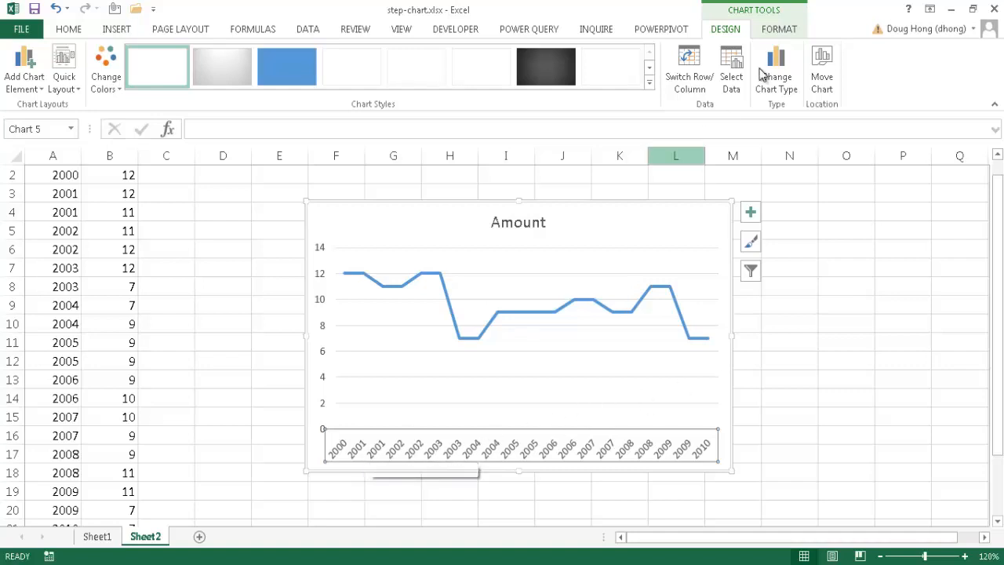
# Set the horizontal year axis to a Date axis type and close Format Axis
pyautogui.click(779, 29)
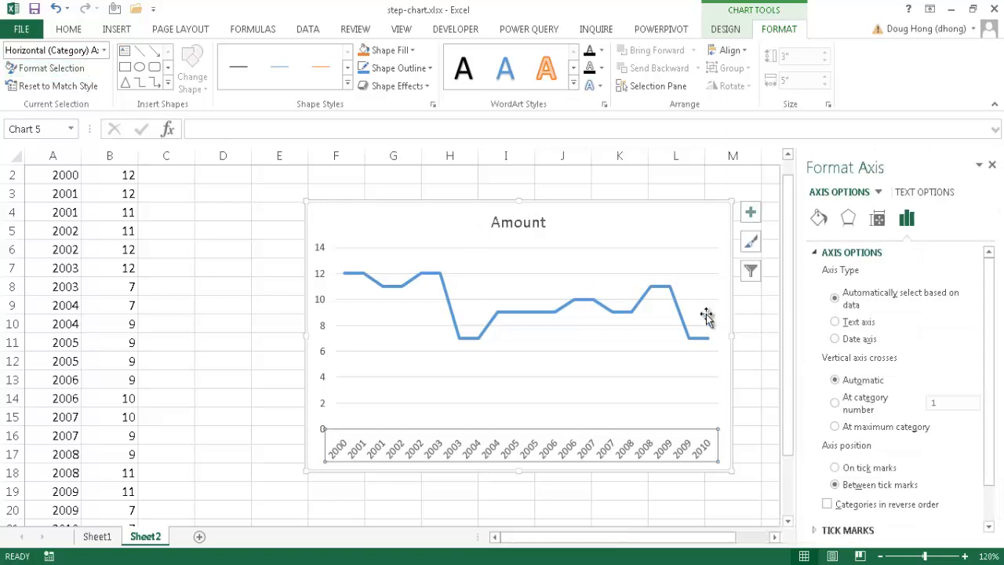
pyautogui.moveTo(879, 261)
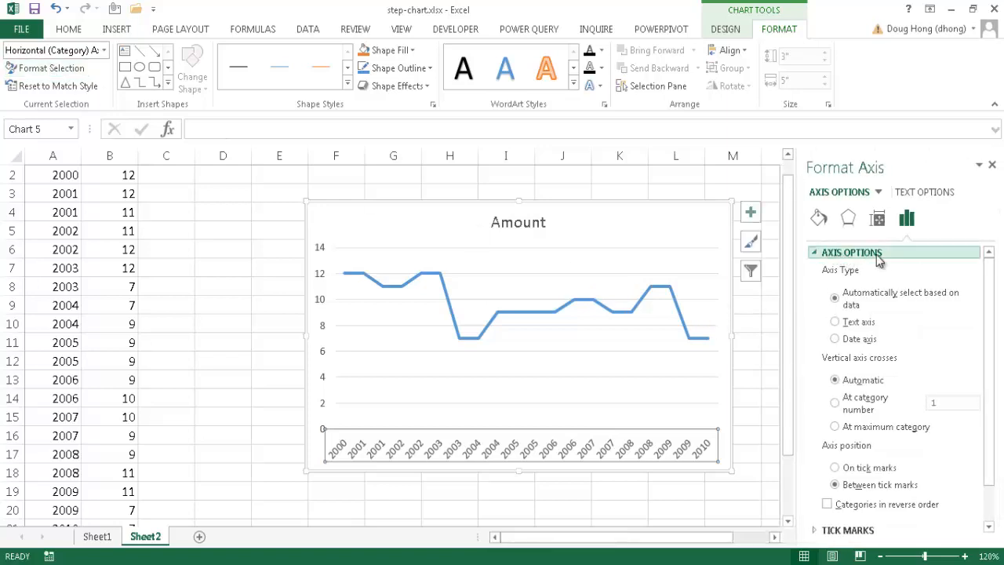
pyautogui.moveTo(877, 305)
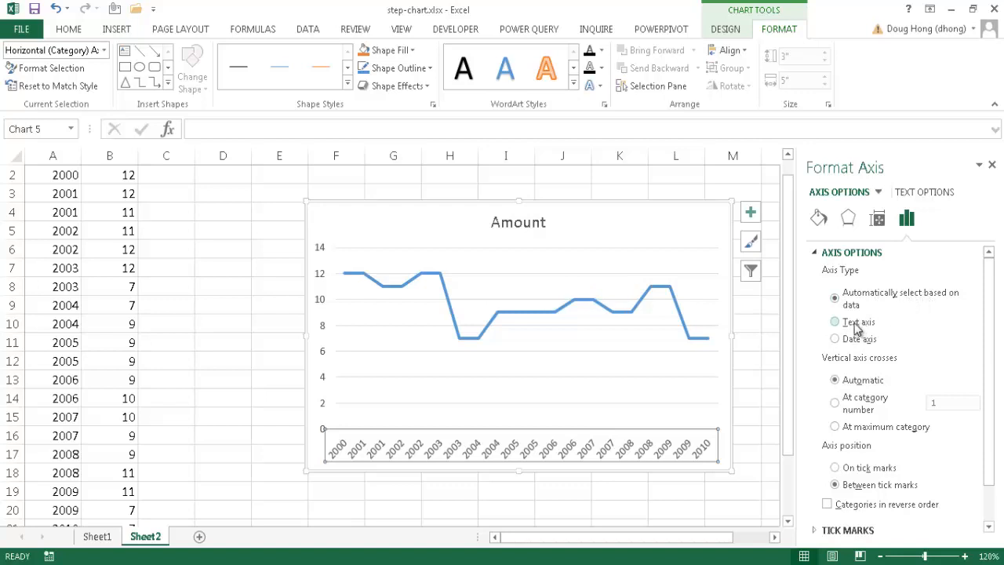
pyautogui.moveTo(839, 341)
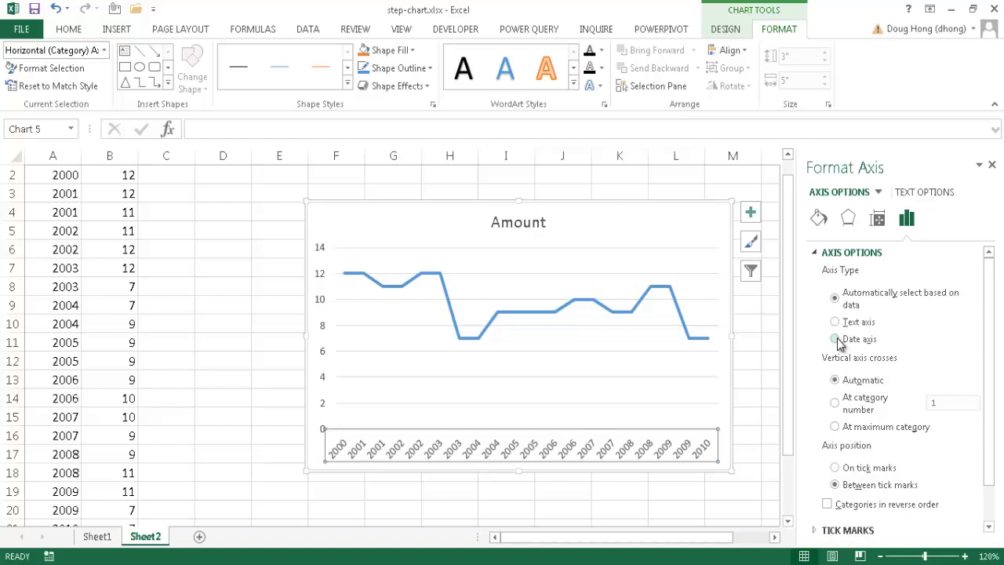
pyautogui.click(834, 339)
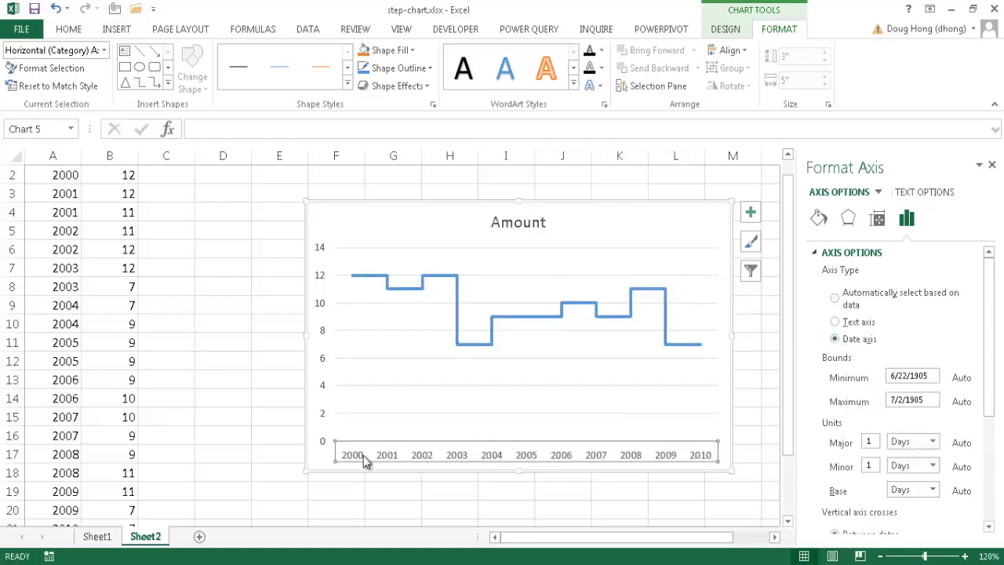
pyautogui.moveTo(385, 463)
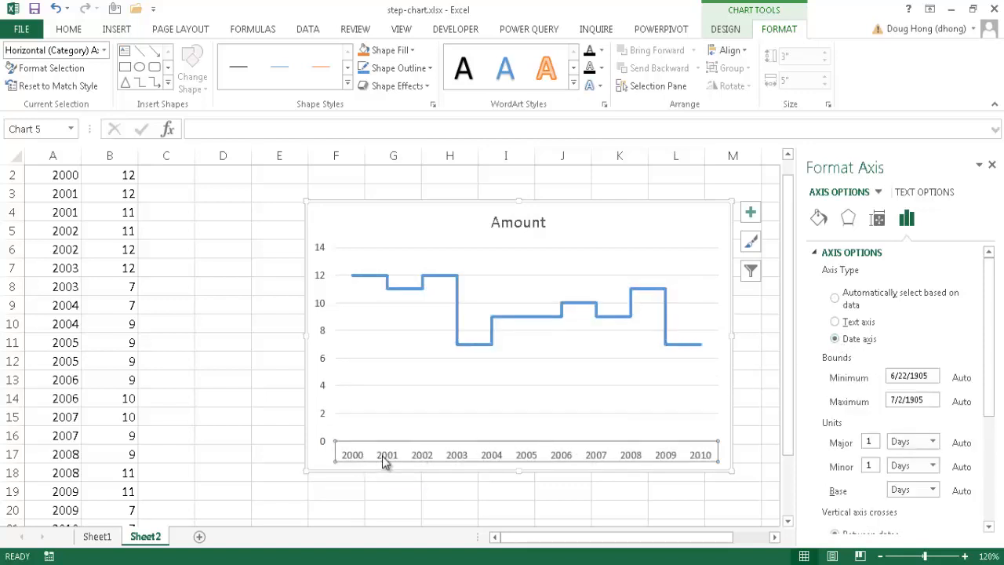
pyautogui.moveTo(388, 455)
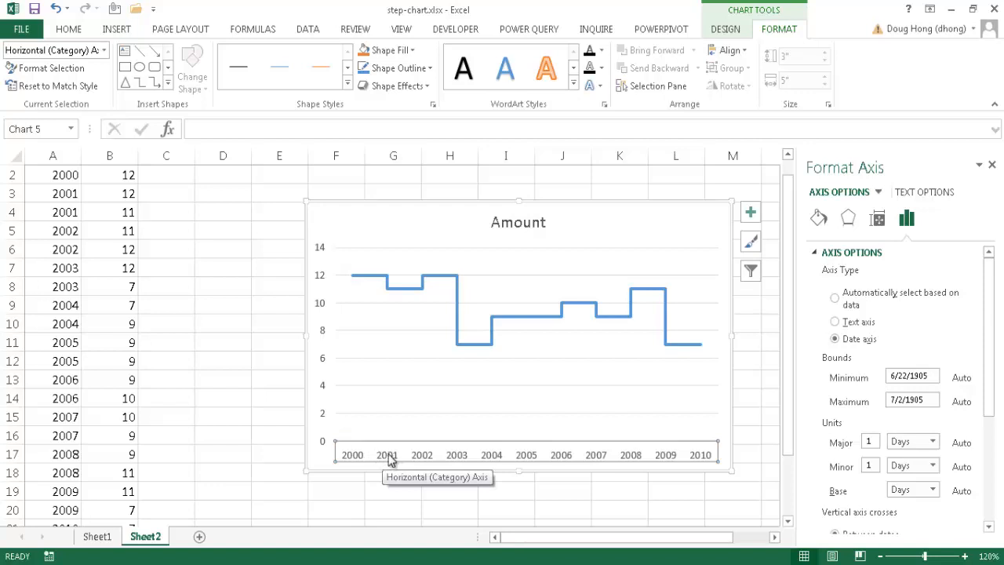
pyautogui.moveTo(357, 297)
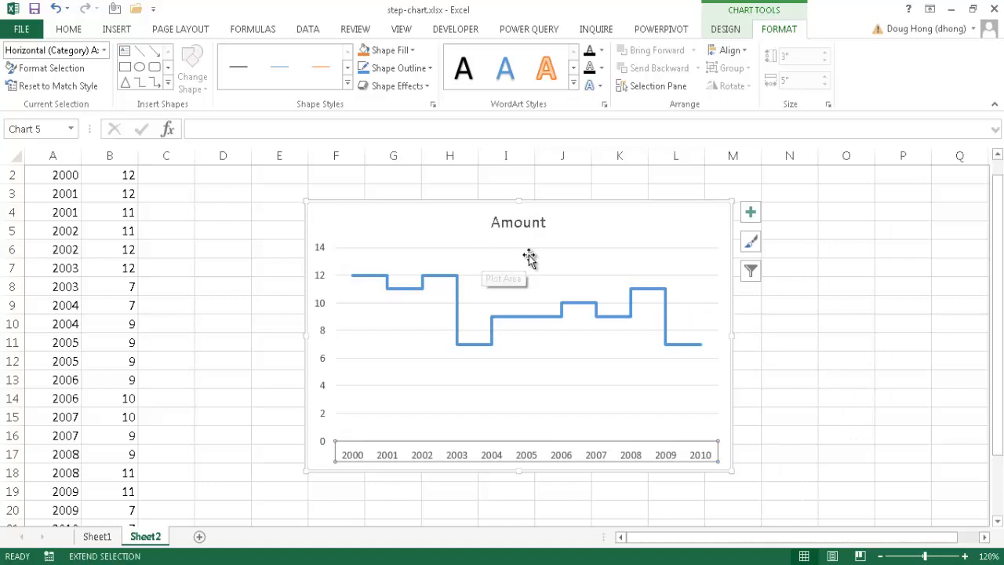
pyautogui.moveTo(579, 239)
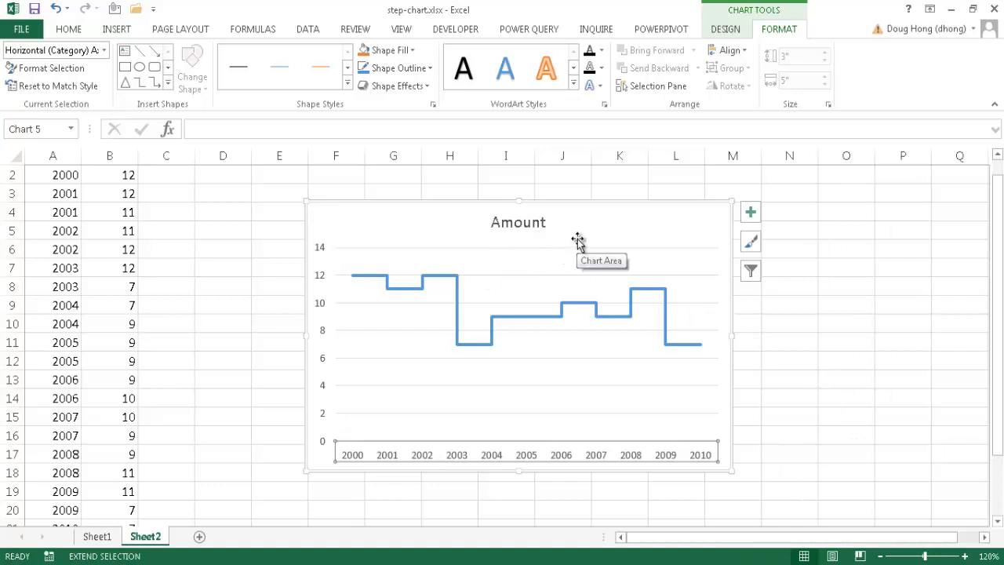
pyautogui.moveTo(668, 75)
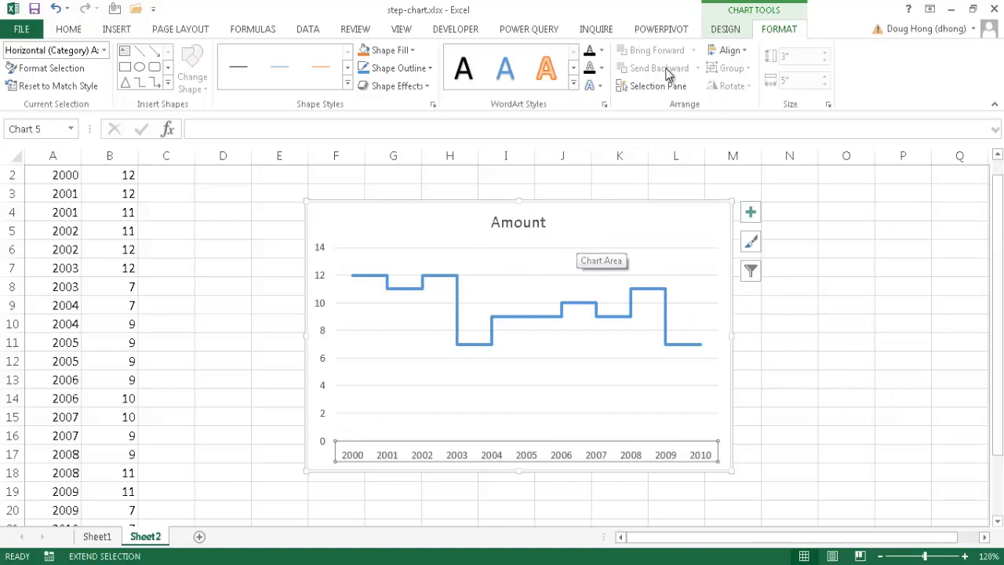
pyautogui.moveTo(735, 8)
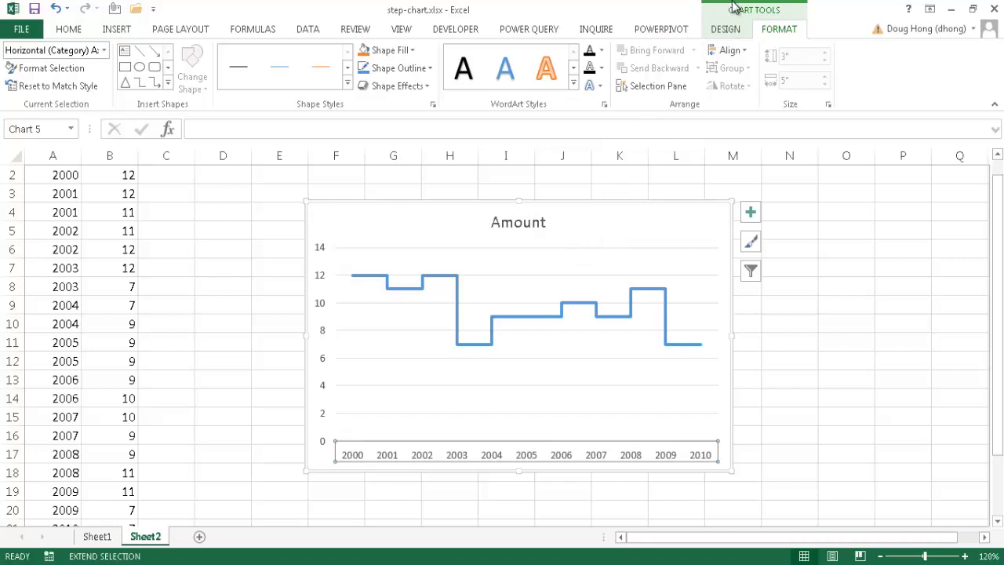
pyautogui.moveTo(728, 29)
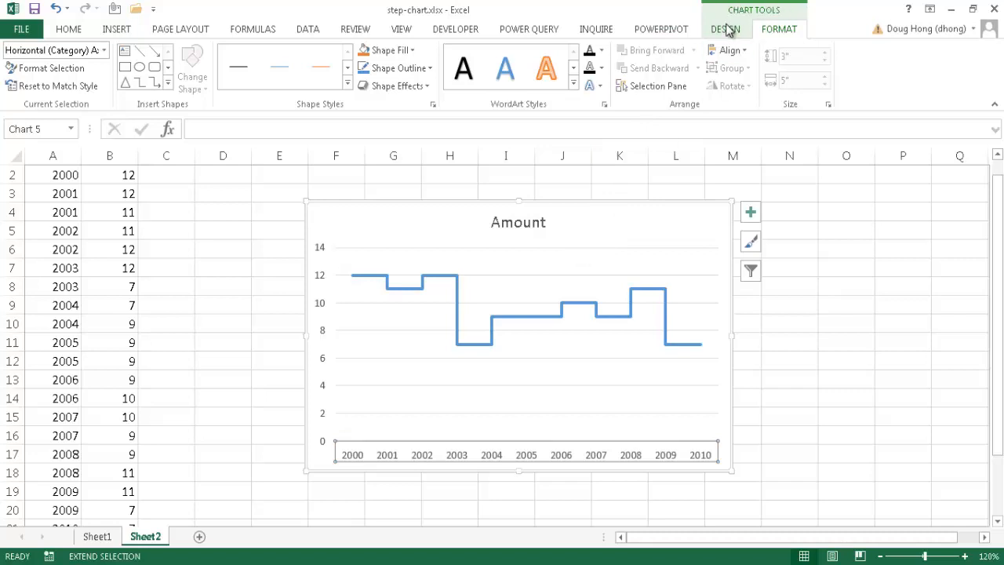
# Apply the dark chart style with a glowing blue Amount line
pyautogui.click(725, 29)
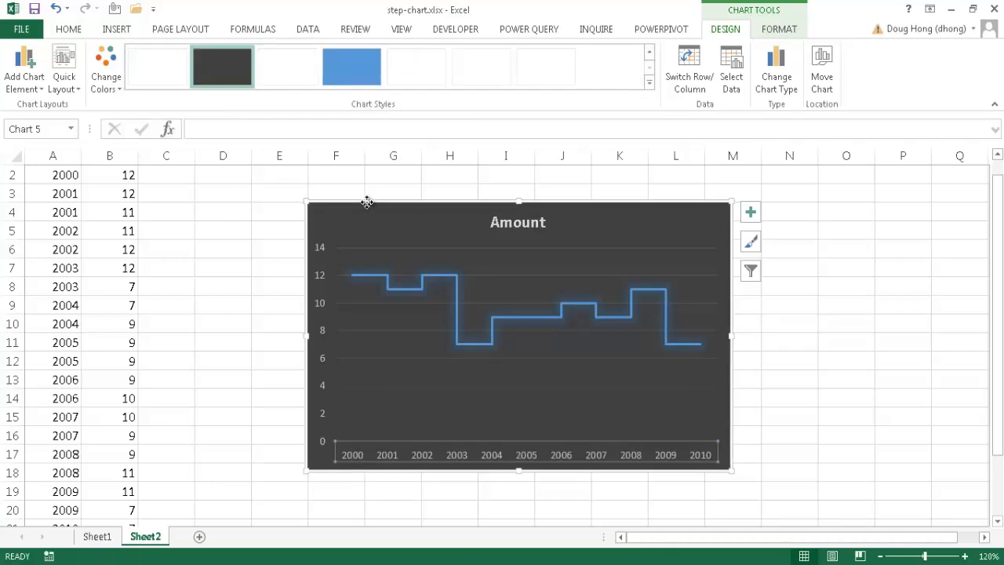
pyautogui.click(106, 70)
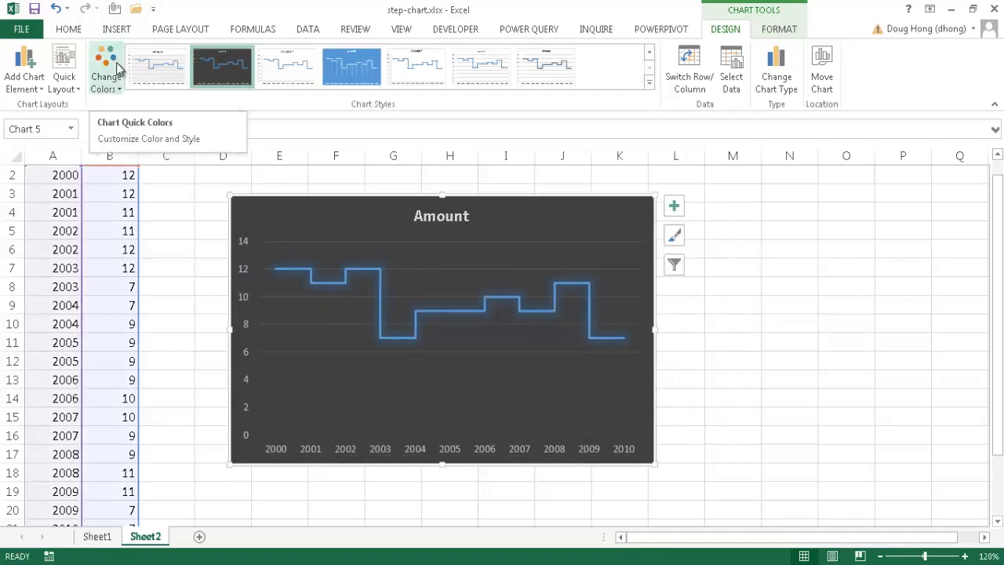
pyautogui.click(650, 82)
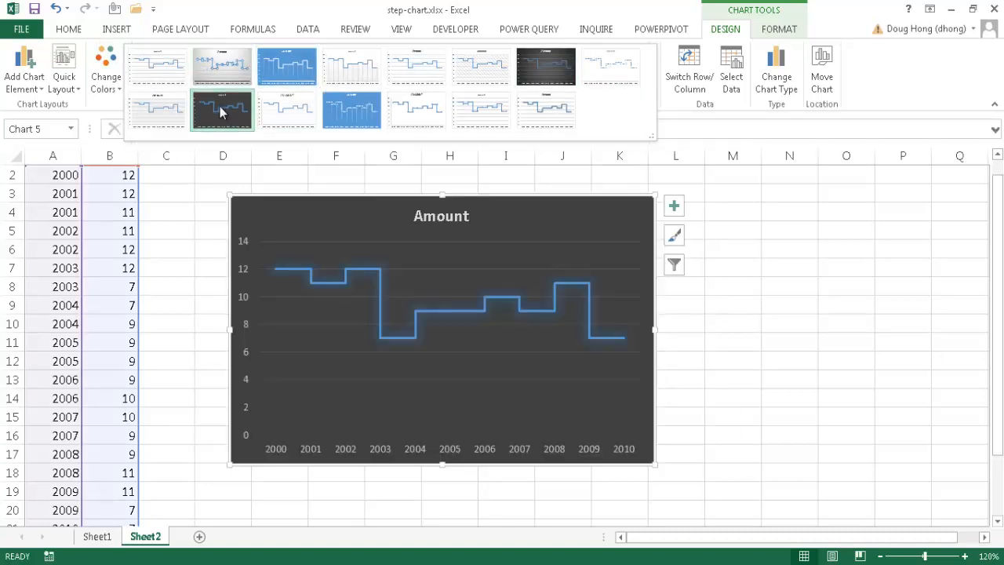
pyautogui.click(106, 71)
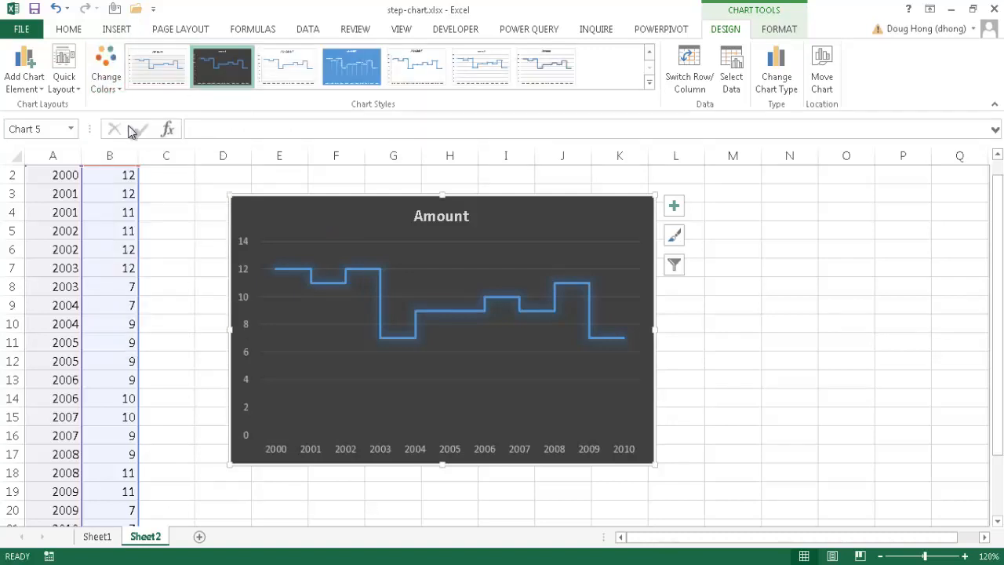
# Switch to an orange colour palette and apply the double-line chart style
pyautogui.click(222, 67)
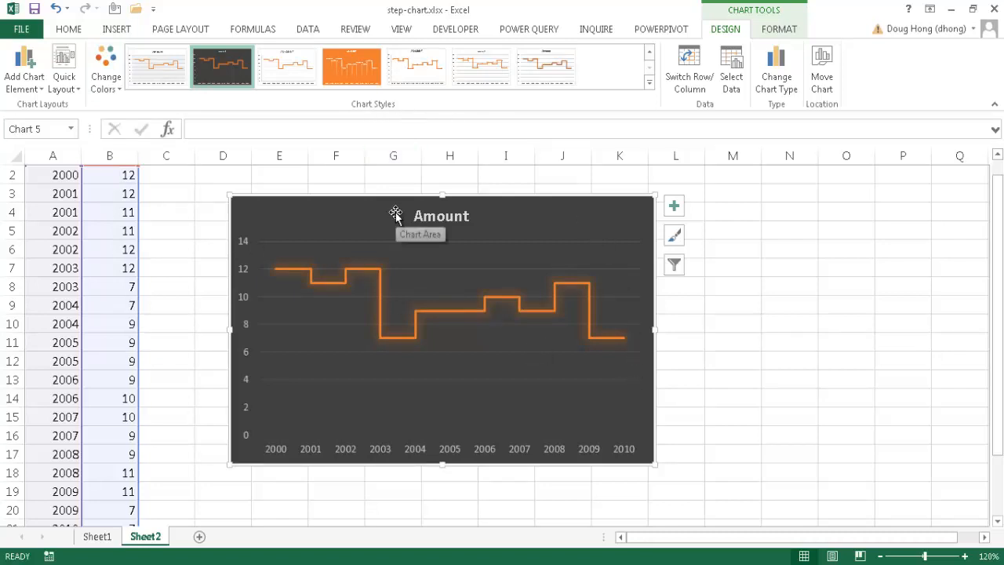
pyautogui.click(287, 66)
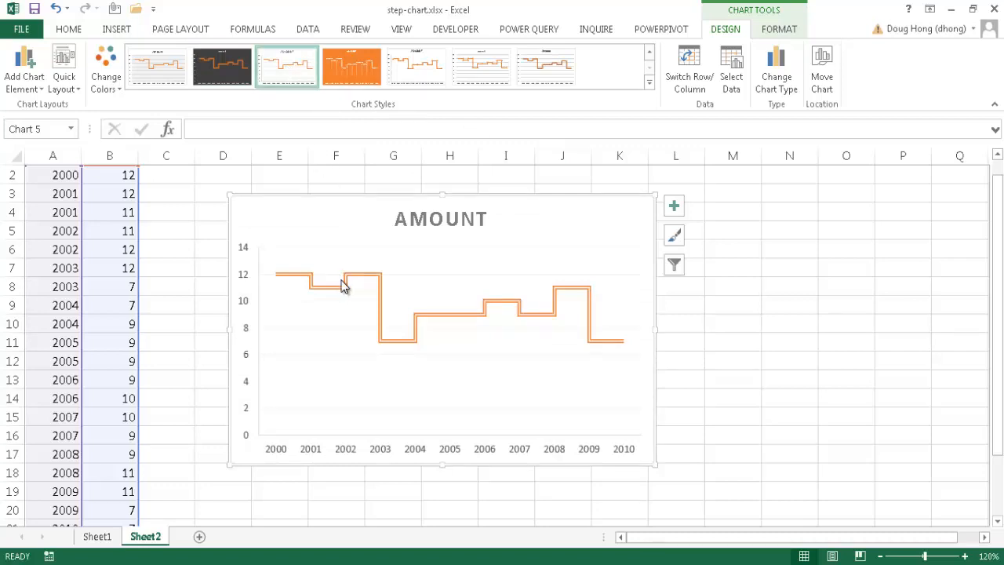
pyautogui.moveTo(624, 298)
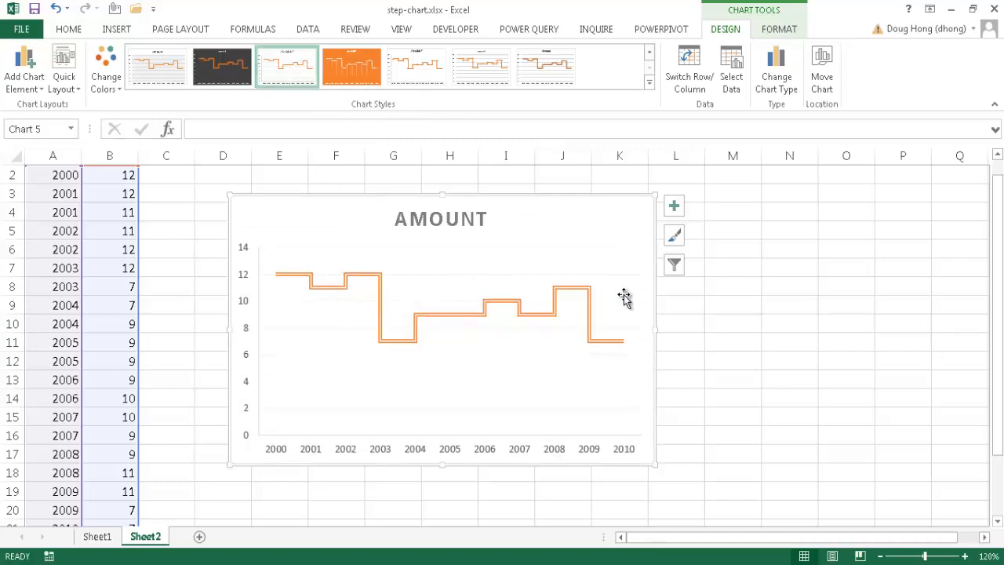
pyautogui.moveTo(518, 288)
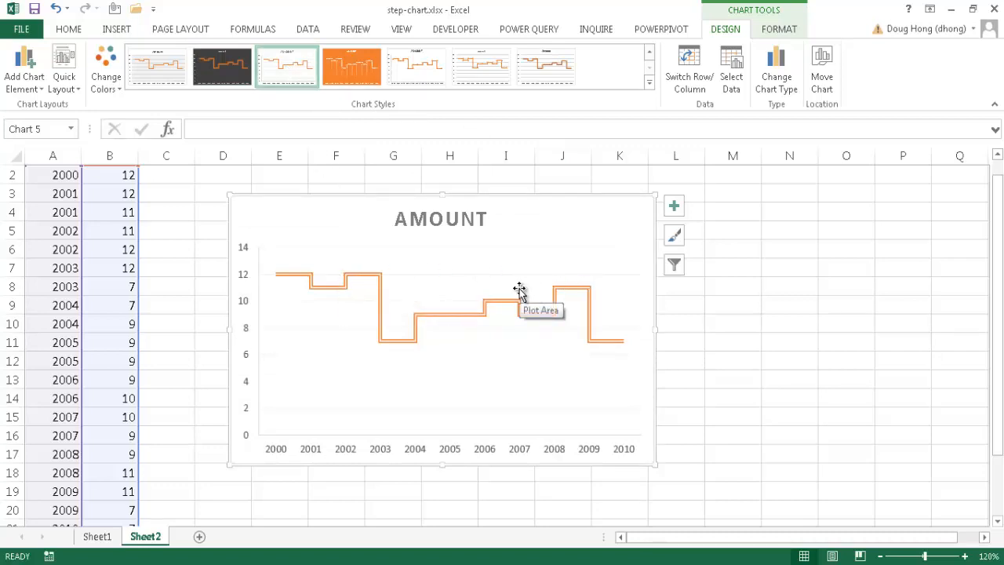
pyautogui.moveTo(267, 314)
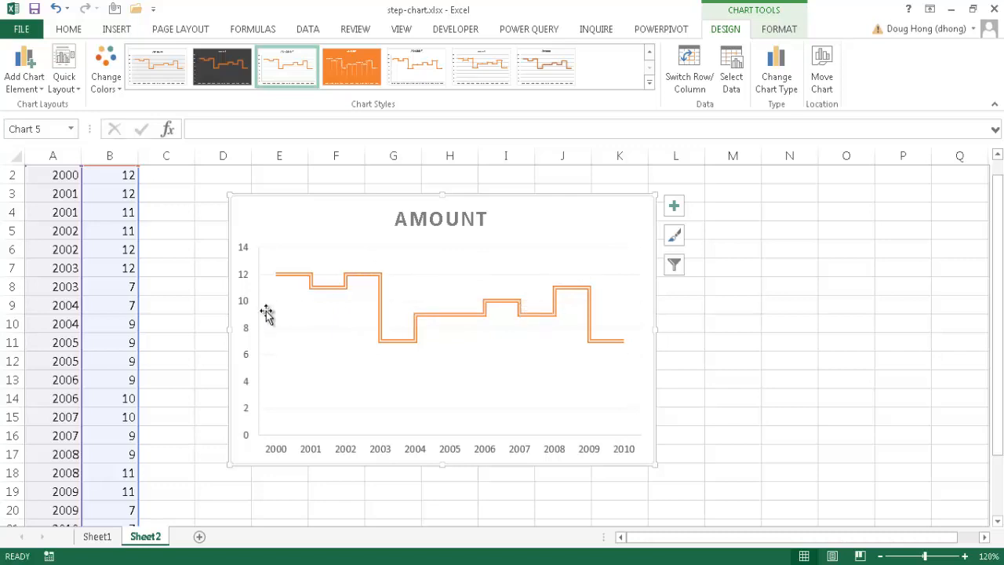
pyautogui.moveTo(341, 259)
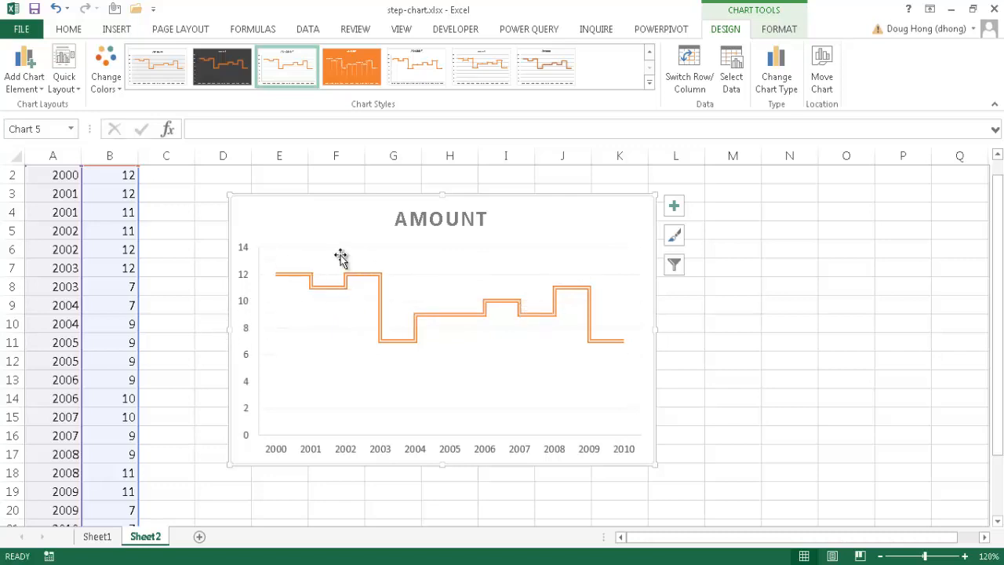
pyautogui.moveTo(180, 243)
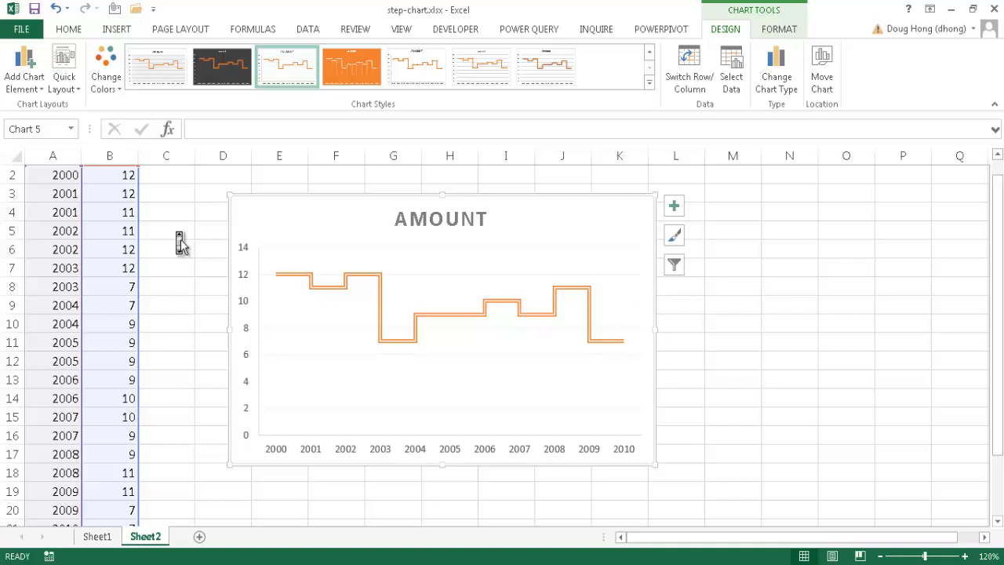
pyautogui.scroll(3)
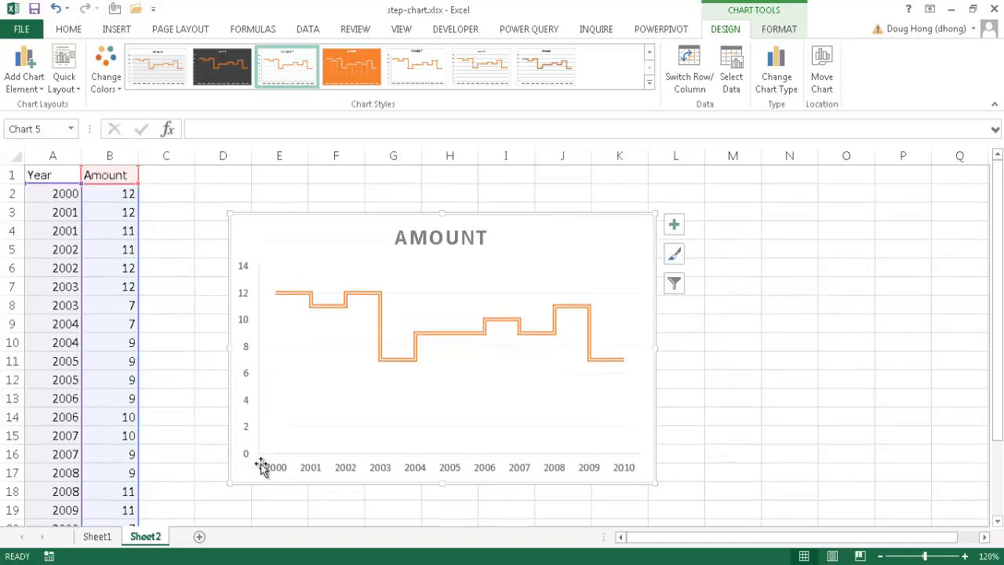
pyautogui.moveTo(367, 472)
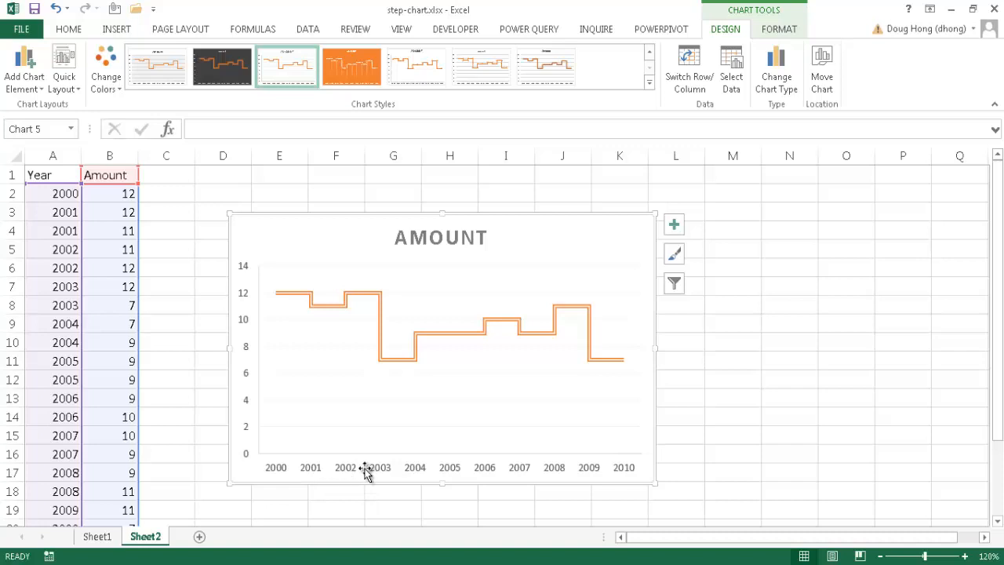
pyautogui.moveTo(359, 356)
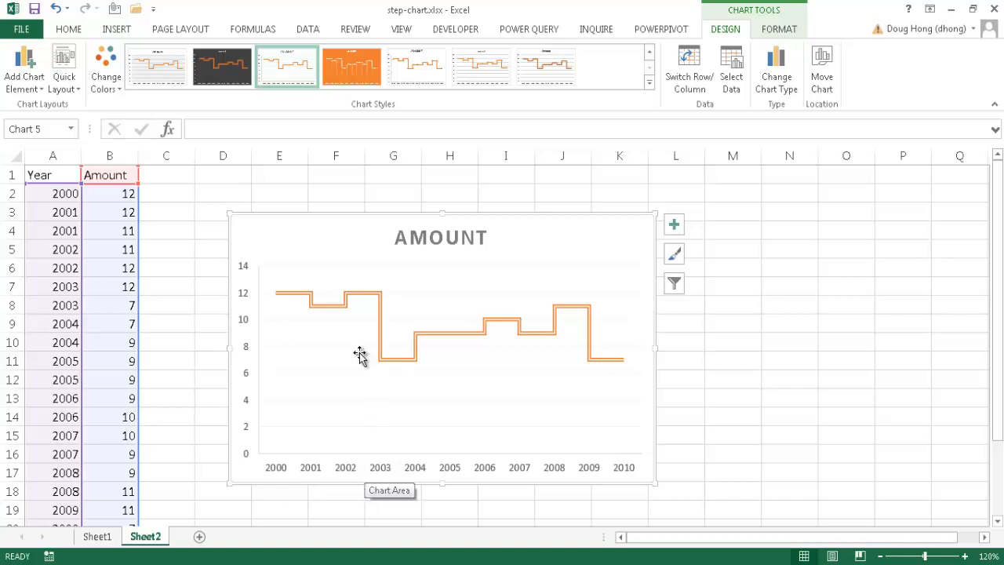
pyautogui.moveTo(332, 364)
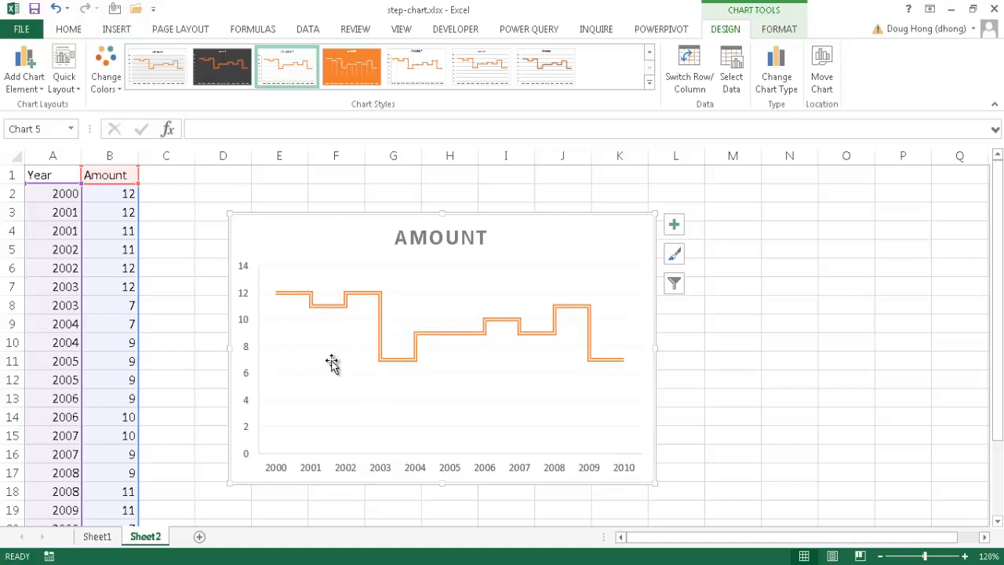
pyautogui.moveTo(699, 367)
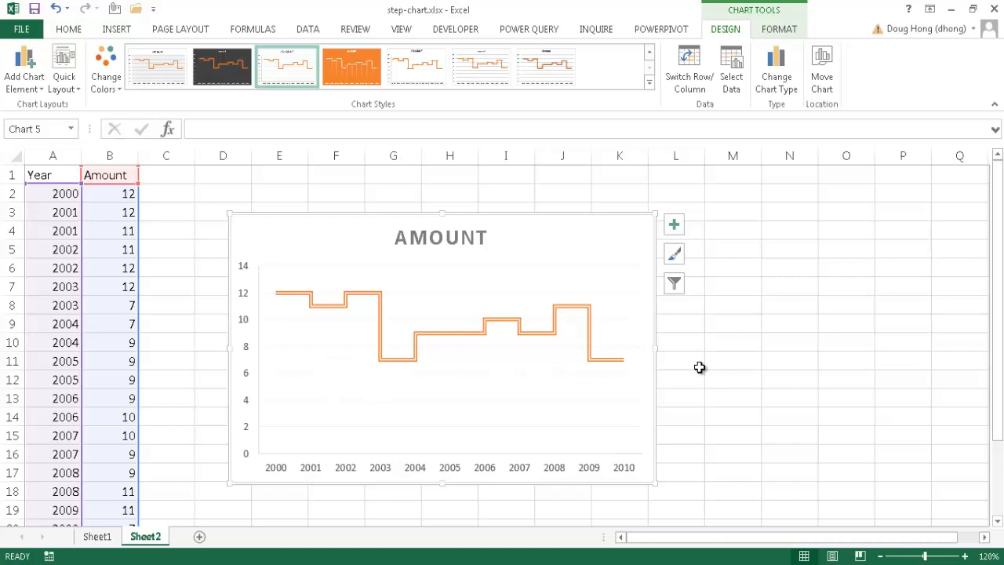